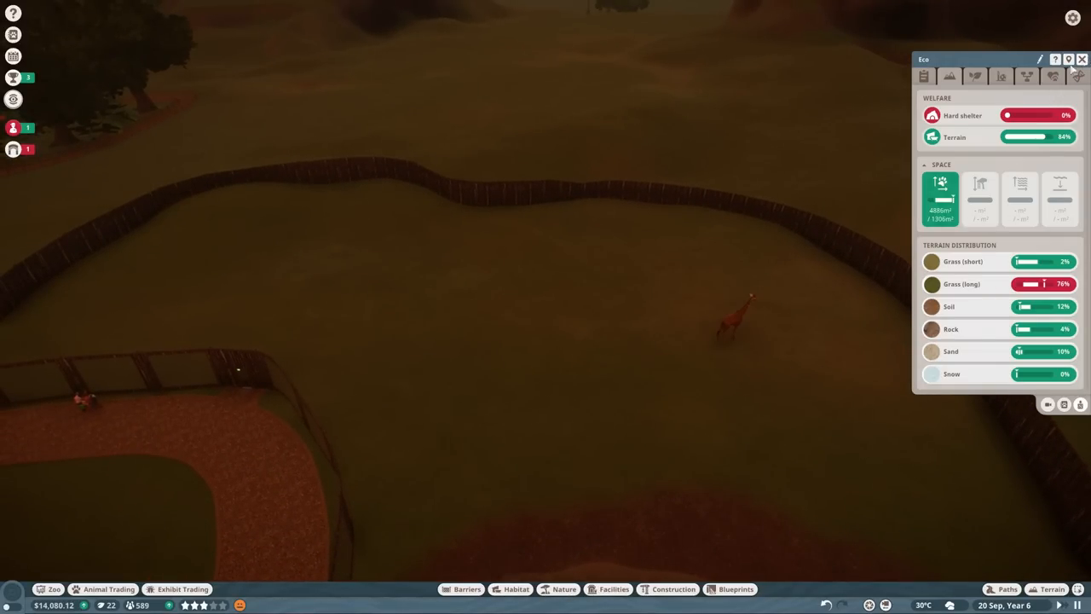
# Browse the Nile Lechwe listings, including female Oseye, and find animal storage empty.
pyautogui.click(108, 589)
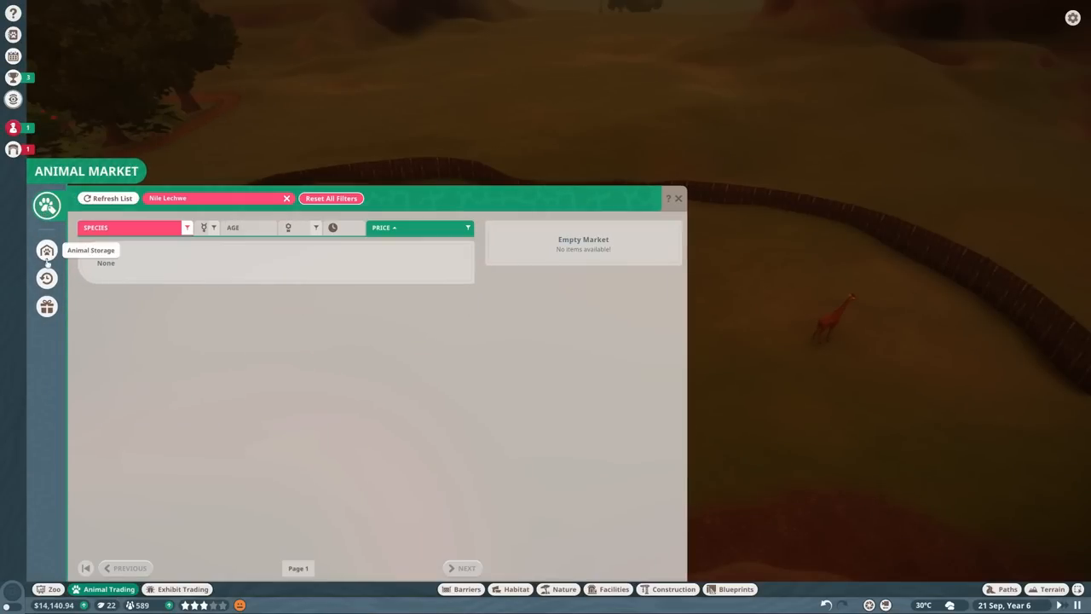
pyautogui.click(107, 198)
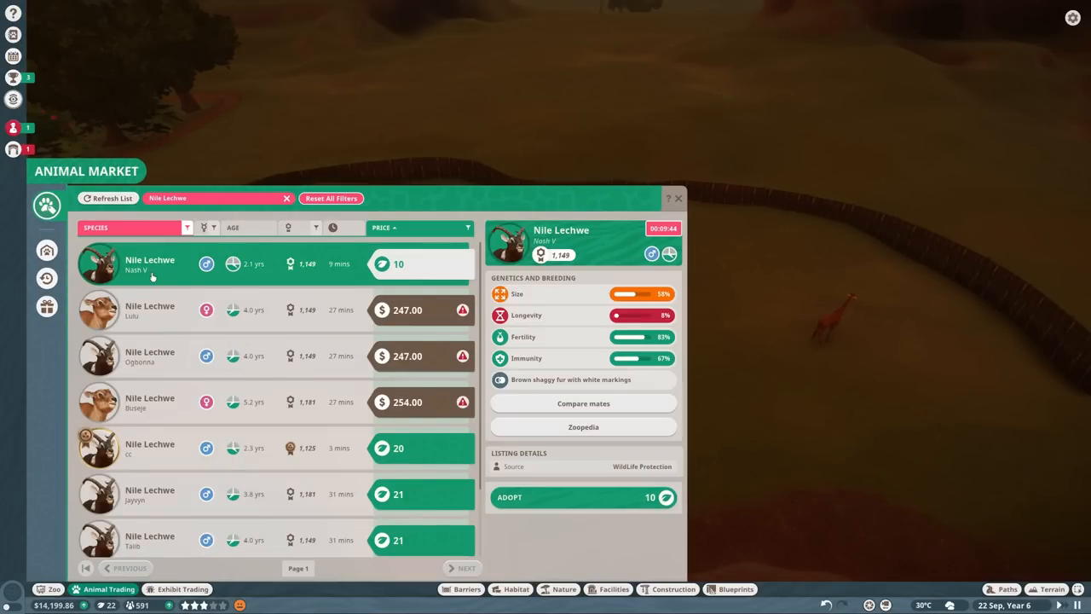
pyautogui.click(150, 447)
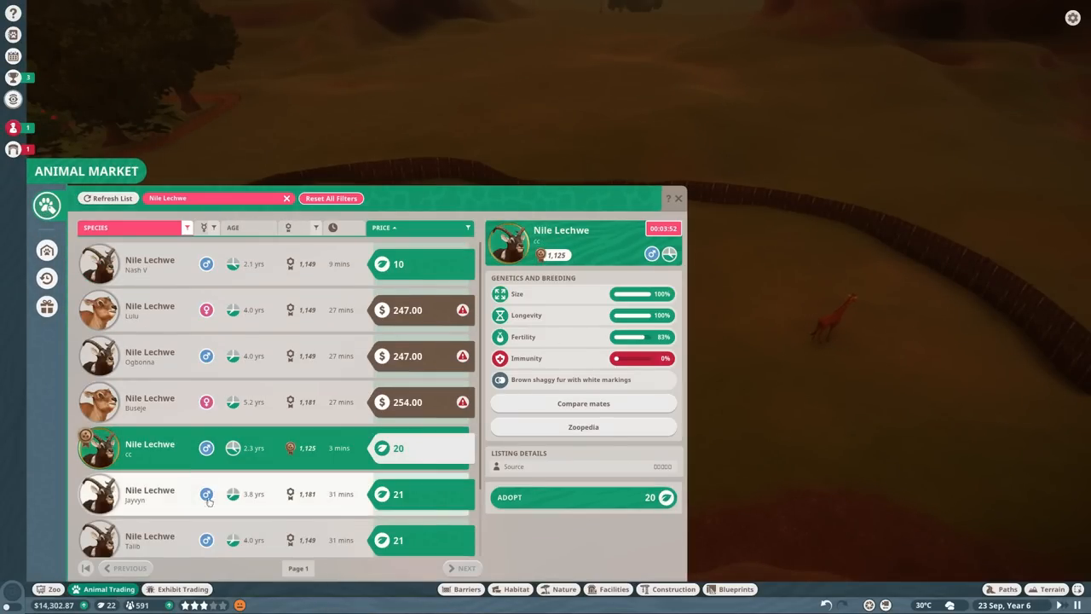
pyautogui.click(256, 263)
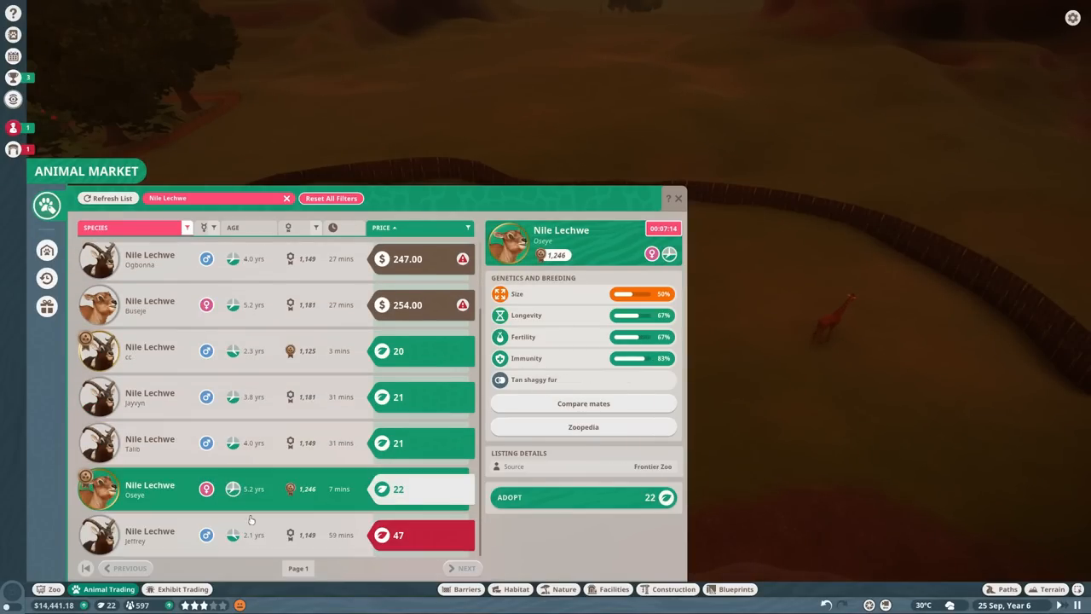
pyautogui.click(47, 250)
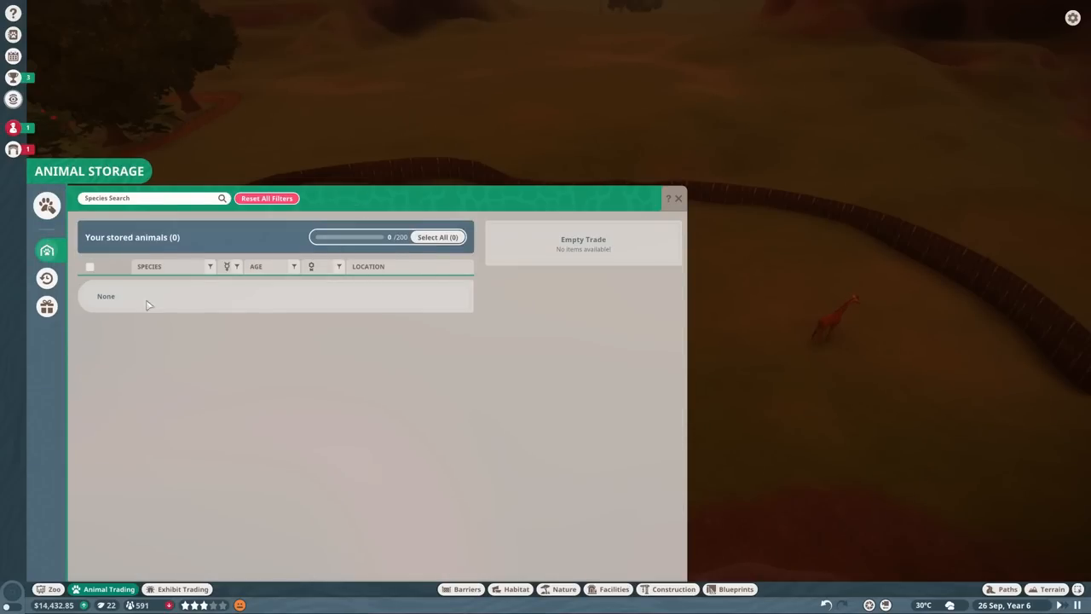
pyautogui.click(678, 198)
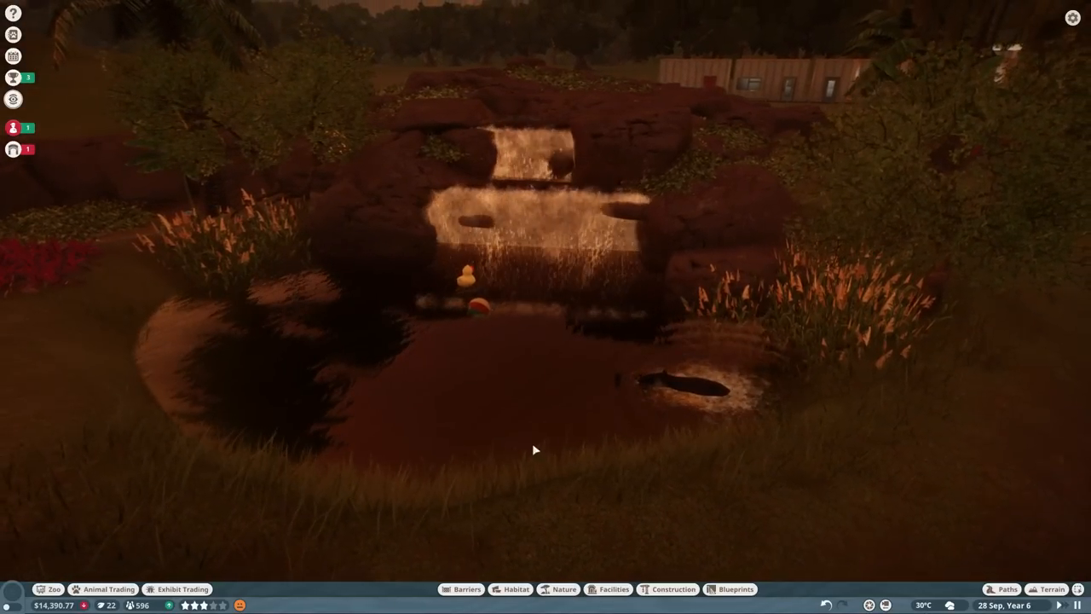
# Release tapir Max to the wild, raising conservation credits to 54.
pyautogui.click(657, 375)
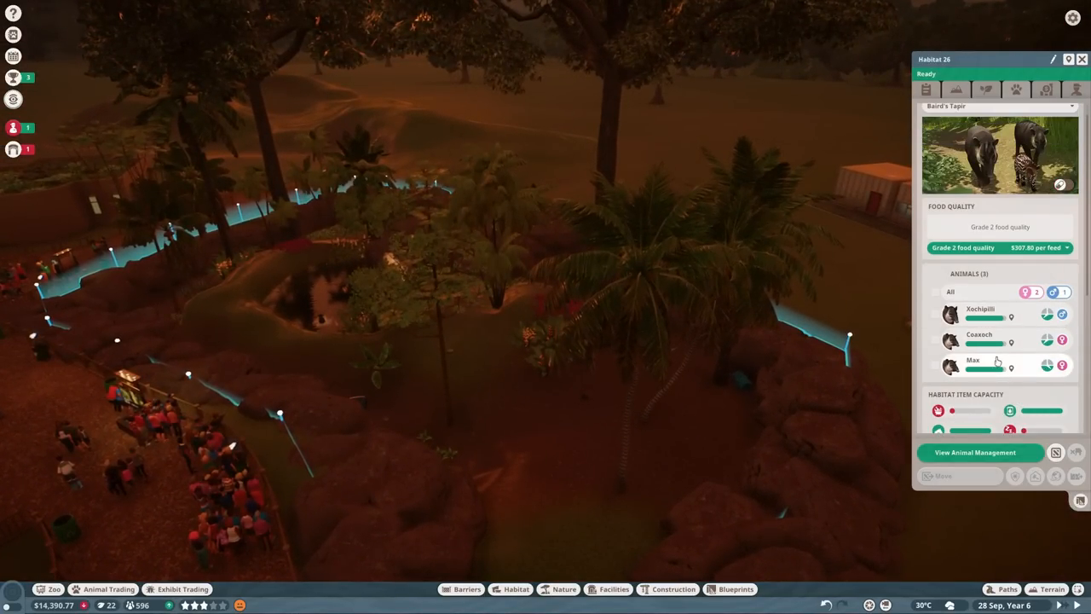
pyautogui.click(973, 360)
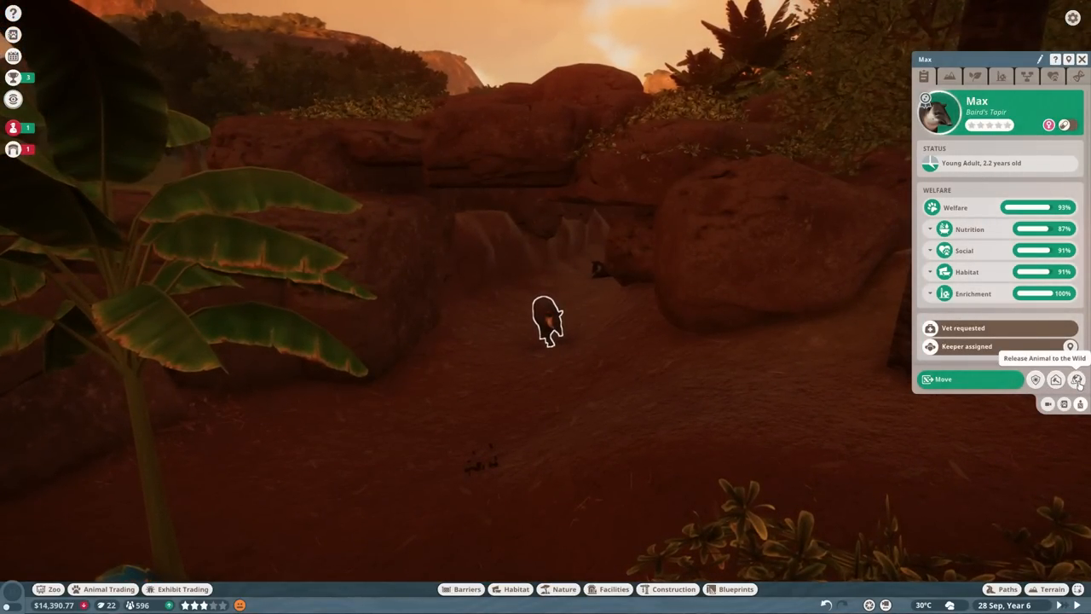
pyautogui.click(1076, 380)
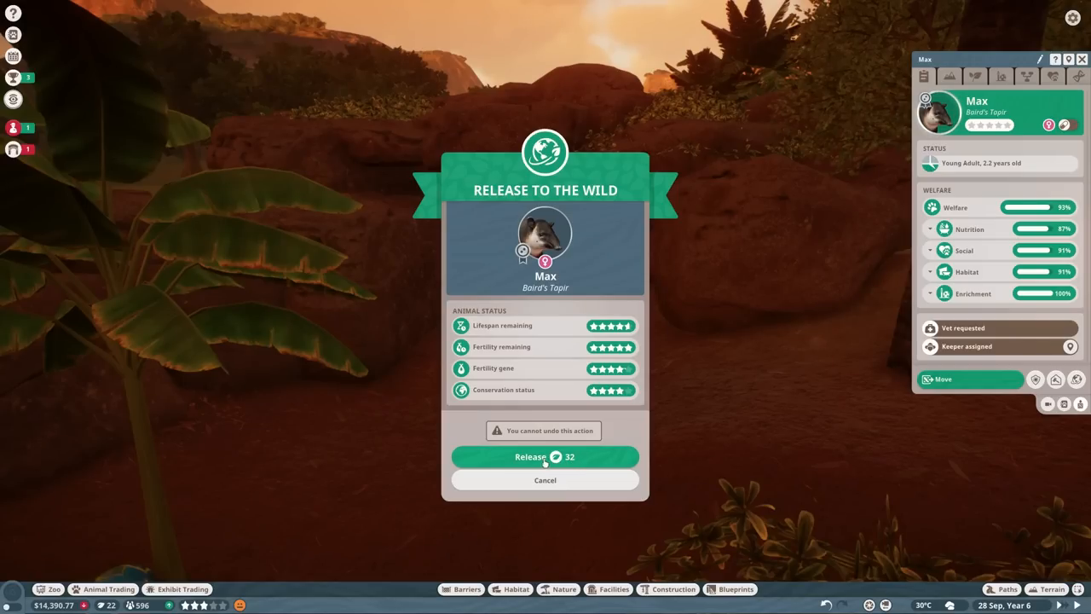
pyautogui.click(544, 456)
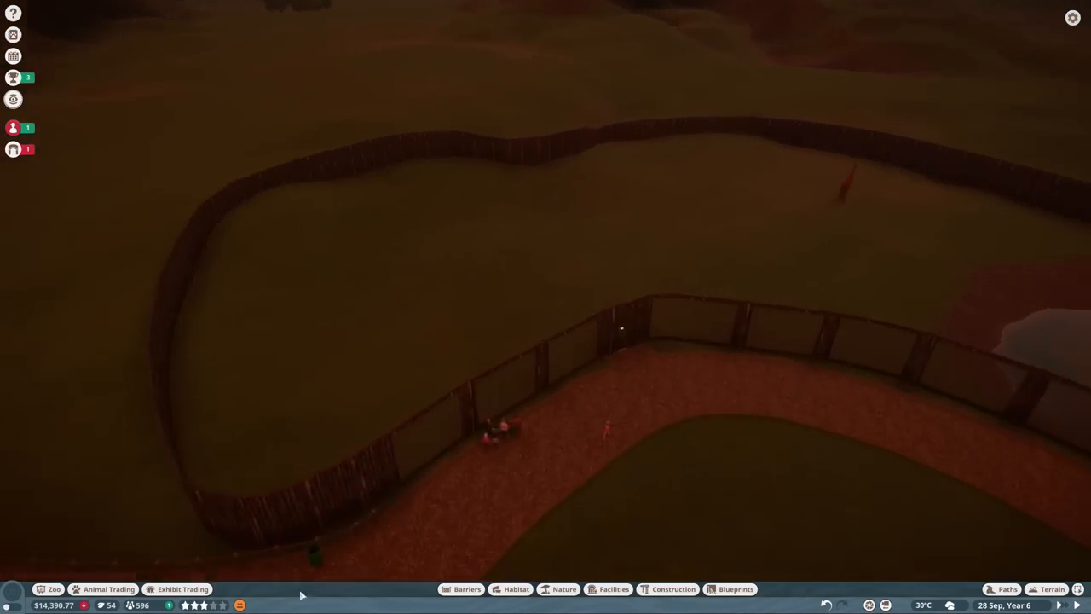
# Adopt female Nile lechwe Buseje for cash and refresh the lechwe listings.
pyautogui.click(109, 589)
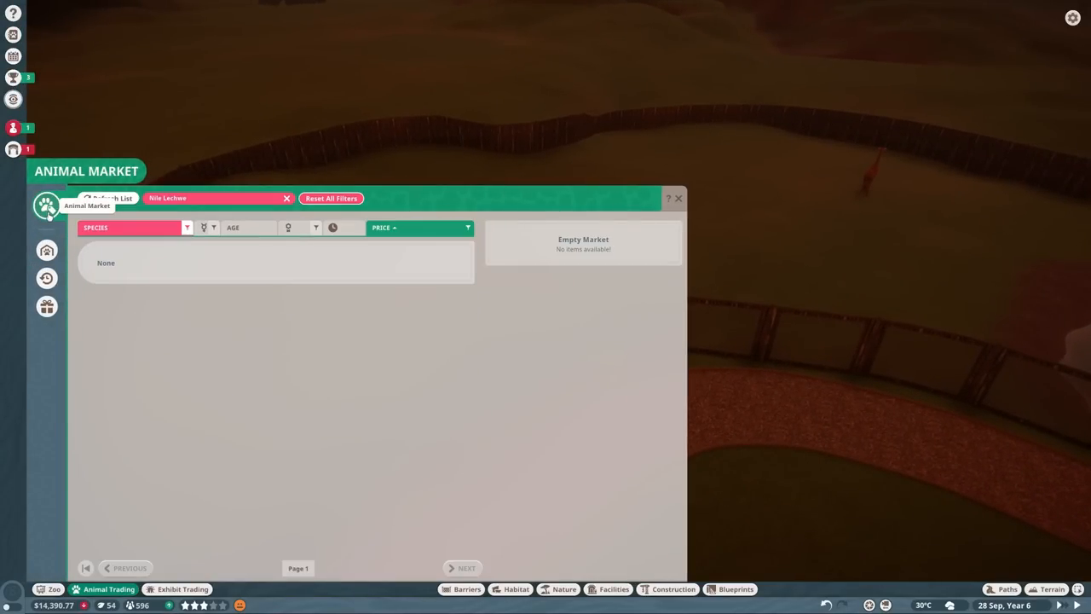
pyautogui.click(112, 197)
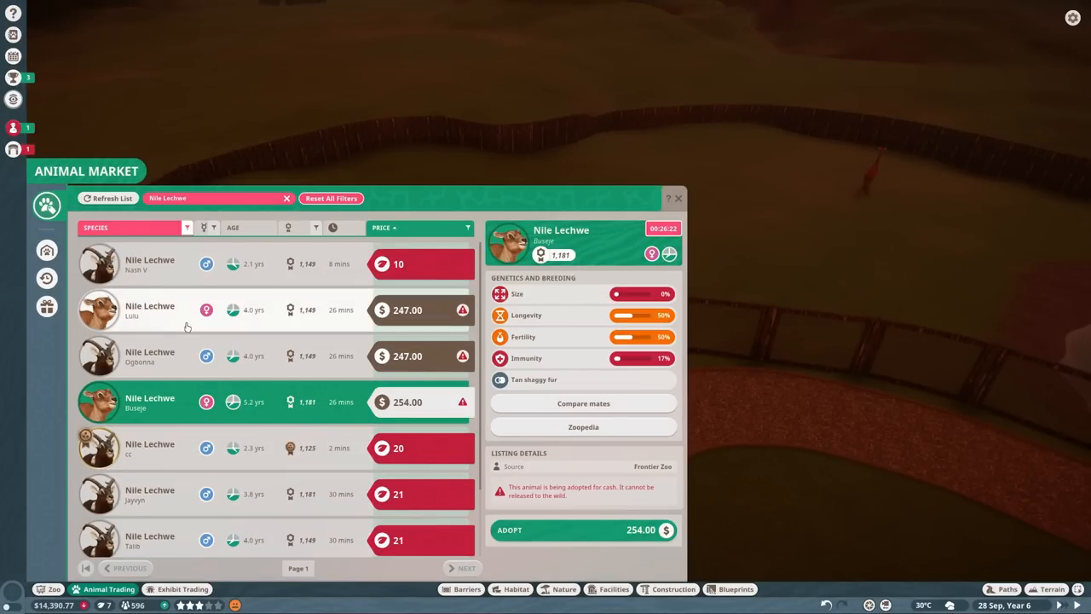
pyautogui.click(583, 529)
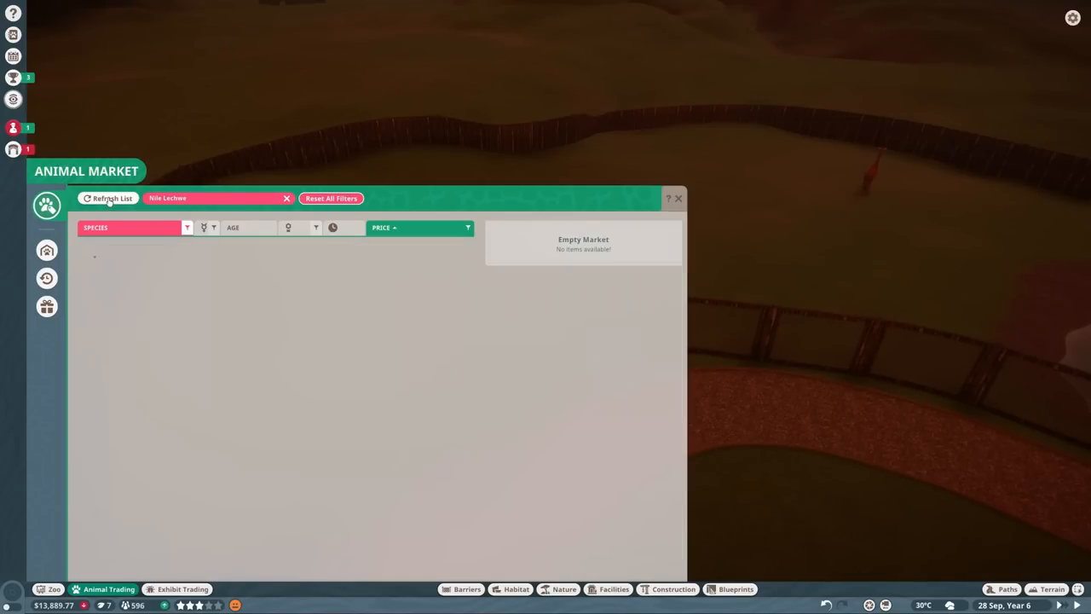
pyautogui.click(107, 198)
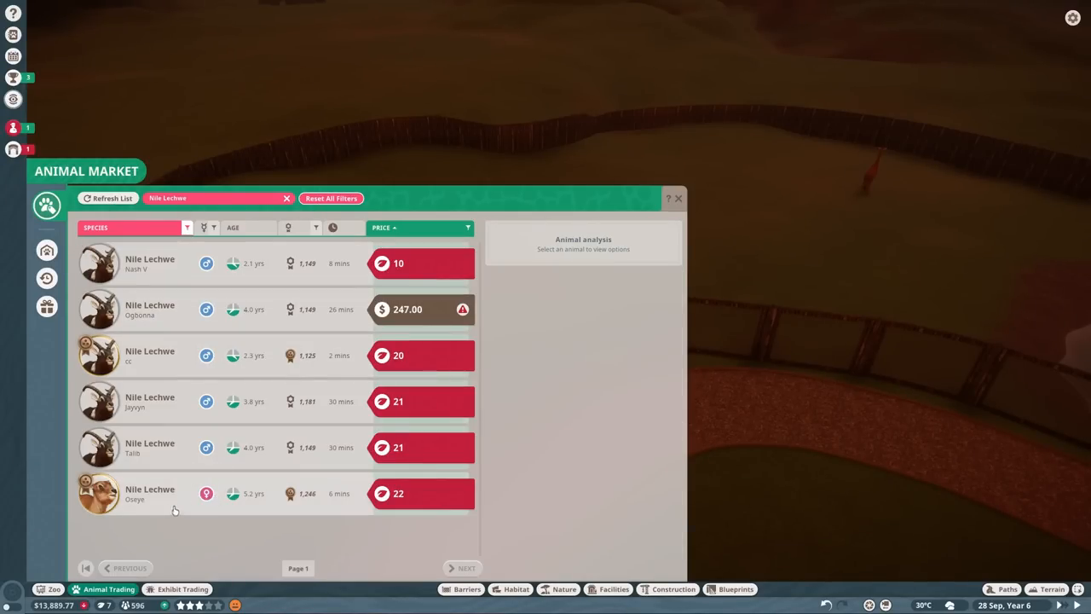
pyautogui.click(256, 492)
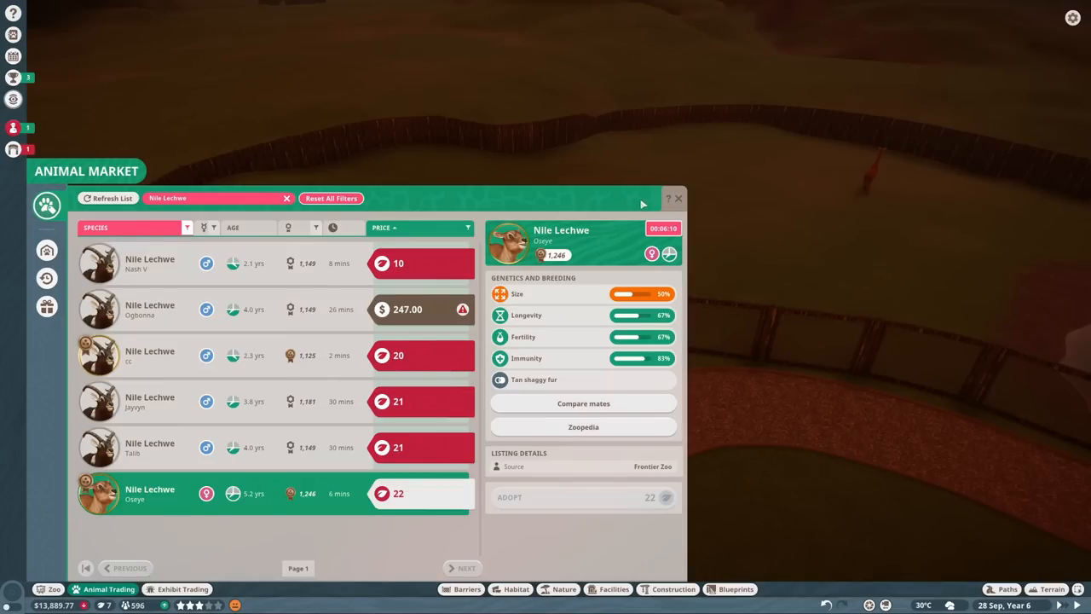
# Clear the lechwe filter and list Reticulated Giraffe offers such as Eco.
pyautogui.click(286, 197)
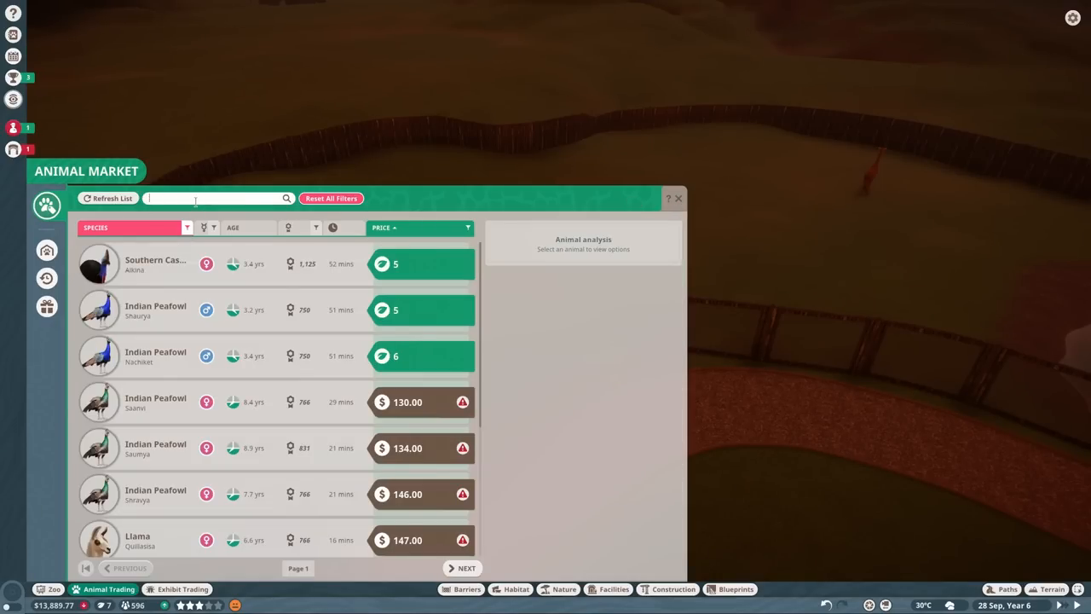
pyautogui.write('reticula')
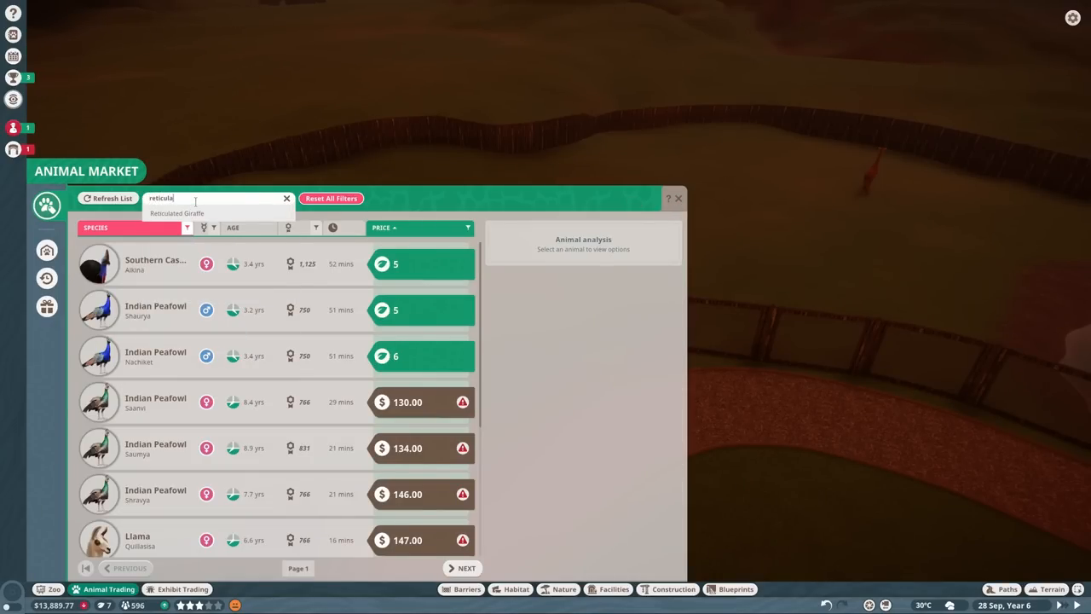
pyautogui.click(176, 213)
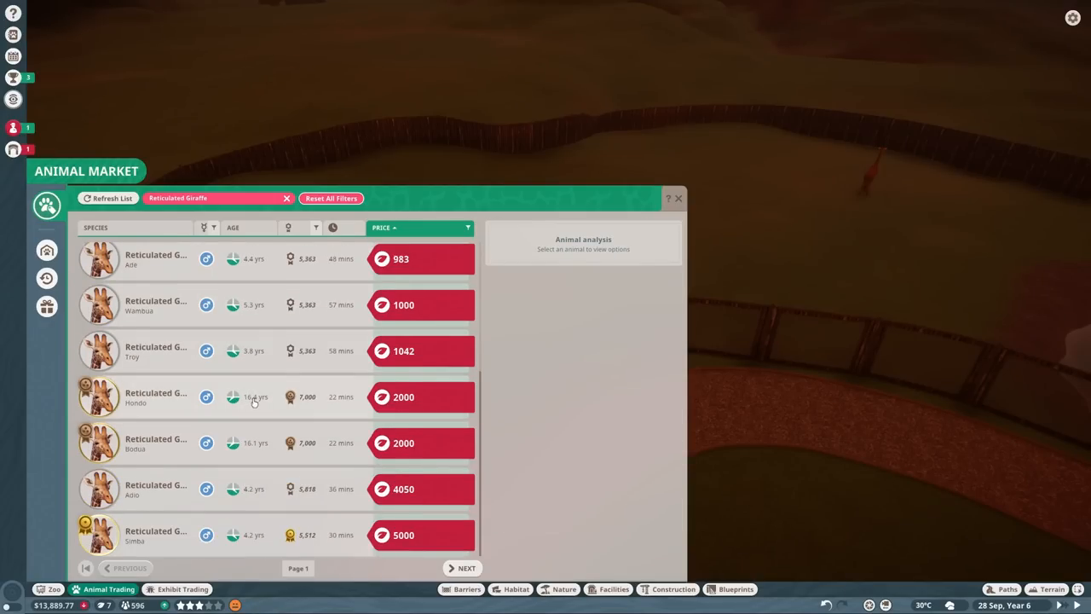
pyautogui.click(679, 198)
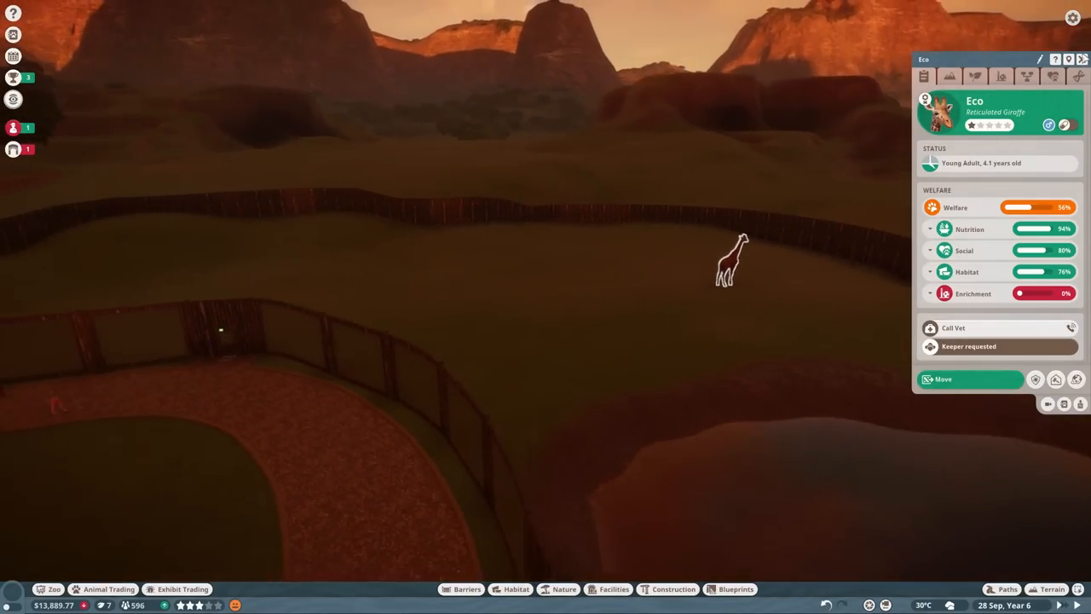
# Check animal storage showing three lechwe relocating to Quarantine Small 1.
pyautogui.click(109, 589)
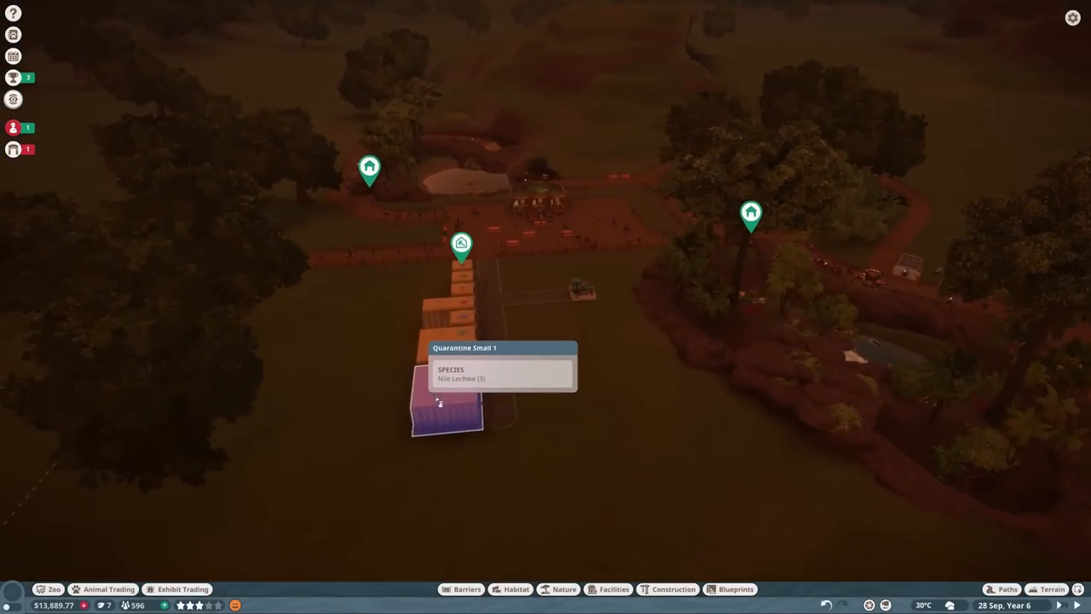
pyautogui.click(109, 589)
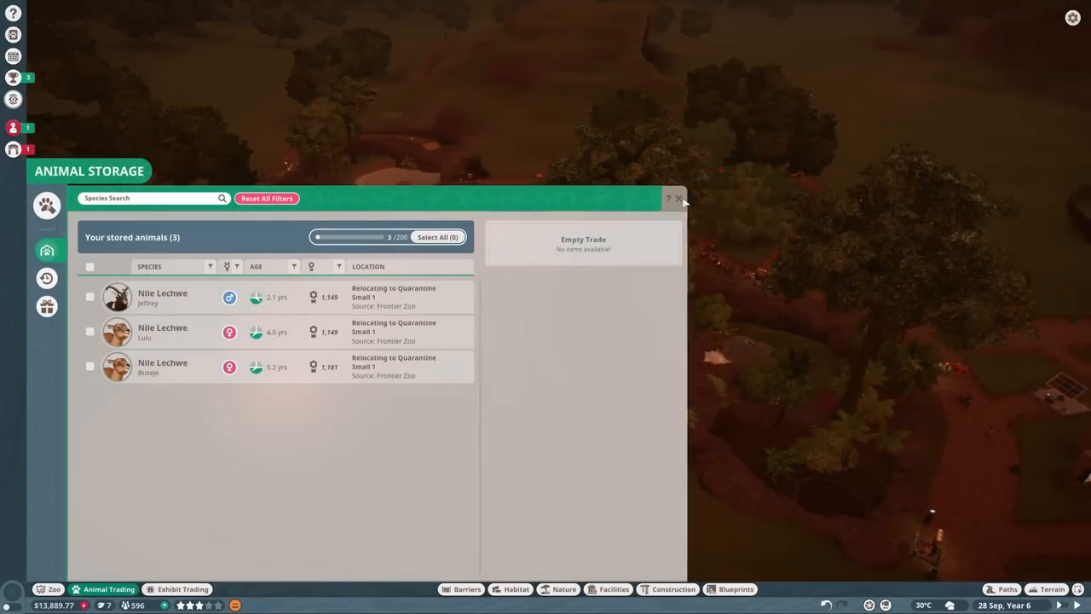
pyautogui.click(679, 199)
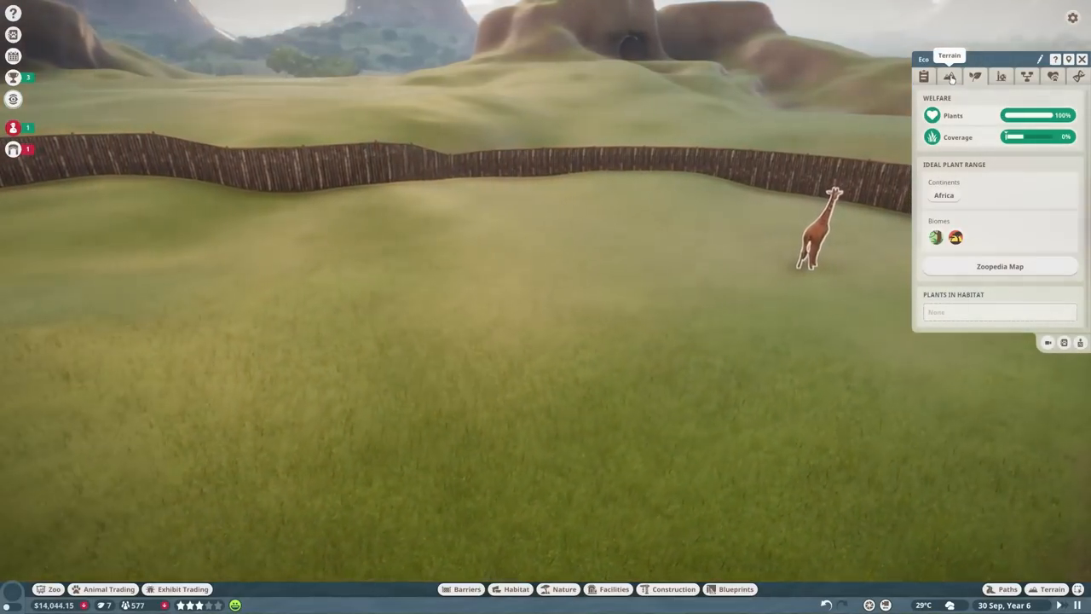
# Paint light soil and short grass across the giraffe habitat beside the pond.
pyautogui.click(564, 589)
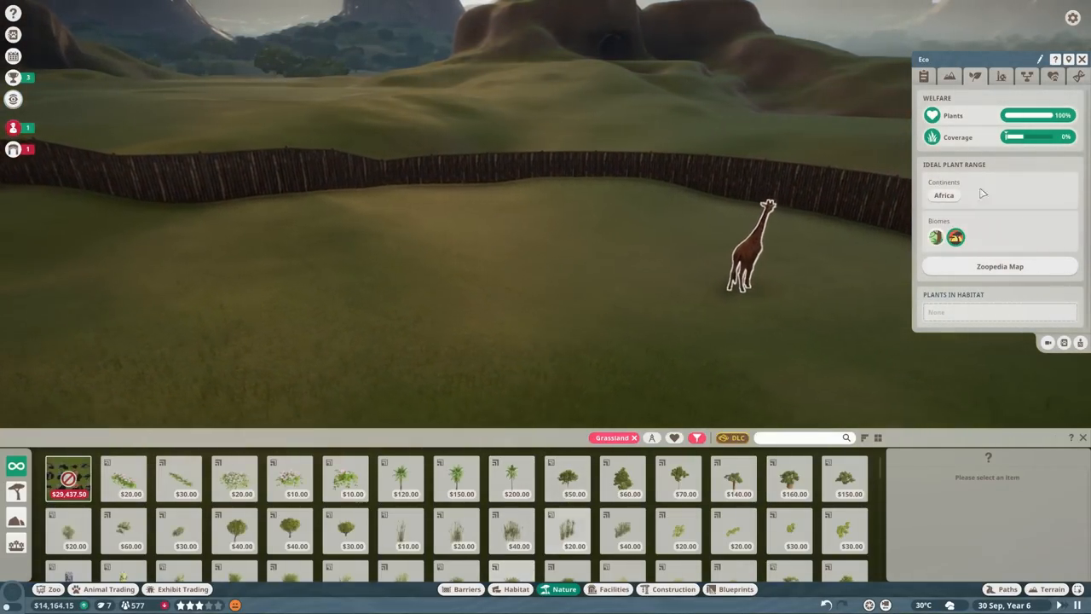
pyautogui.click(954, 237)
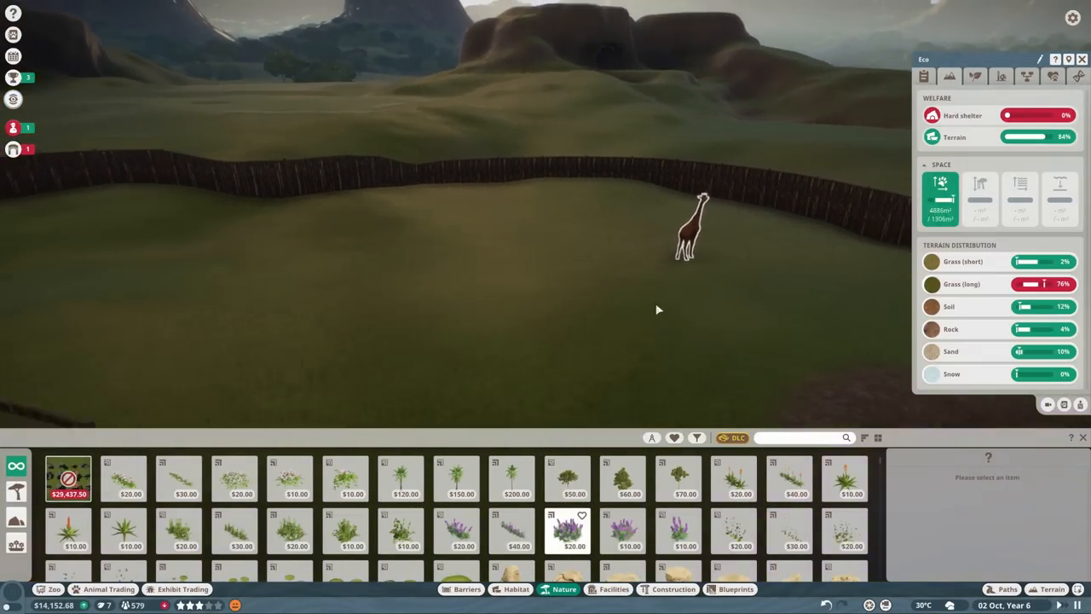
pyautogui.click(1052, 589)
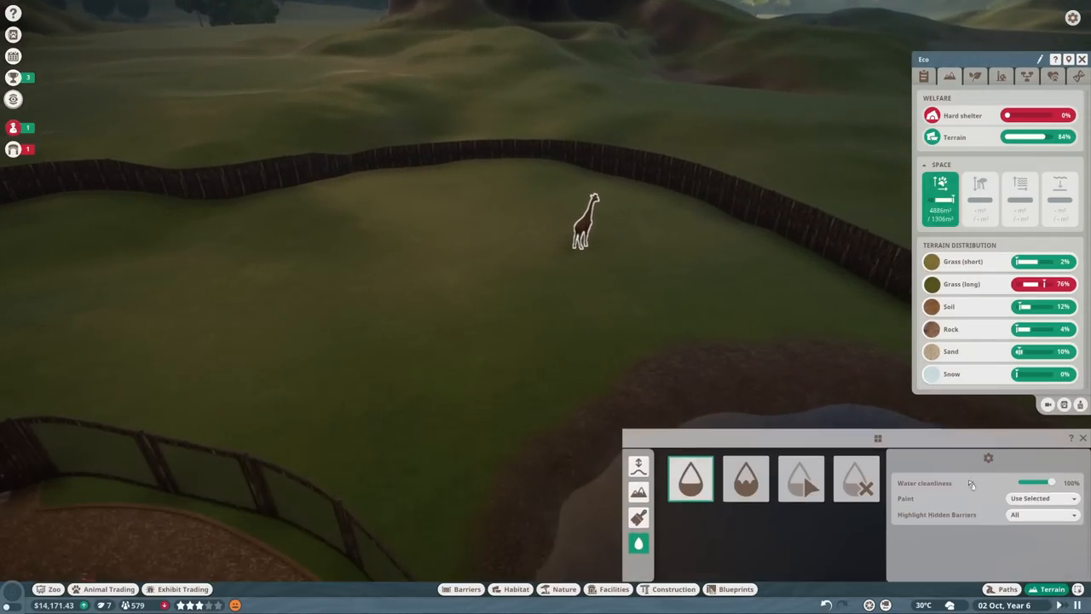
pyautogui.click(638, 517)
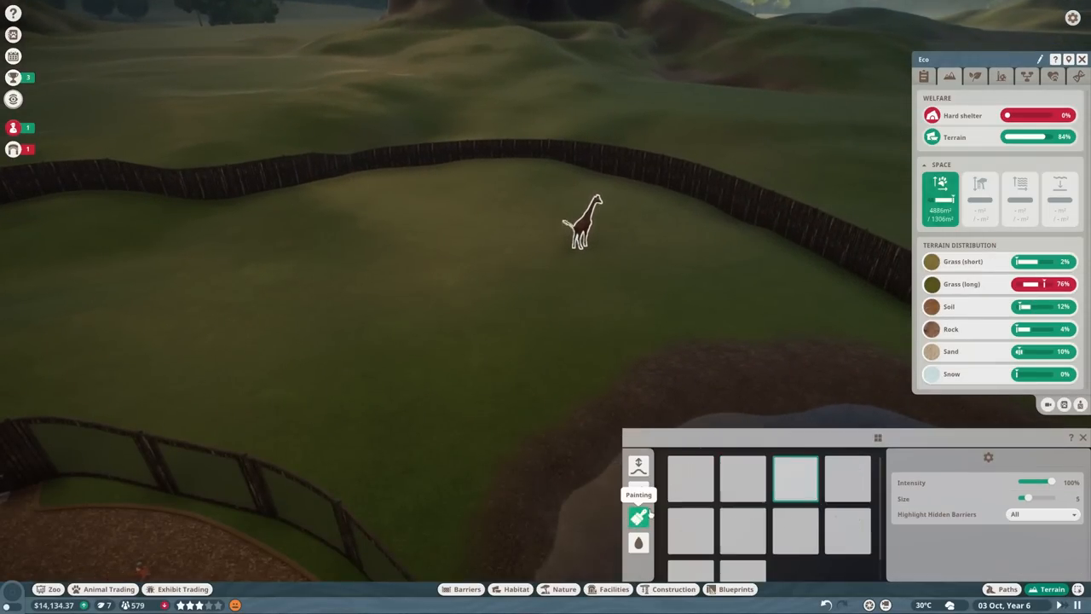
pyautogui.click(639, 516)
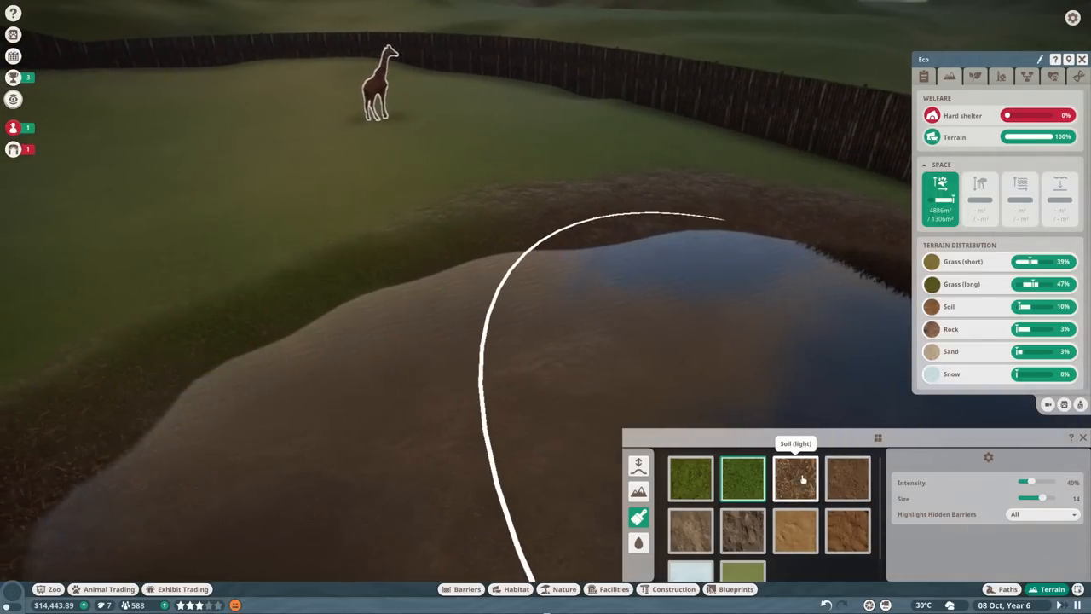
pyautogui.click(795, 478)
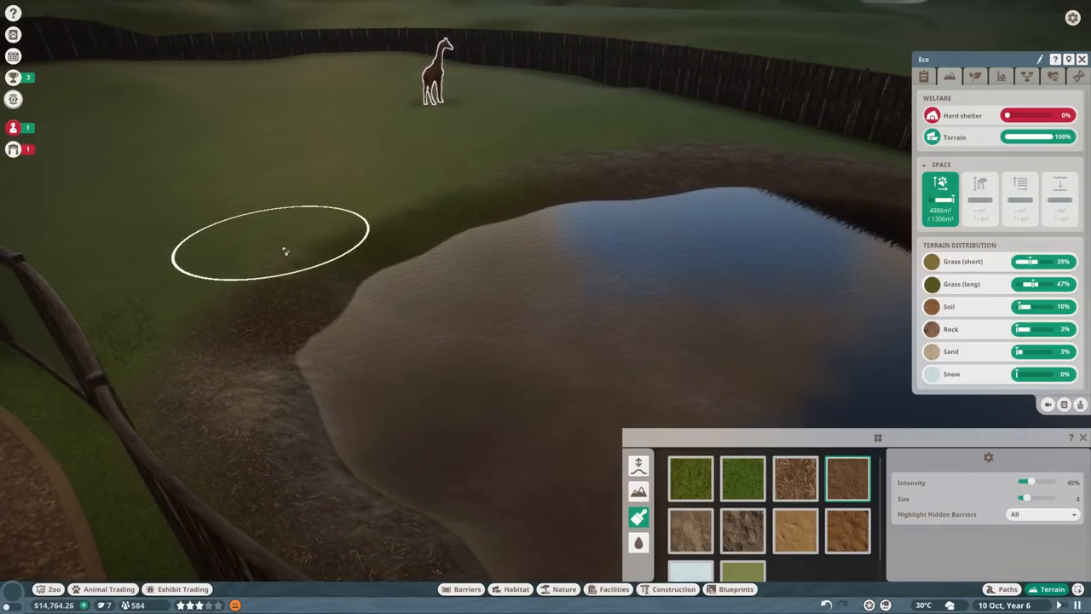
pyautogui.click(264, 323)
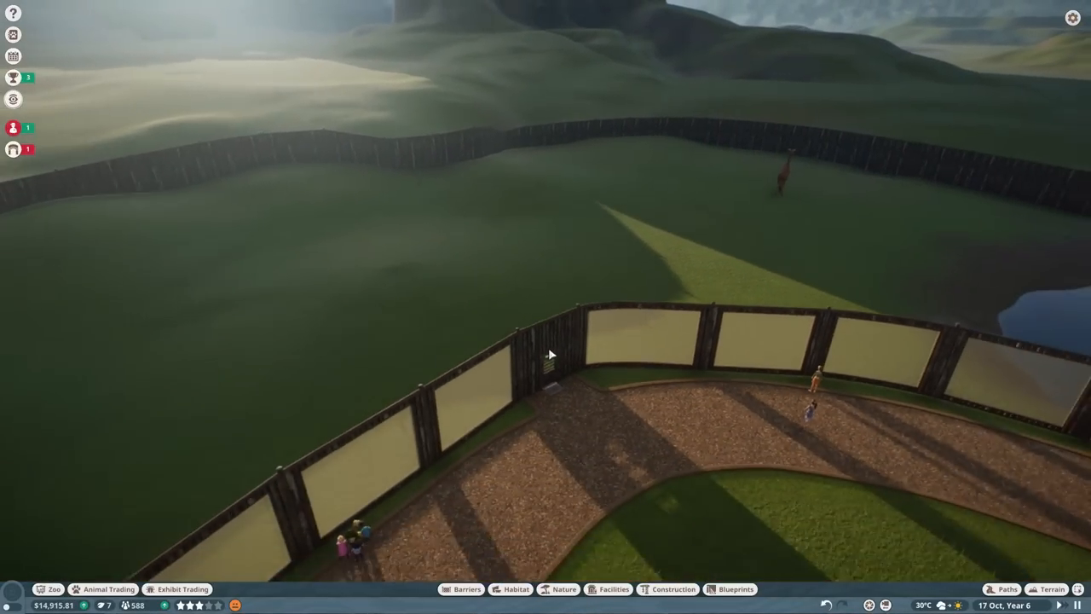
pyautogui.click(466, 589)
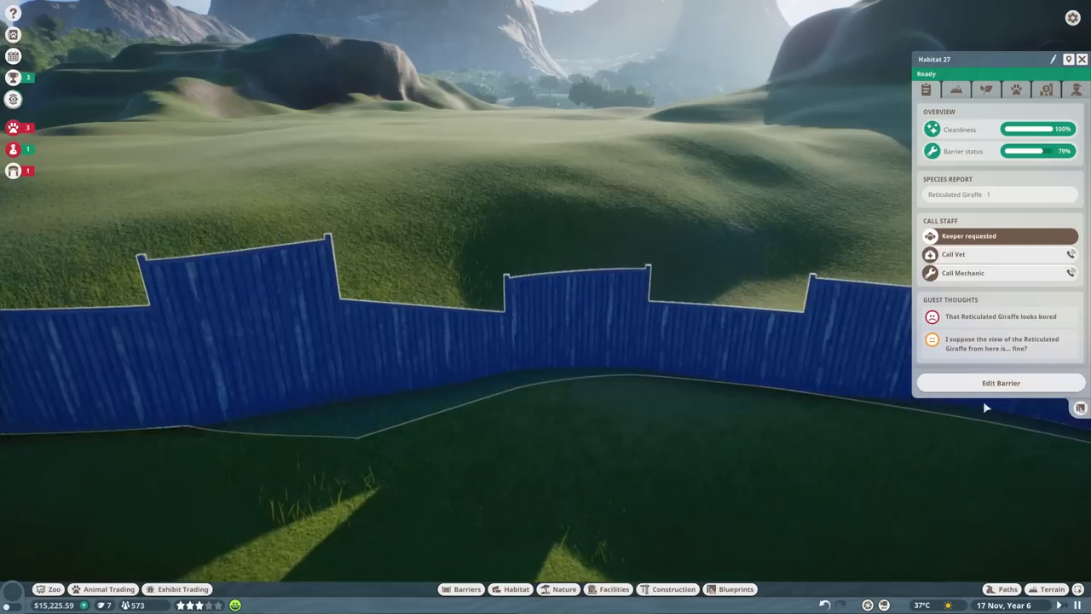
pyautogui.click(1001, 381)
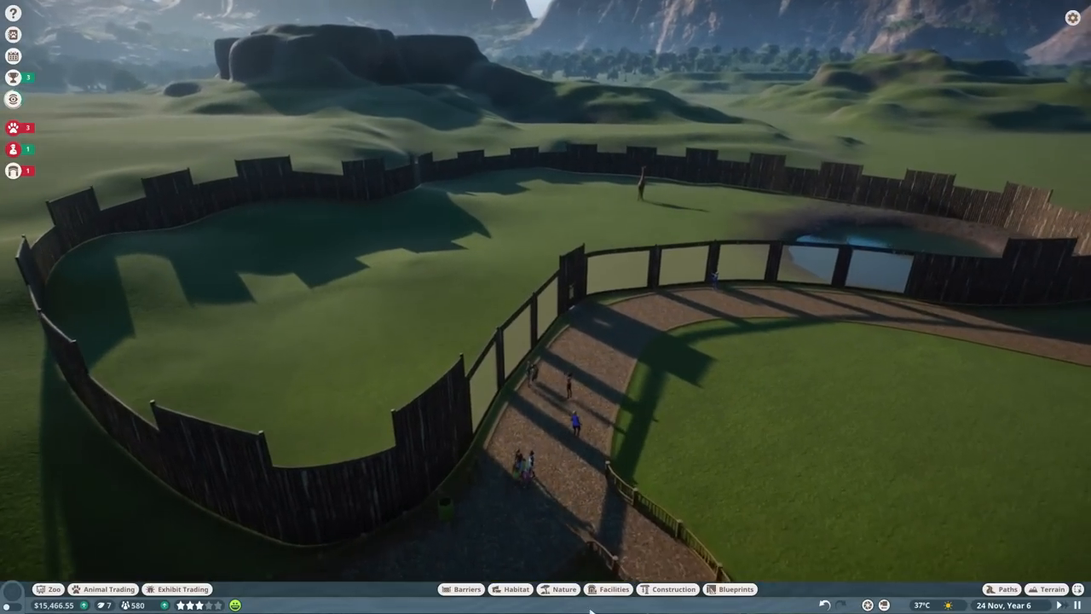
# Move the three quarantined Nile lechwe into the giraffe habitat.
pyautogui.click(564, 589)
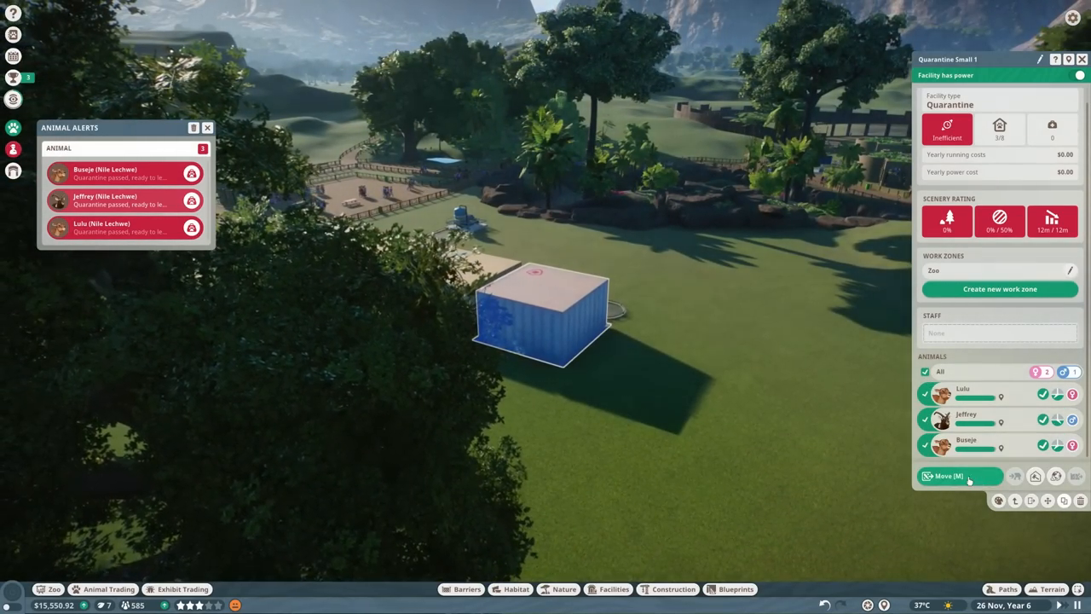
pyautogui.click(954, 476)
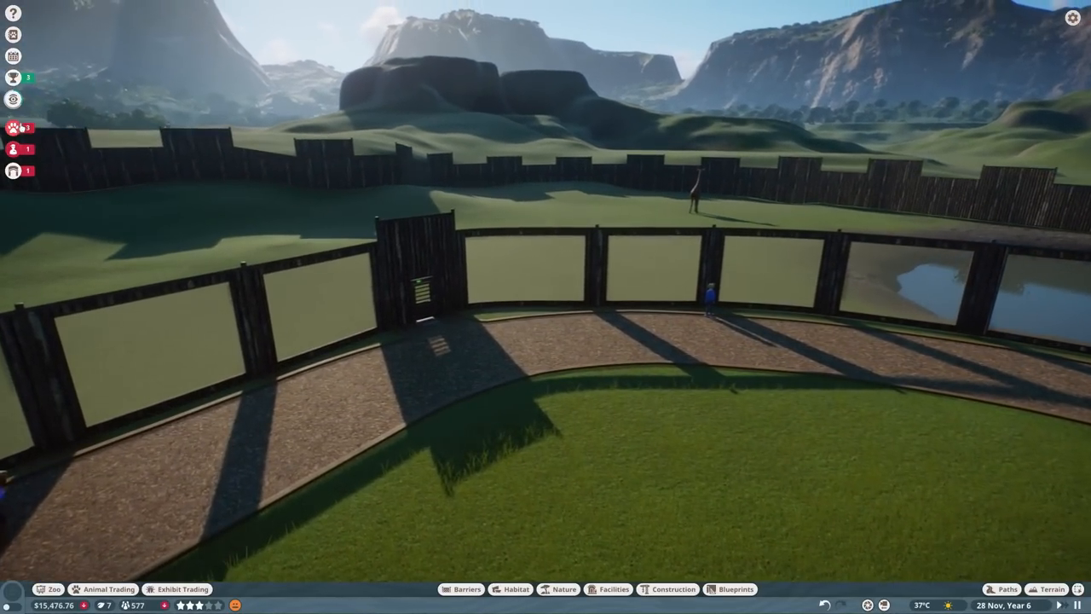
pyautogui.click(13, 127)
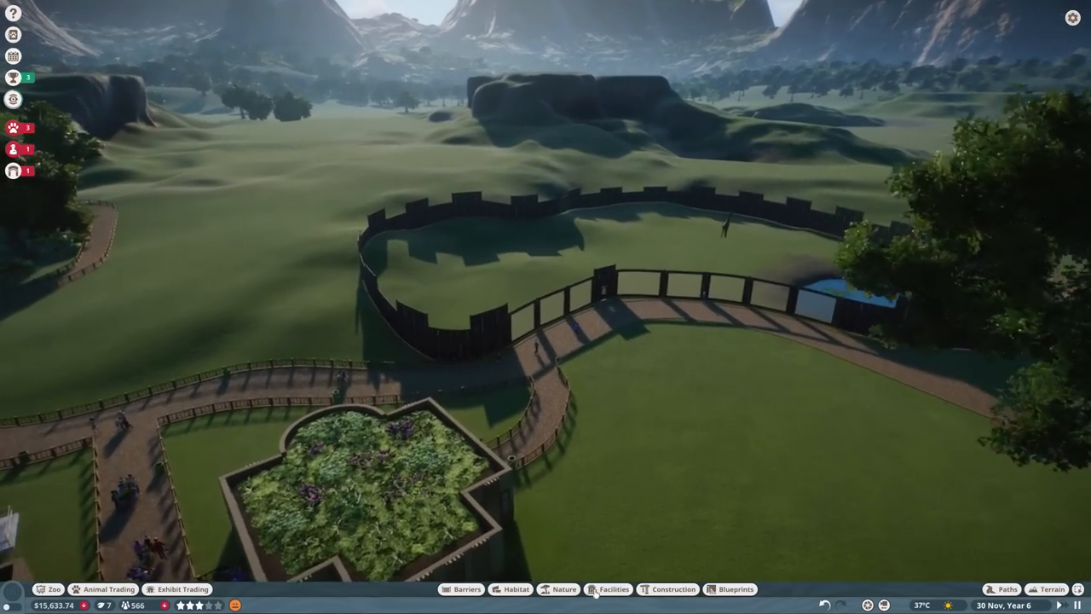
# Show Conservation-themed staff facilities, such as the $4,985 veterinary surgery.
pyautogui.click(613, 589)
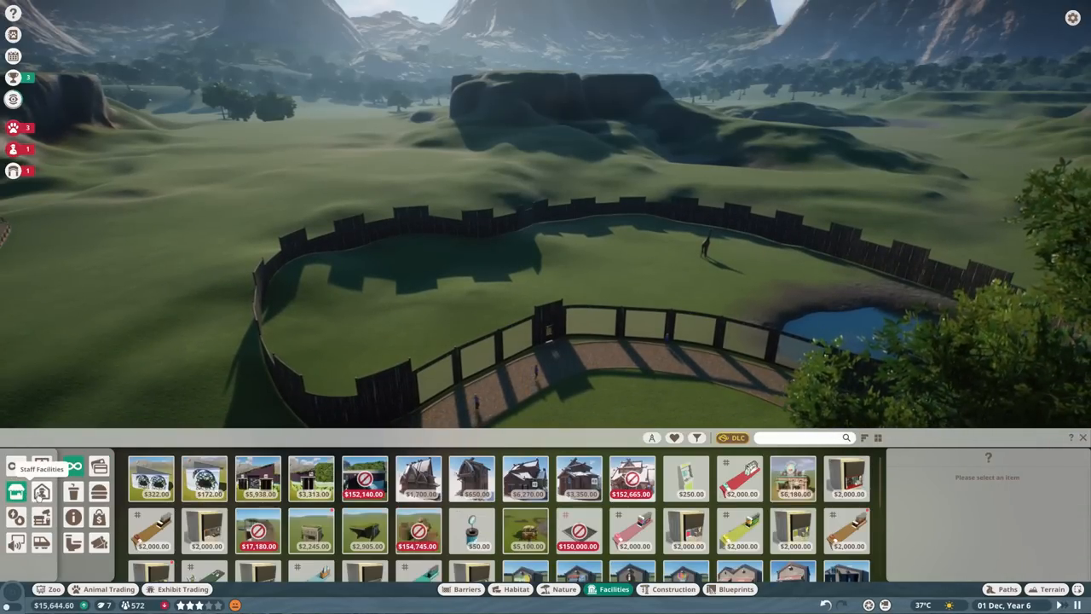
pyautogui.click(696, 437)
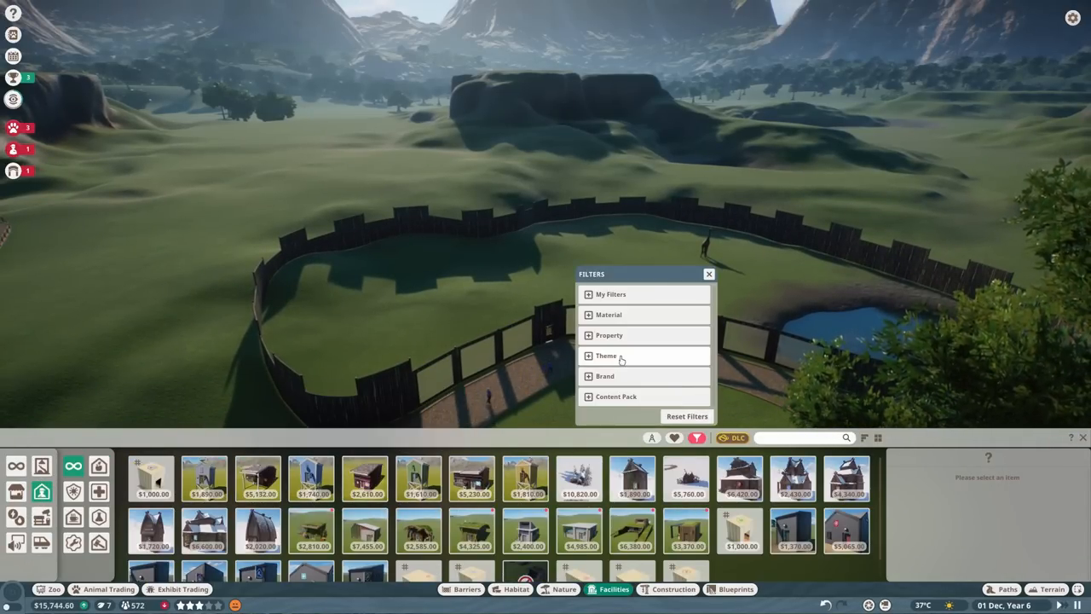
pyautogui.click(606, 355)
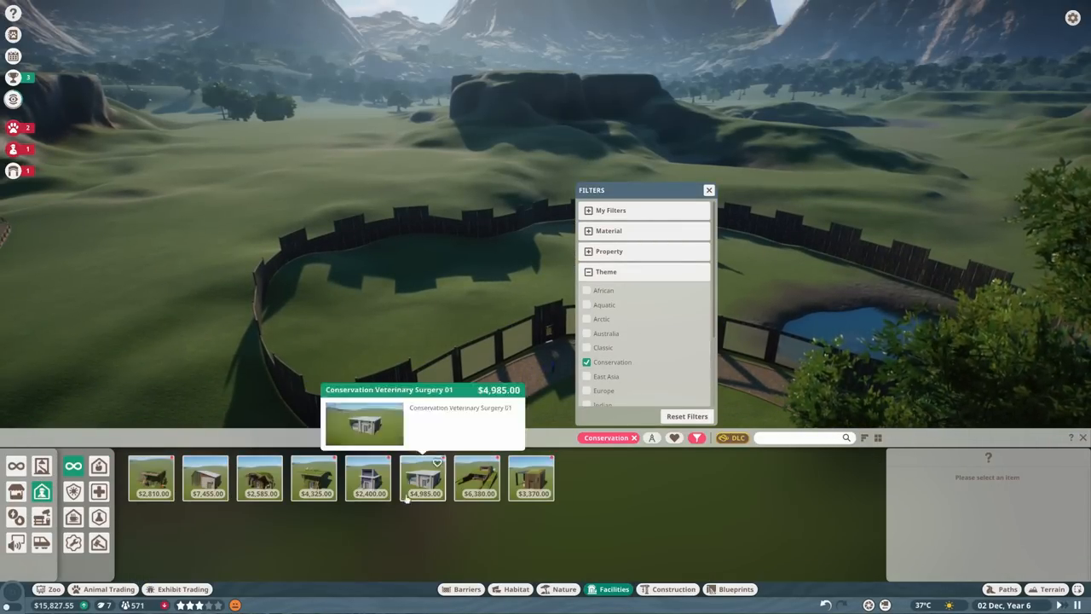
pyautogui.moveTo(204, 477)
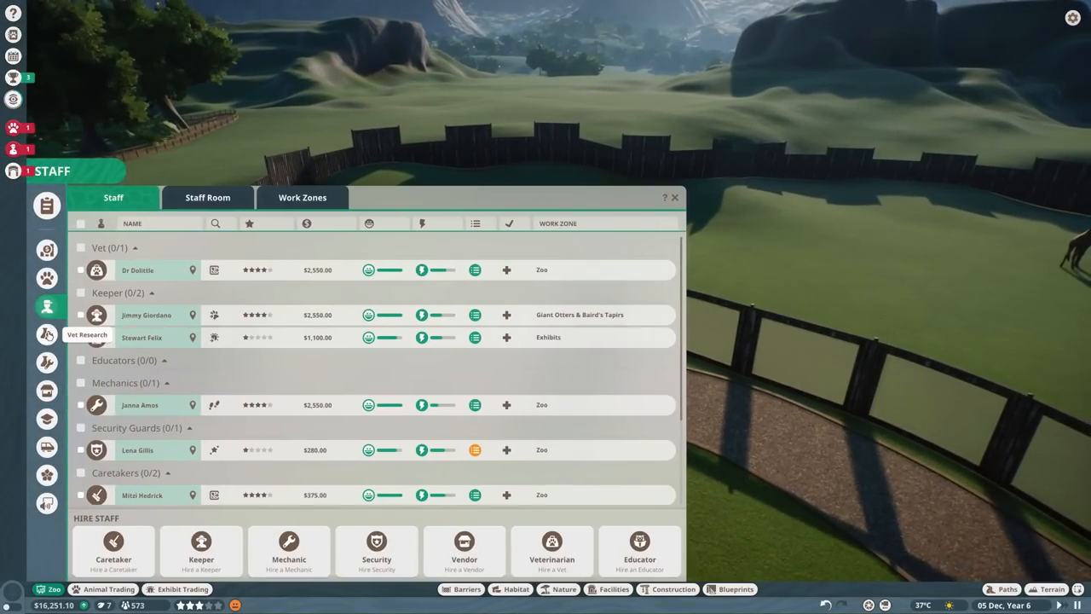
# Create a work zone for giraffe Habitat 27 and name it 'Entrance'.
pyautogui.click(301, 196)
pyautogui.write('Africa')
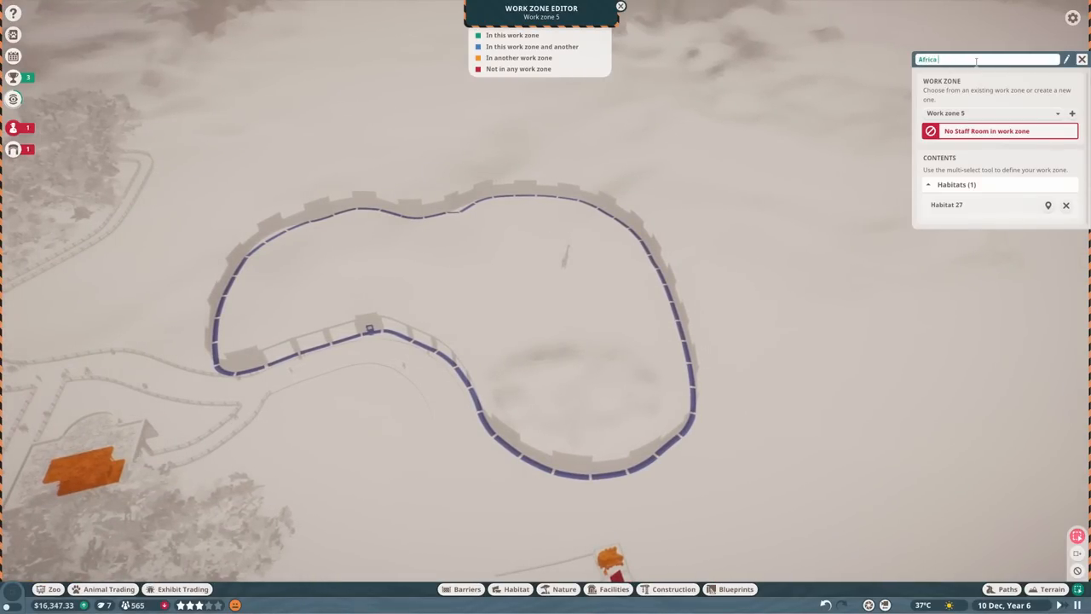
pyautogui.write('Entrance')
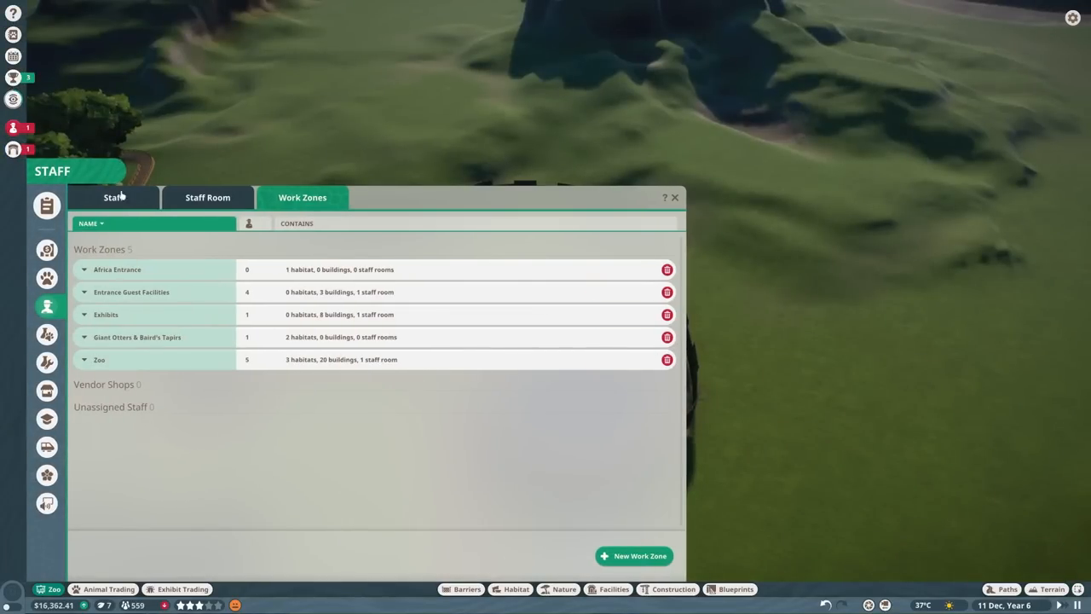
pyautogui.click(674, 197)
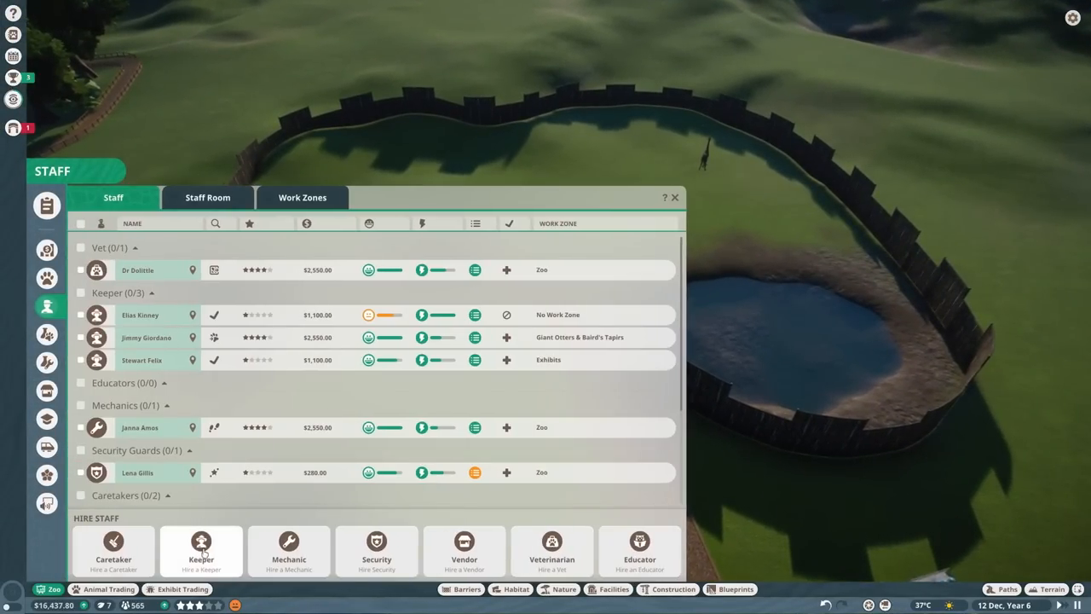
# Assign the new keeper to the Africa Entrance work zone.
pyautogui.click(147, 338)
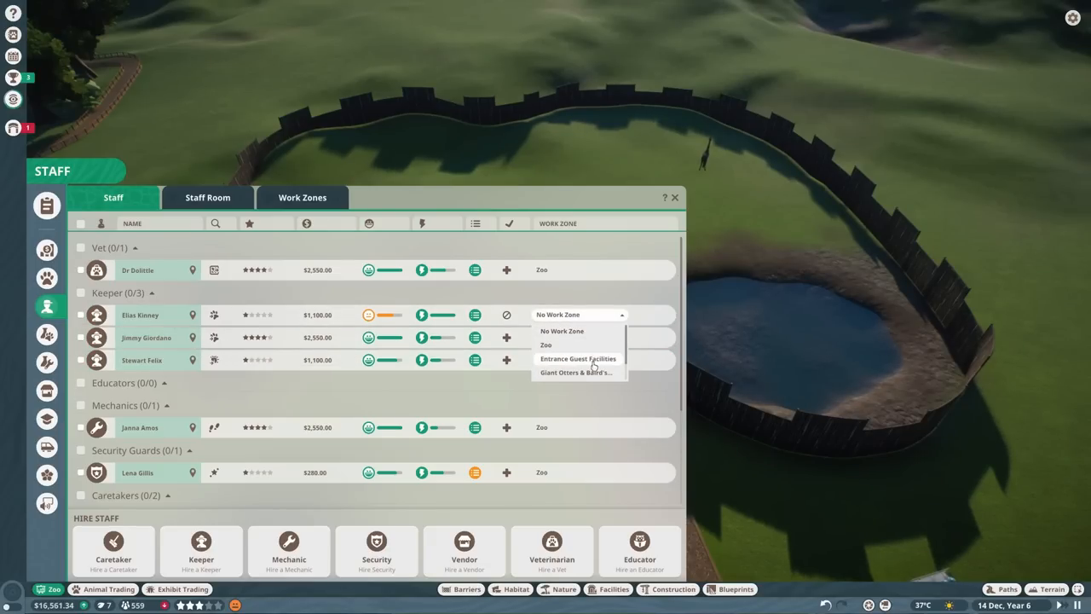
pyautogui.scroll(-3)
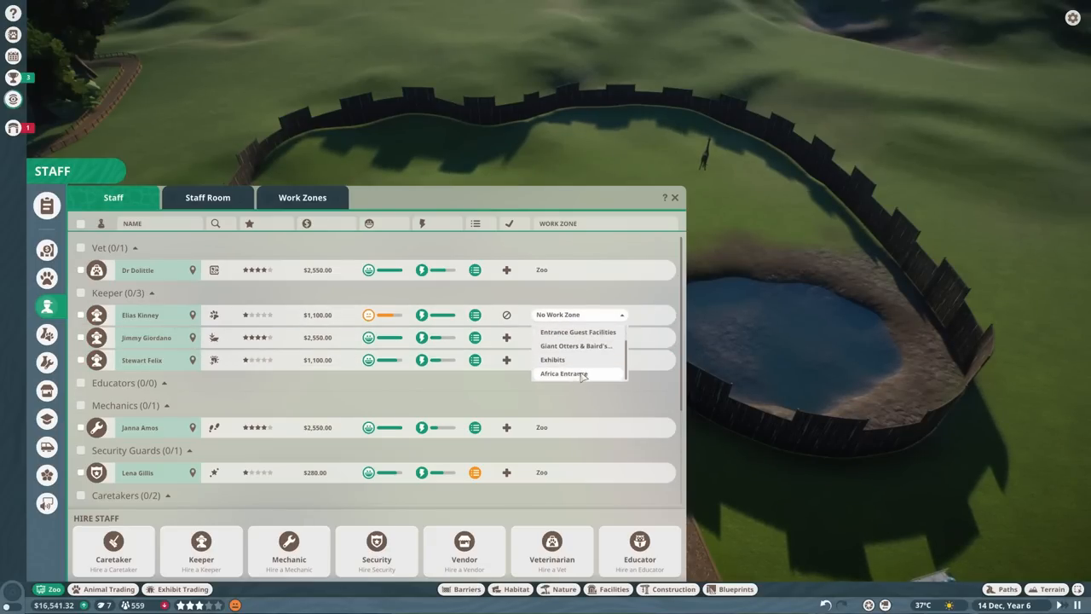
pyautogui.click(564, 373)
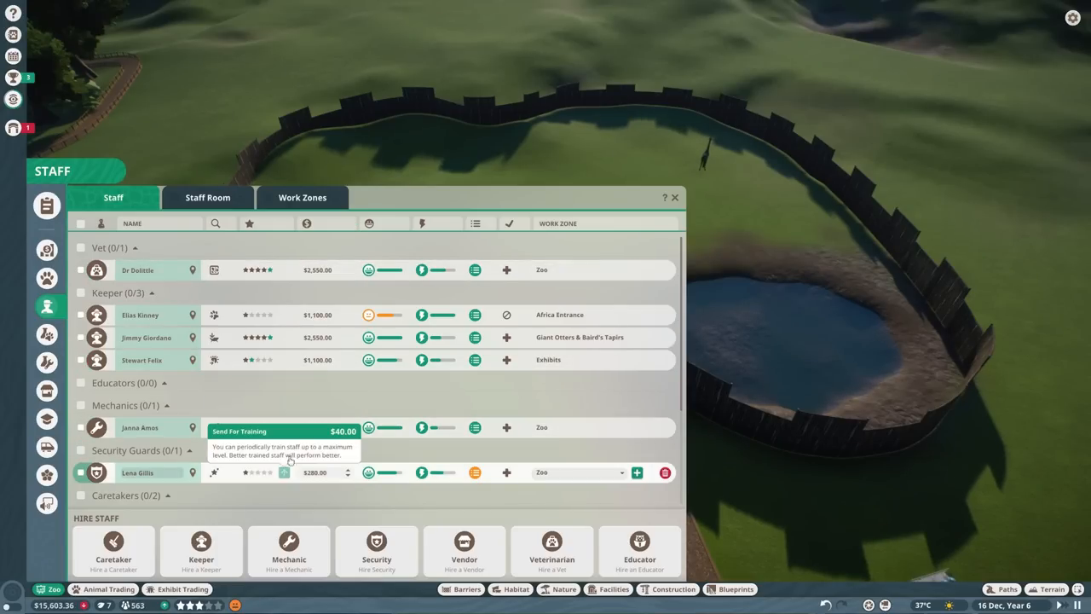
pyautogui.scroll(-3)
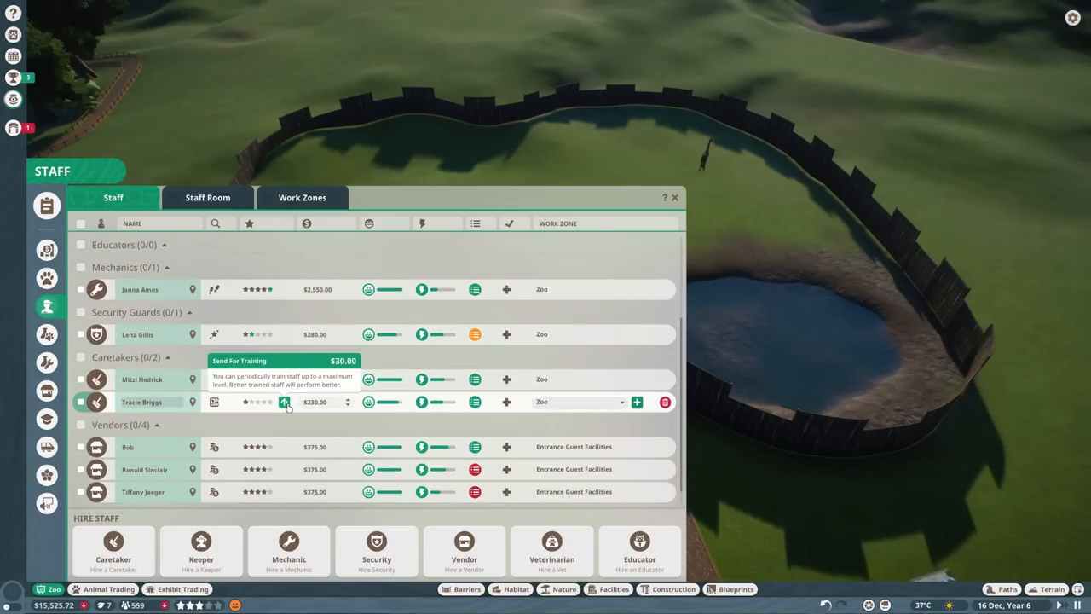
pyautogui.scroll(-3)
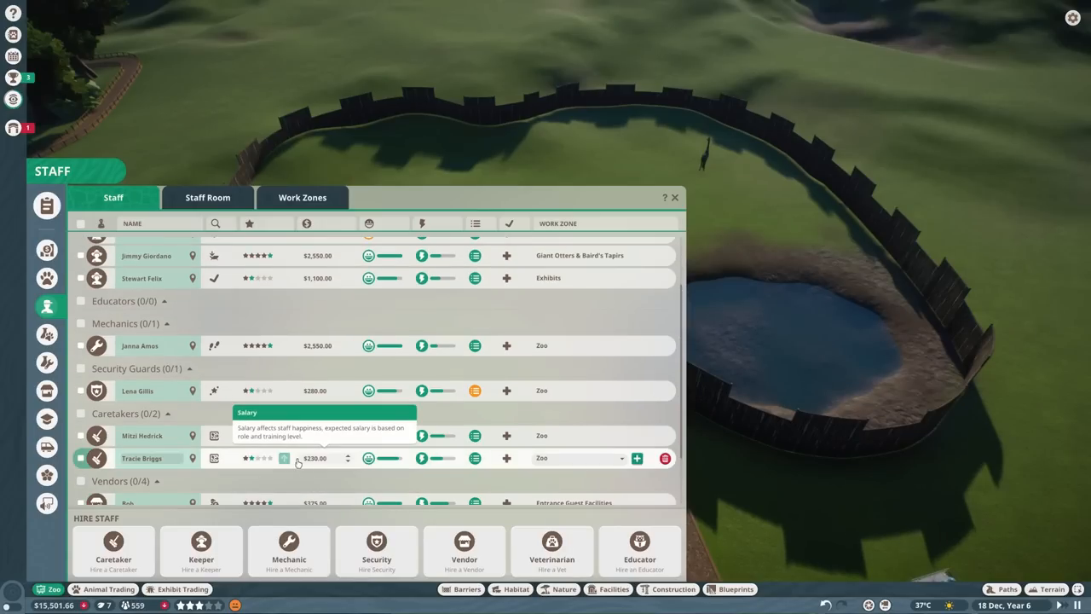
pyautogui.scroll(-3)
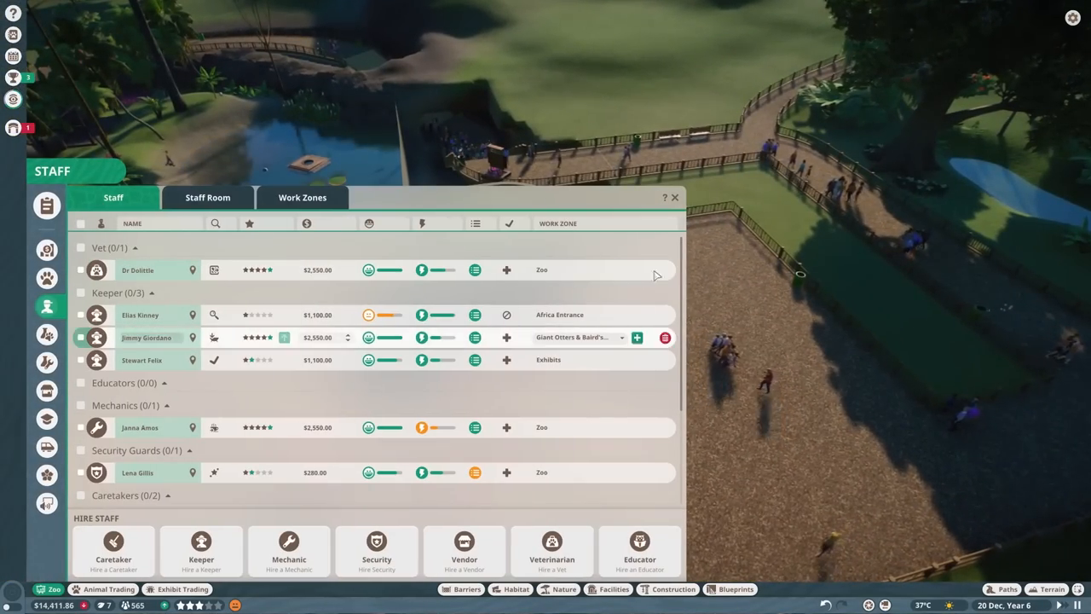
# Review zoo challenges and guest happiness, then dismiss the lechwe arrival notice.
pyautogui.click(674, 197)
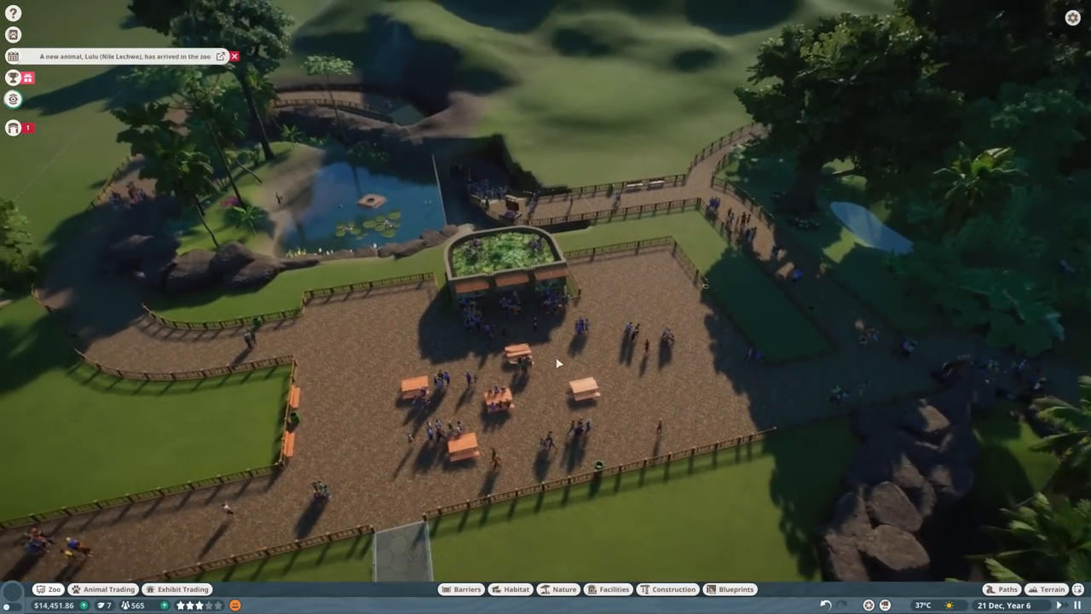
pyautogui.click(13, 78)
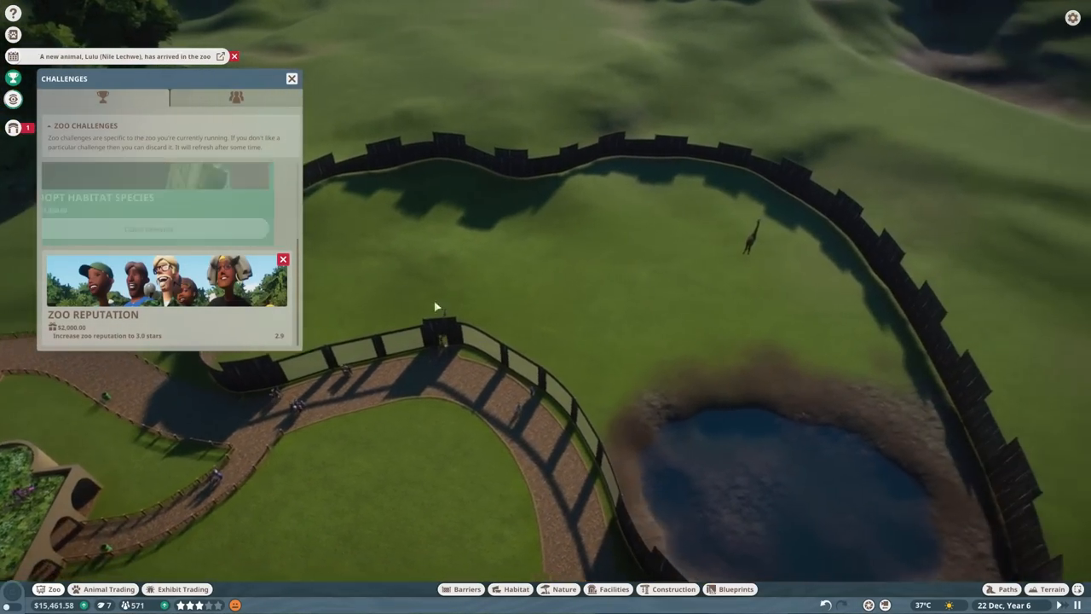
pyautogui.click(292, 79)
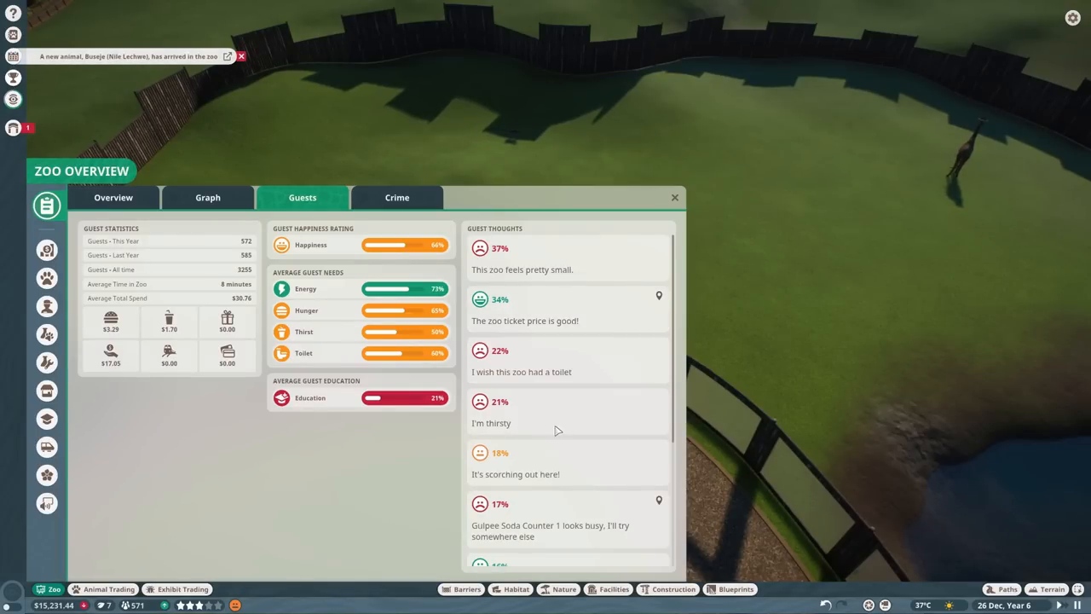
pyautogui.click(674, 197)
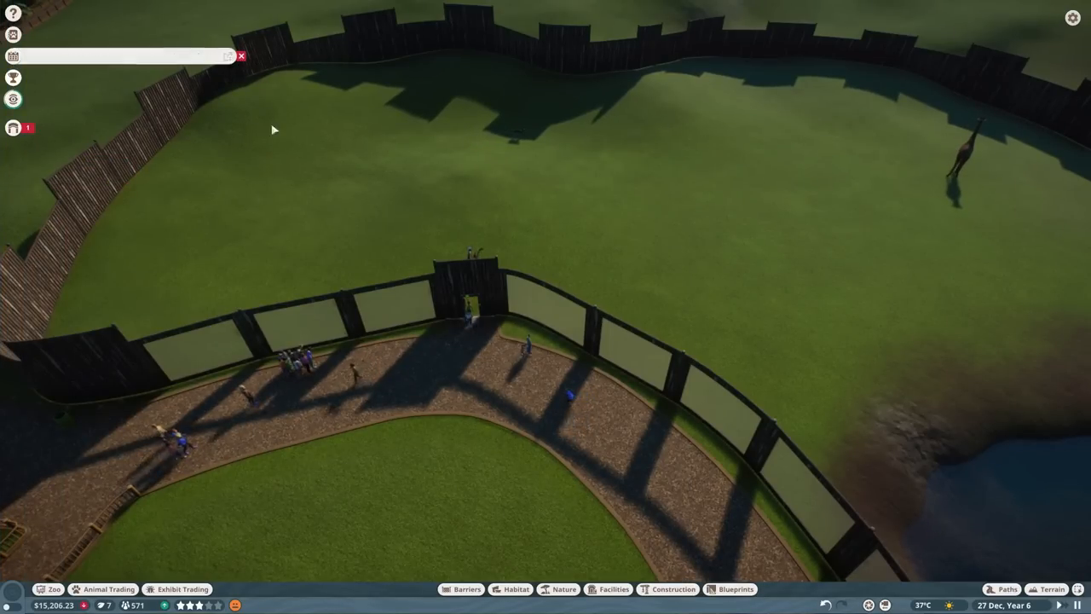
pyautogui.click(613, 589)
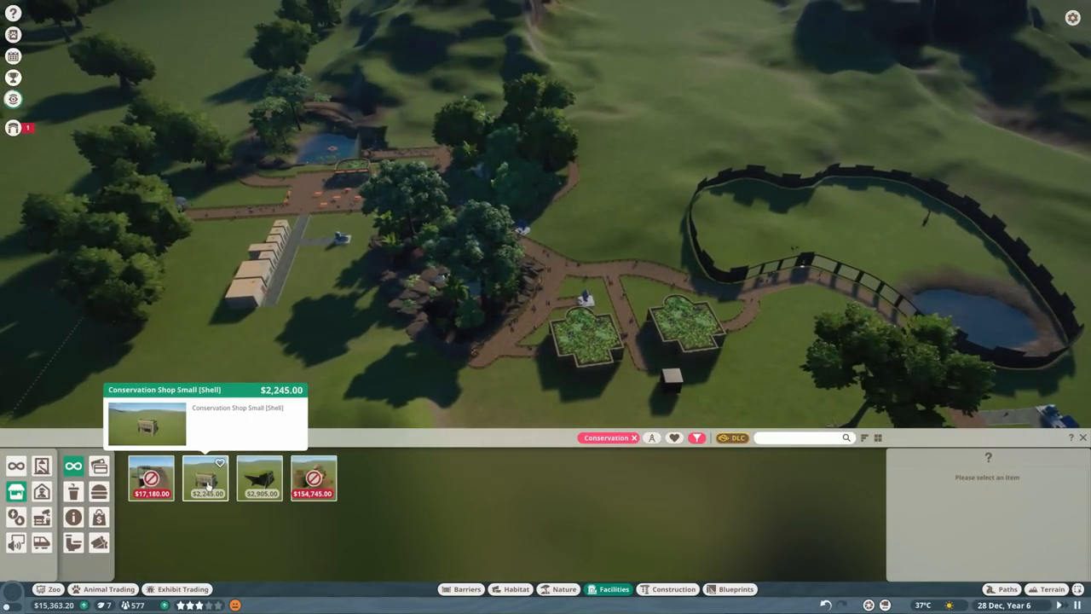
# Place a Conservation Toilet Small beside the giraffe habitat path.
pyautogui.click(259, 477)
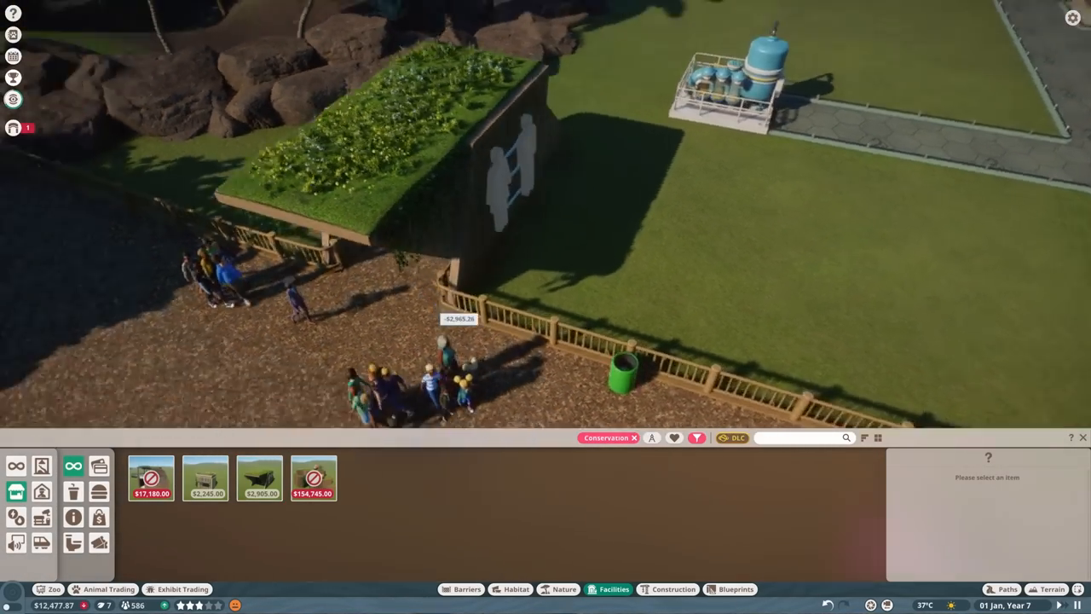
pyautogui.click(260, 477)
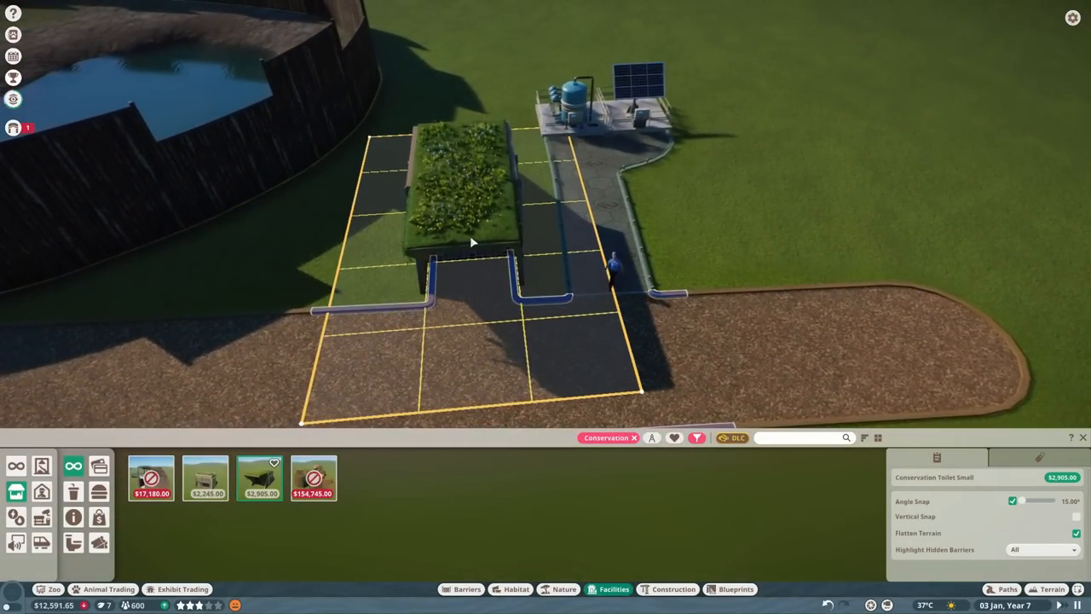
pyautogui.click(460, 239)
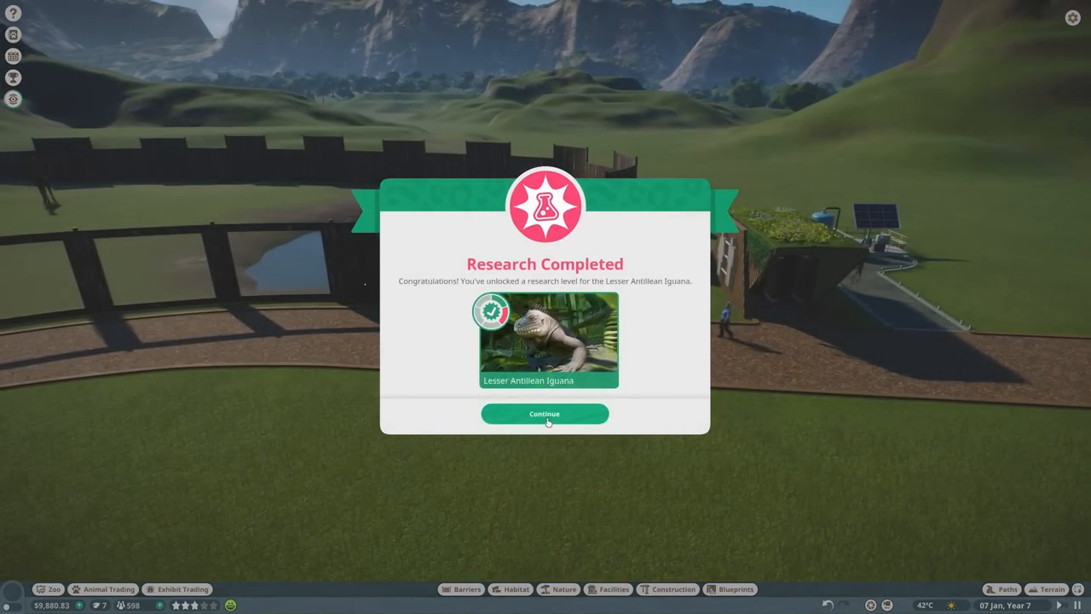
# Dismiss the Lesser Antillean Iguana research notice and view Exhibit 7's enrichment items.
pyautogui.click(544, 413)
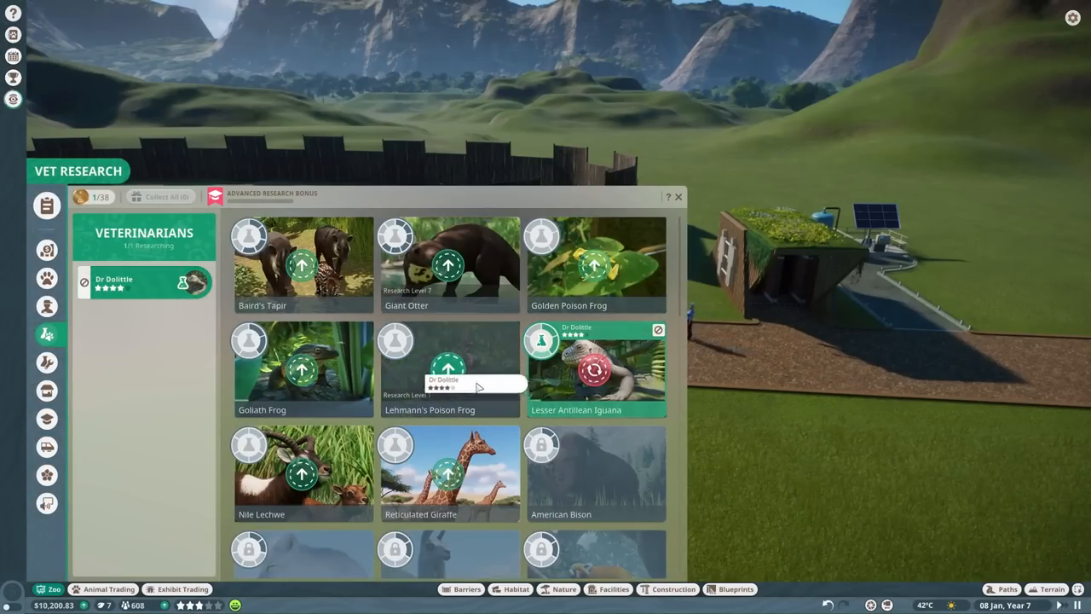
pyautogui.click(678, 197)
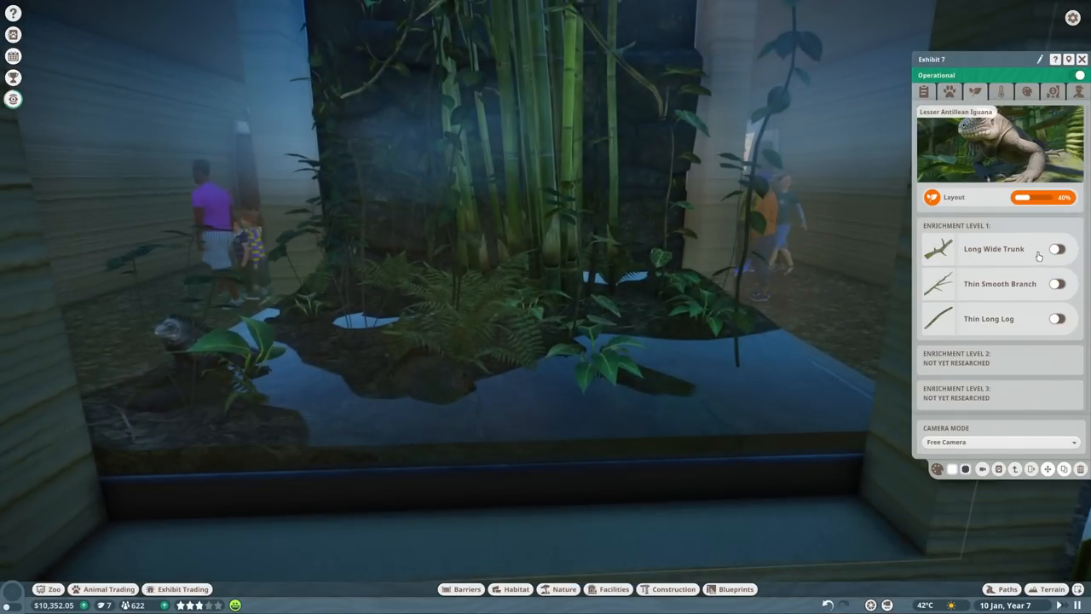
pyautogui.click(1060, 248)
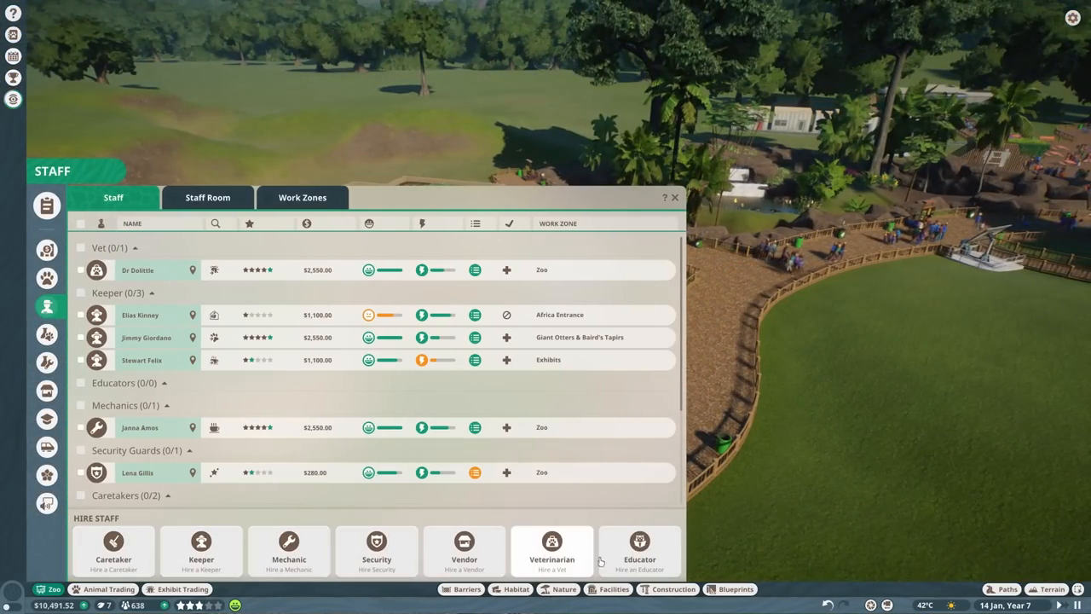
# Hire vet Paige High, assign her to the Zoo work zone, and start Reticulated Giraffe research.
pyautogui.click(674, 197)
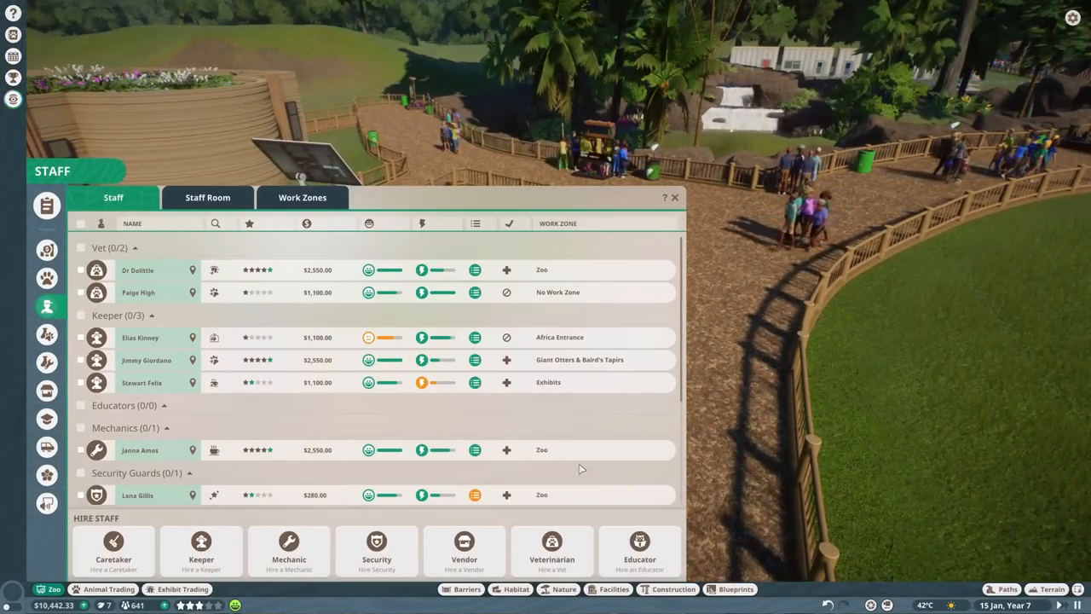
pyautogui.click(80, 292)
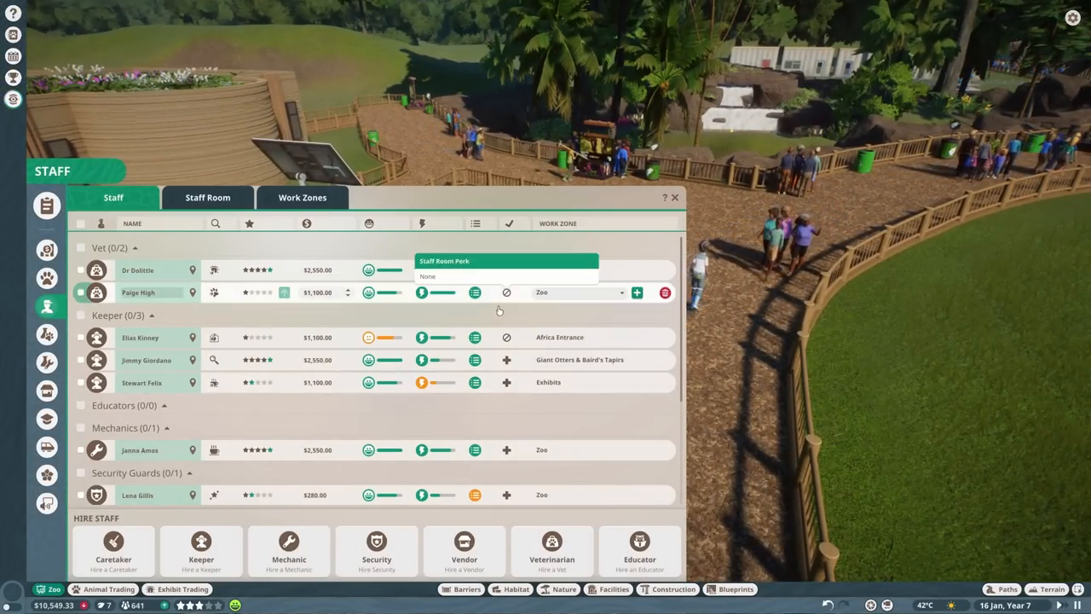
pyautogui.click(673, 196)
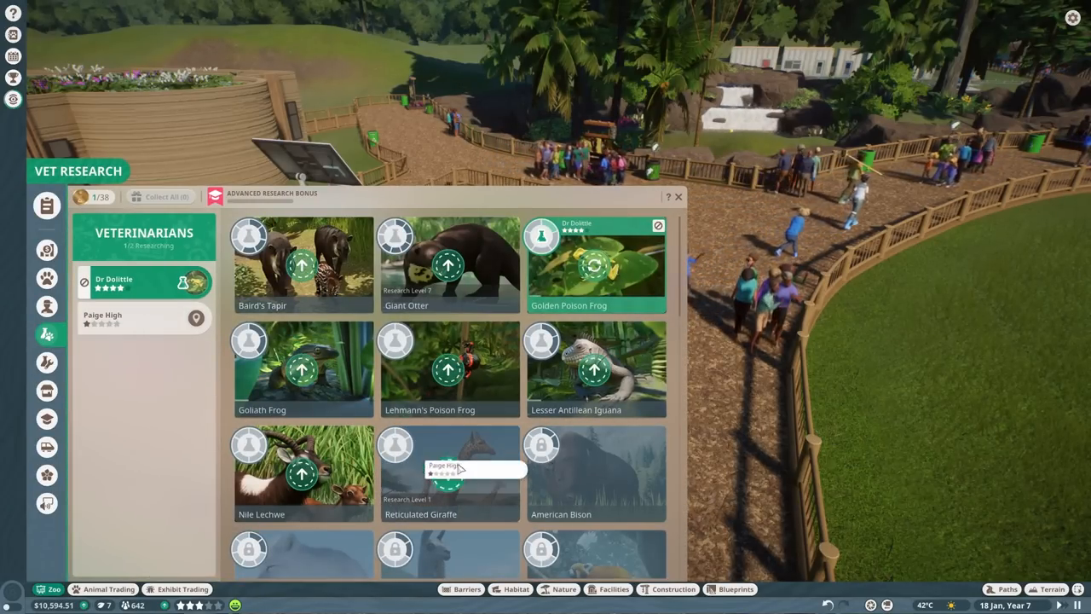
pyautogui.click(449, 473)
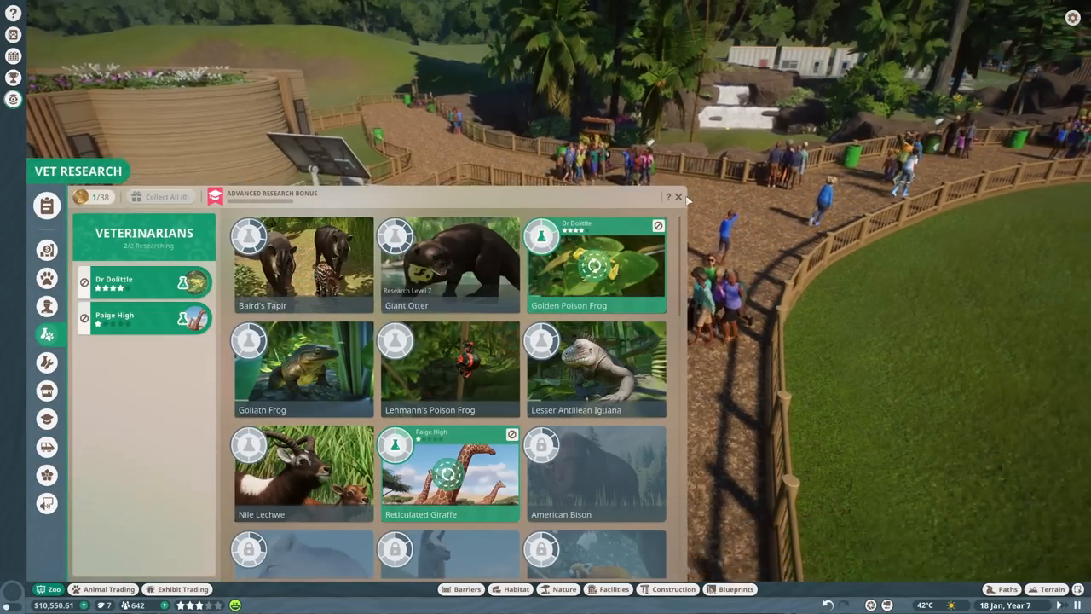
pyautogui.click(677, 197)
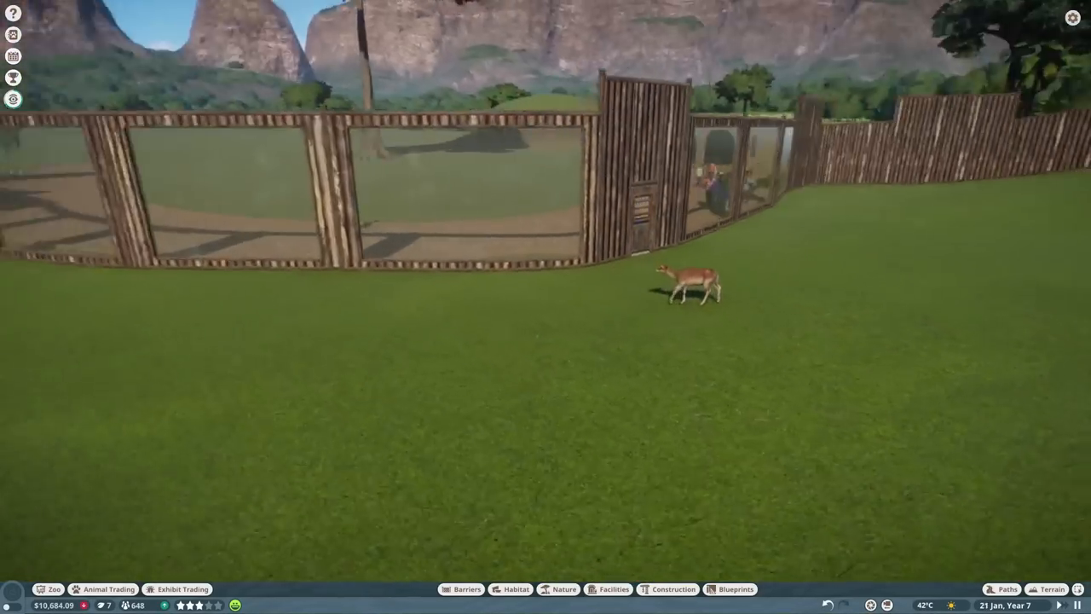
# Check a Nile Lechwe's welfare, then read and close the four-star inspection report.
pyautogui.click(678, 294)
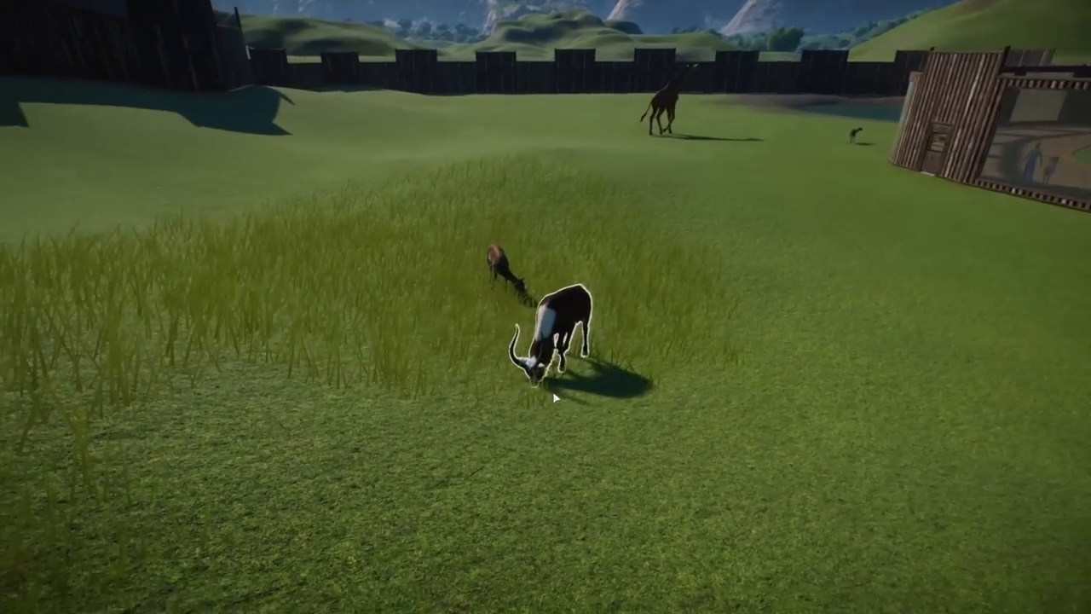
pyautogui.click(554, 341)
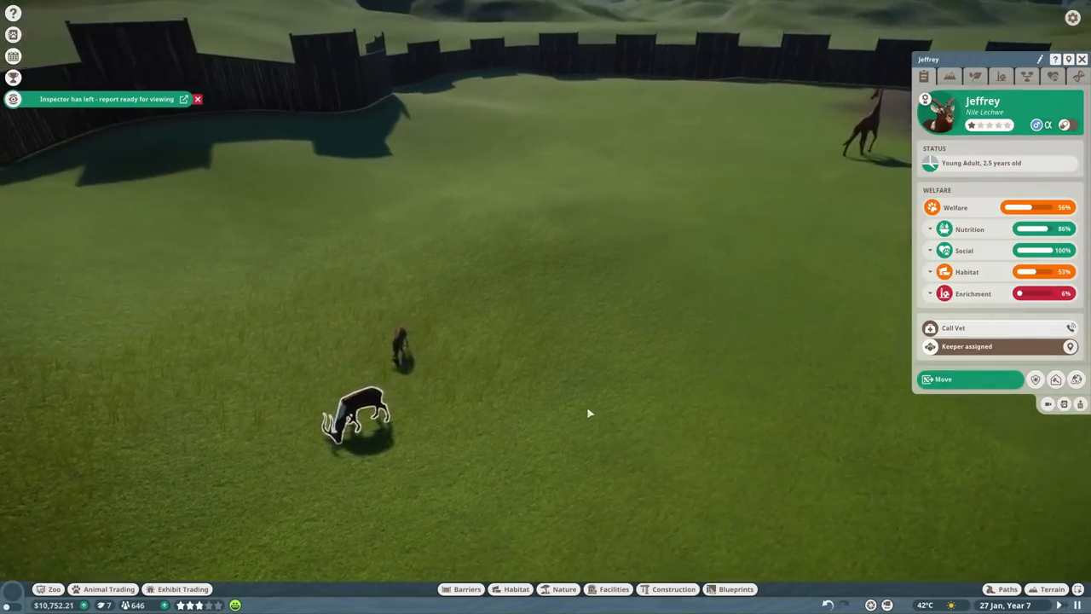
pyautogui.click(183, 98)
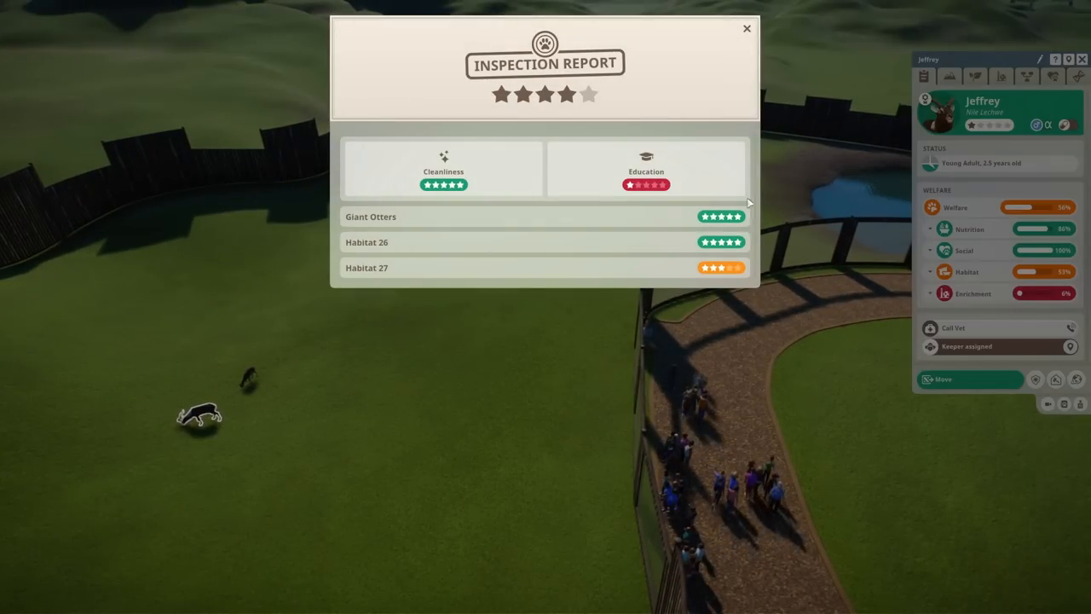
pyautogui.click(746, 28)
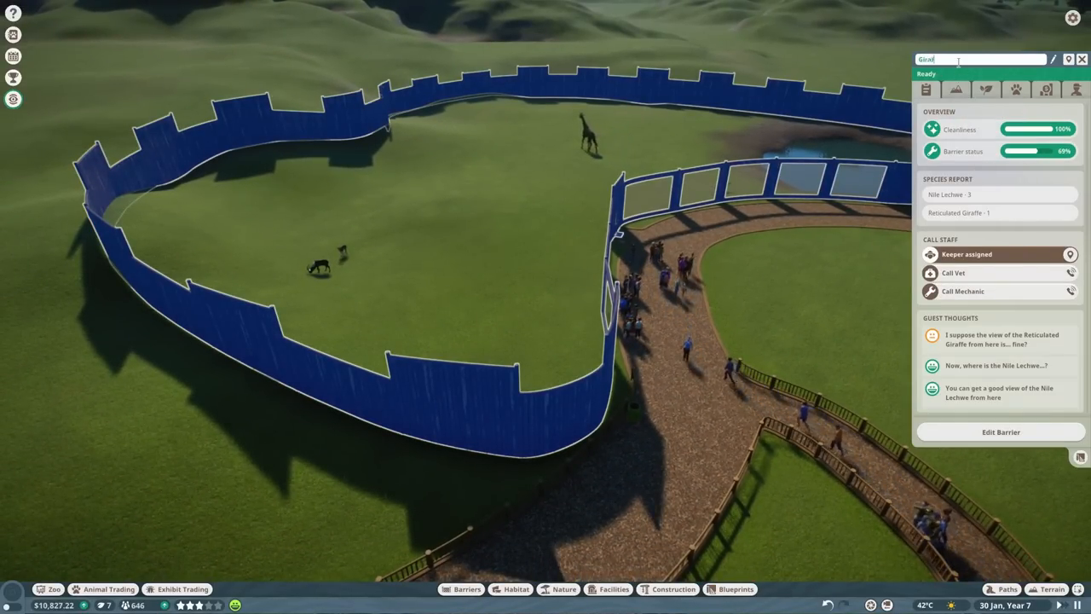
# Enter 'Giraffes & Lechwe' as the habitat's name.
pyautogui.write('Giraffes &')
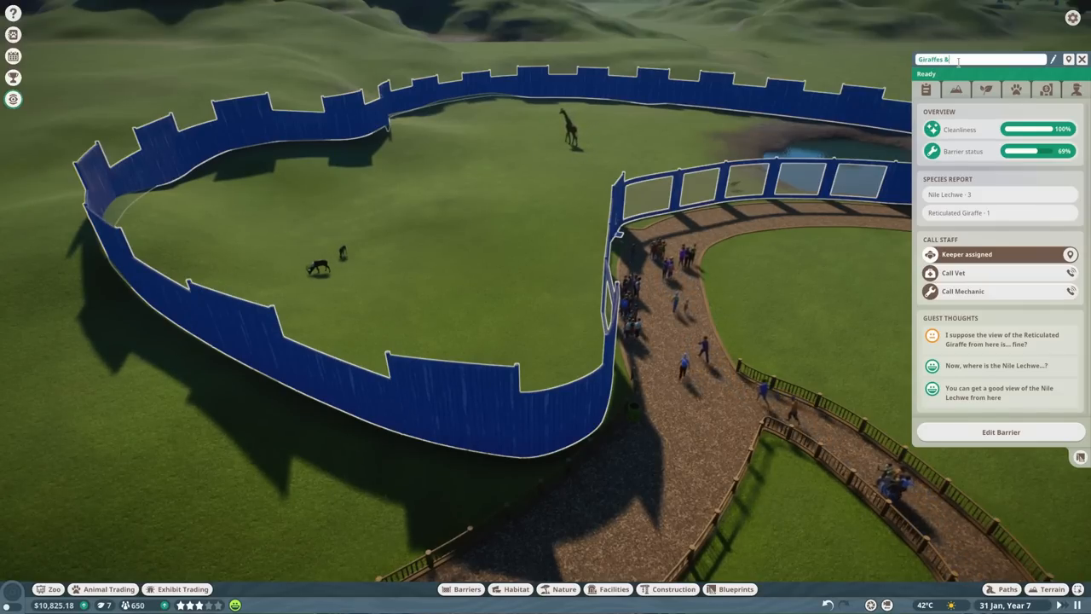
pyautogui.write('Lechwe')
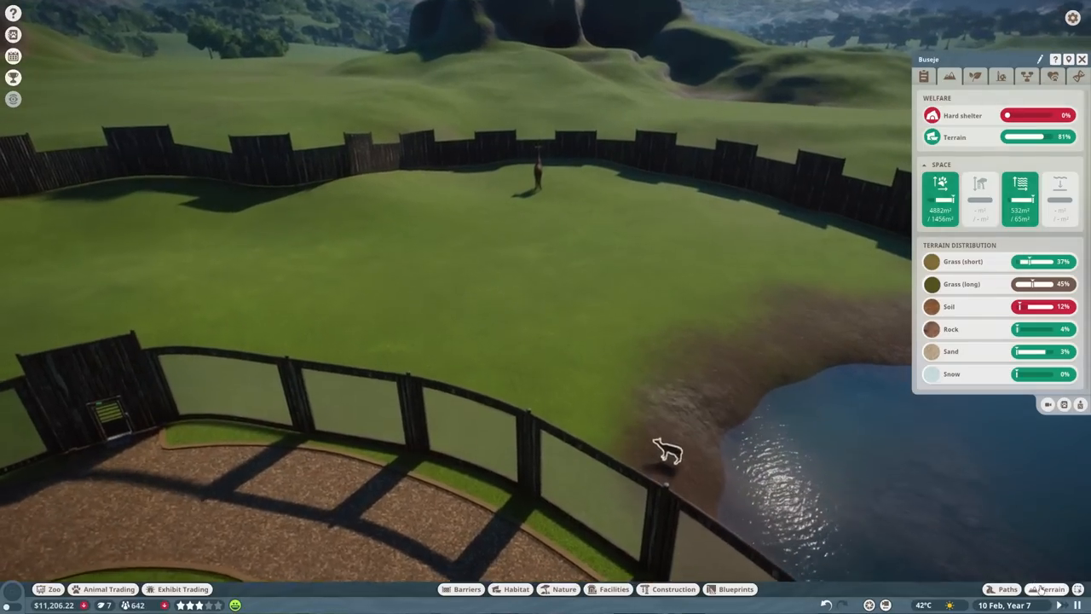
# Paint soil over the habitat floor with an enlarged brush, bringing terrain welfare to 100%.
pyautogui.click(1051, 589)
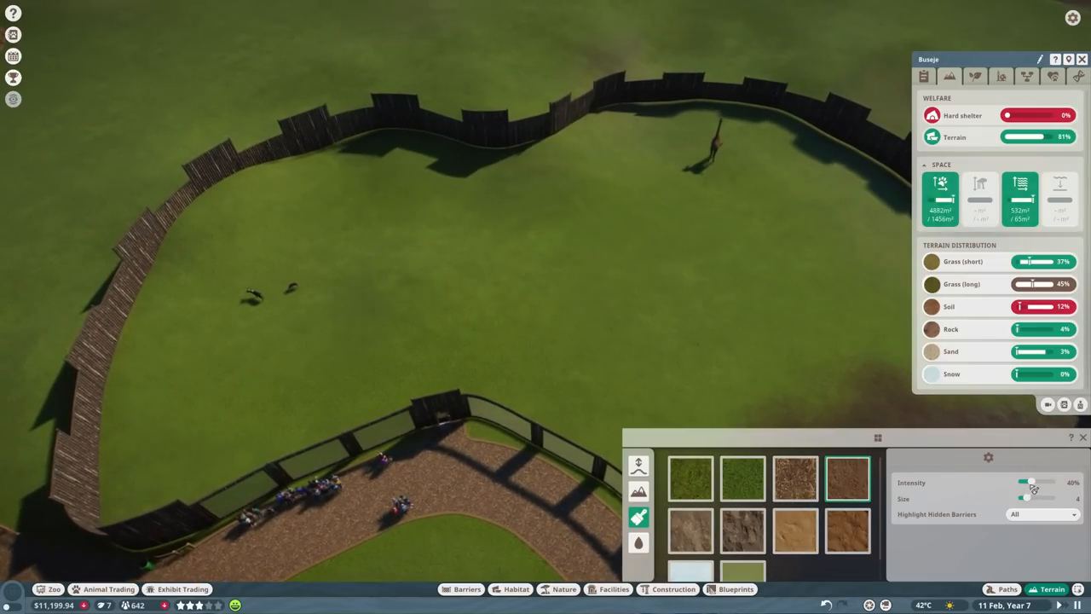
pyautogui.moveTo(1022, 498); pyautogui.dragTo(1041, 497)
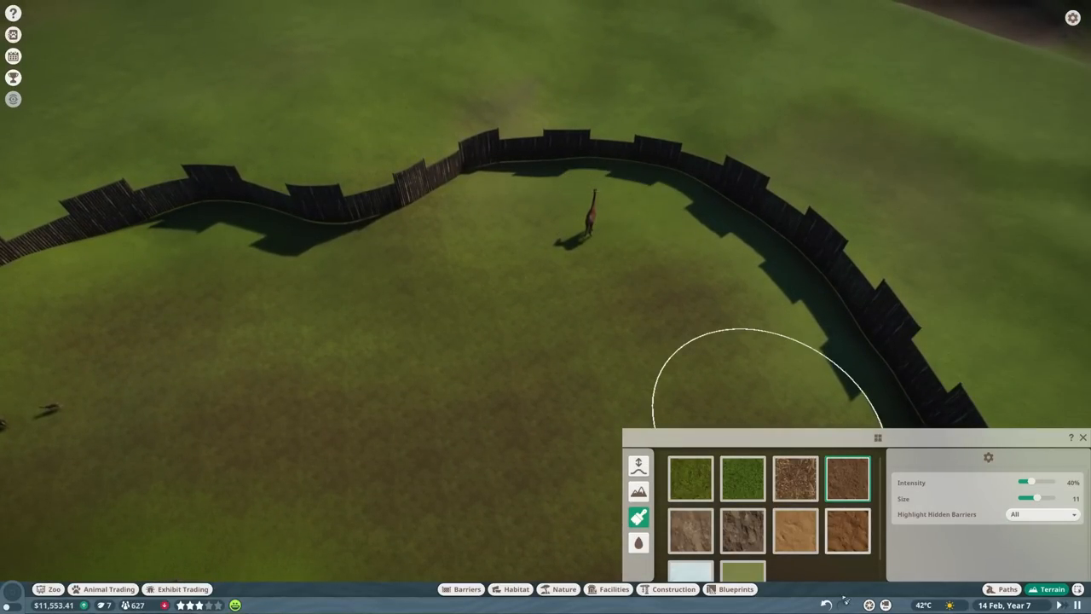
pyautogui.click(592, 208)
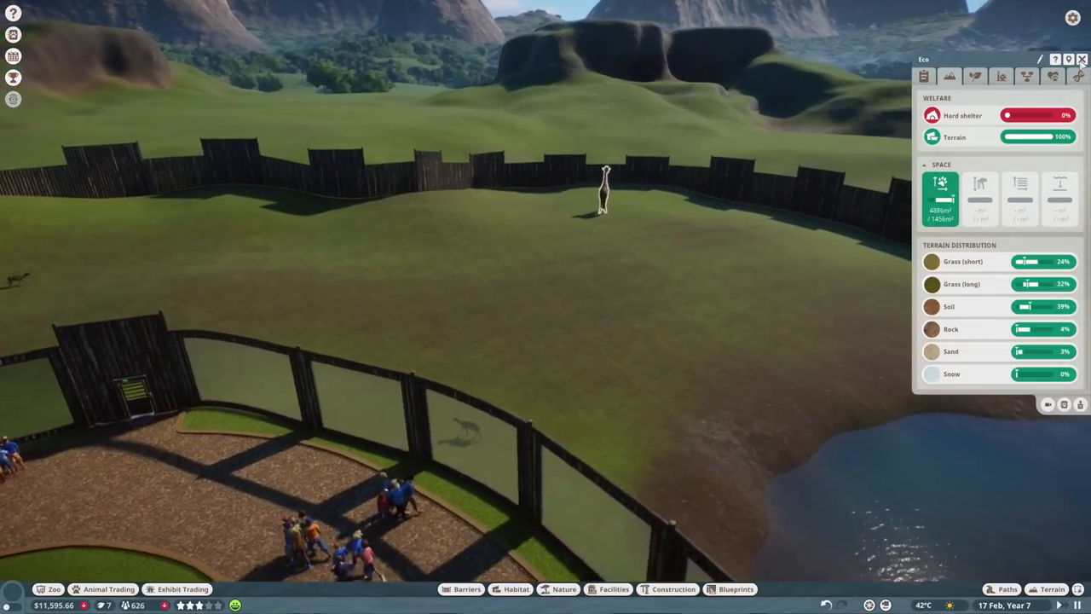
pyautogui.click(1053, 589)
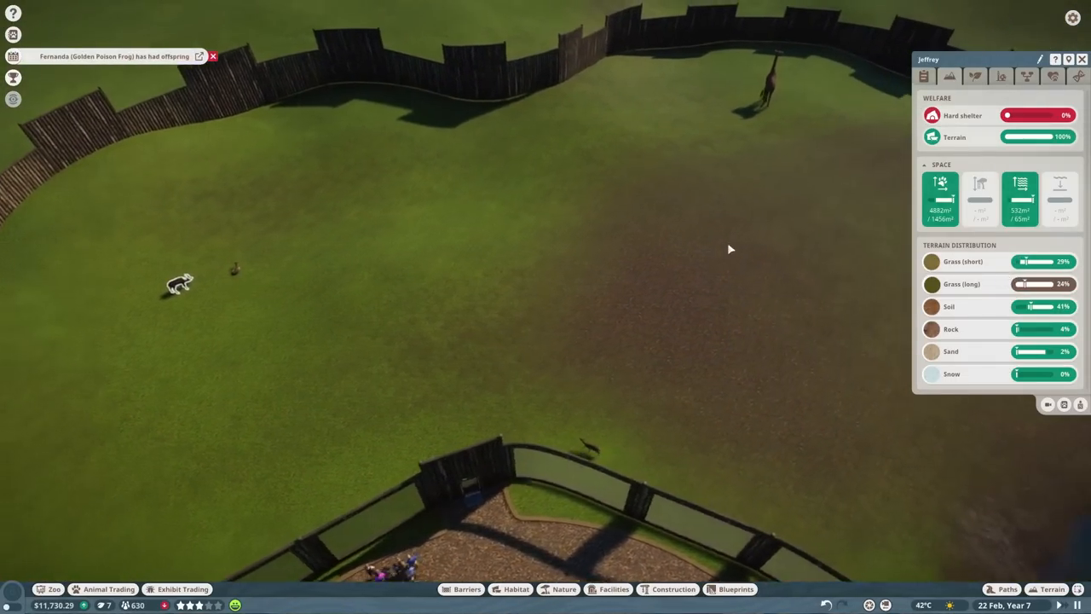
pyautogui.click(1051, 589)
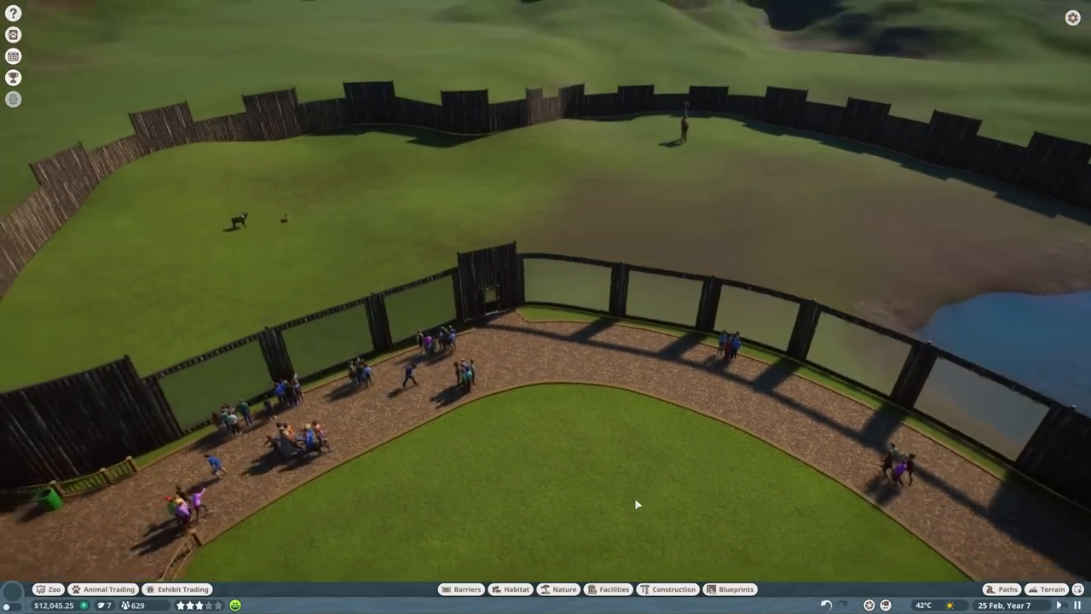
# Place a Shelter 24x24x8 inside the giraffe and lechwe enclosure.
pyautogui.click(515, 589)
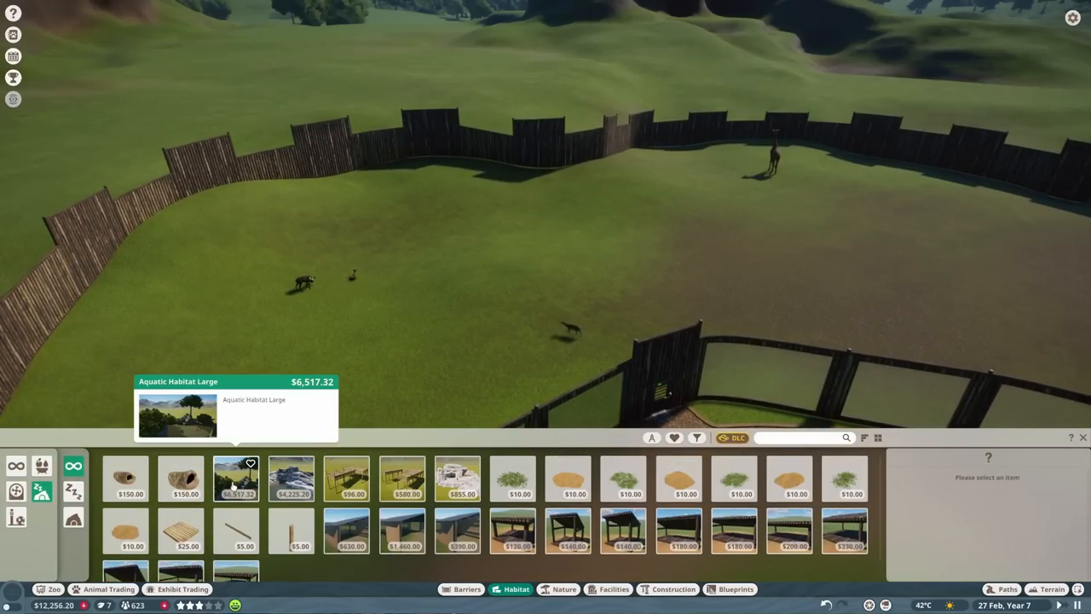
pyautogui.click(236, 479)
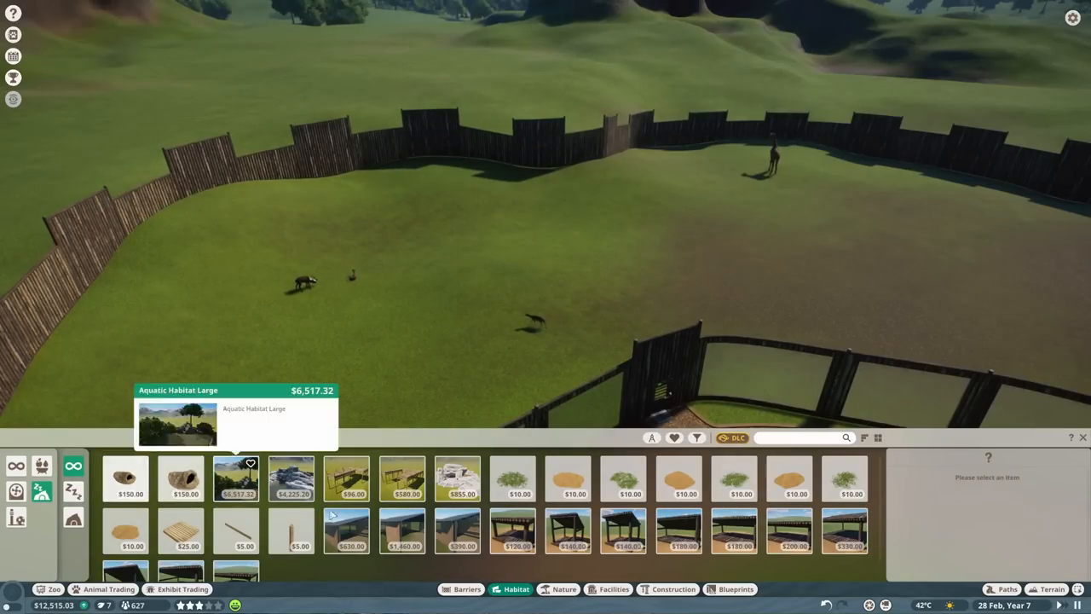
pyautogui.moveTo(401, 531)
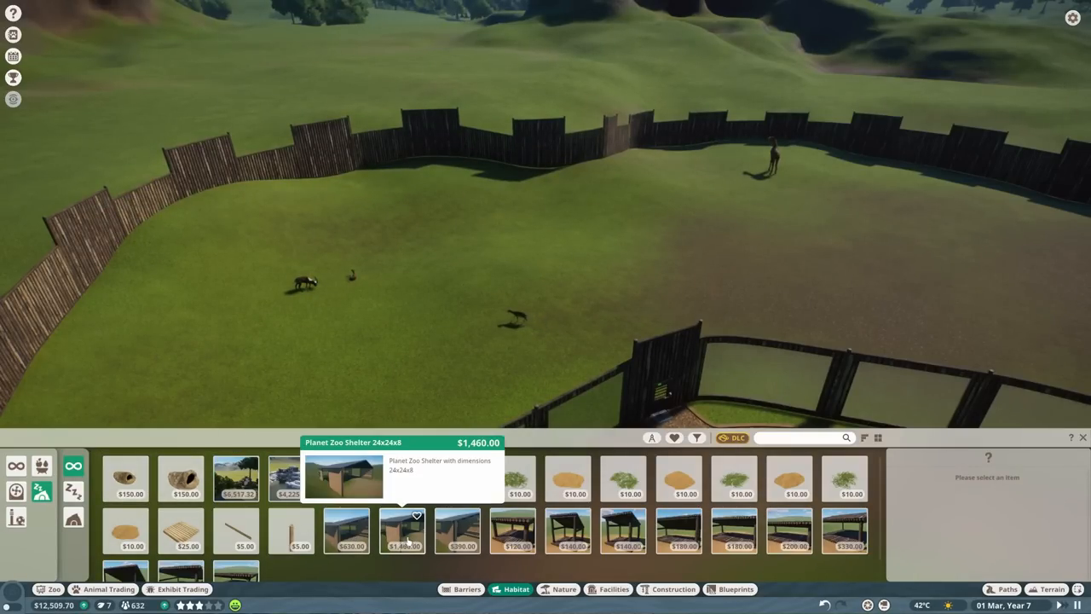
pyautogui.click(402, 530)
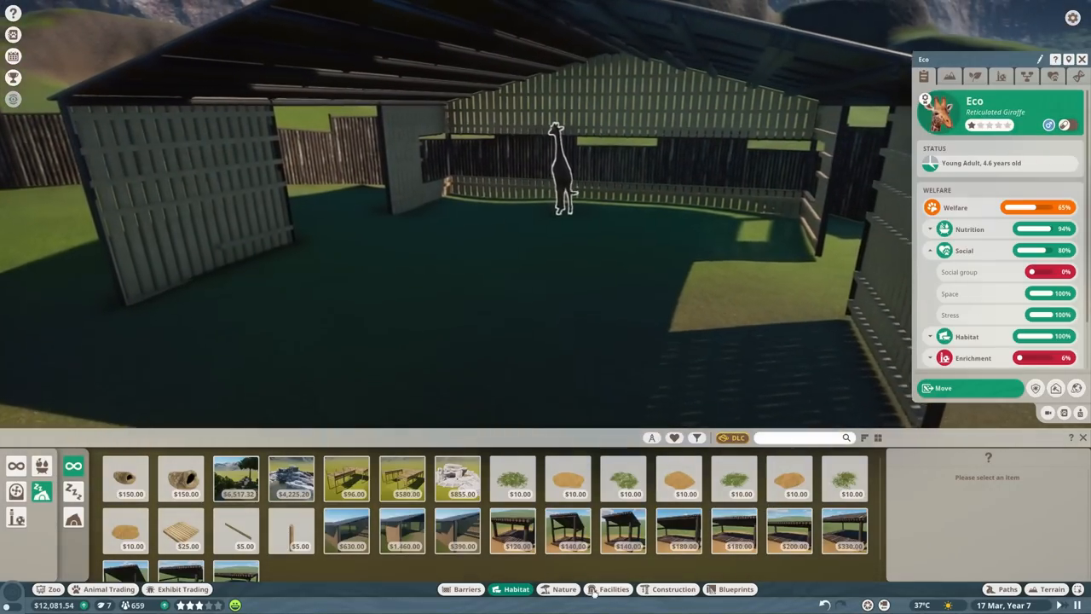
# Lay Habitat Bedding Extra Large on the floor of the large wooden shelter.
pyautogui.click(567, 477)
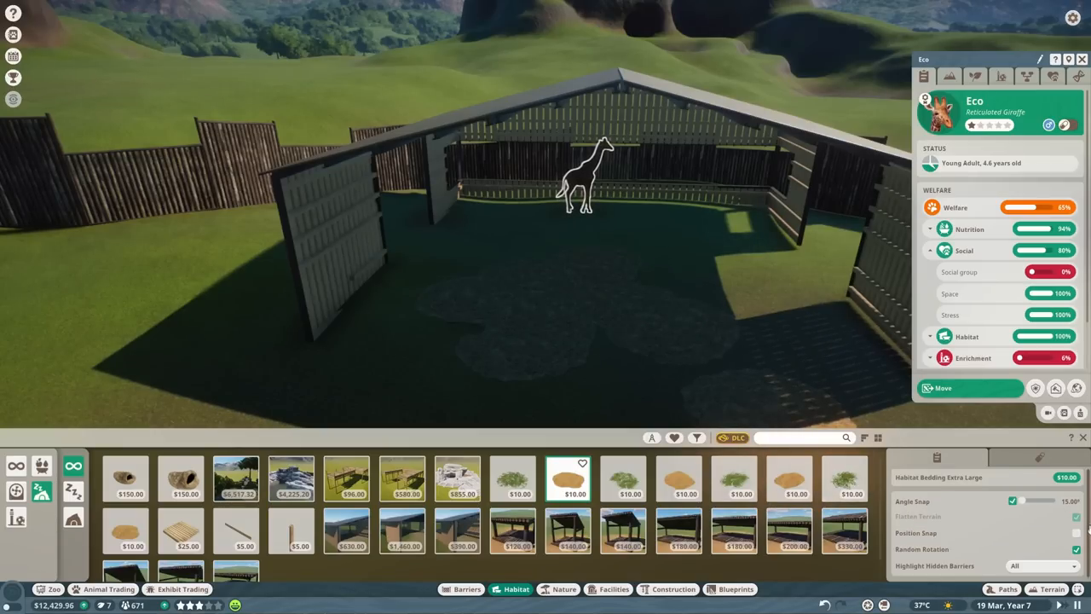
pyautogui.click(724, 290)
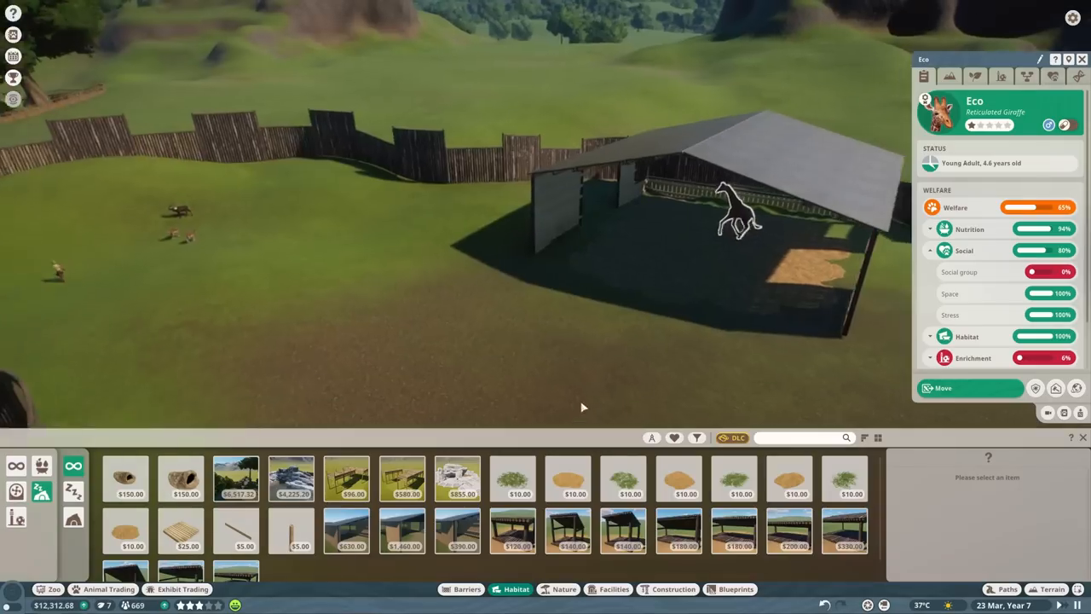
pyautogui.click(348, 530)
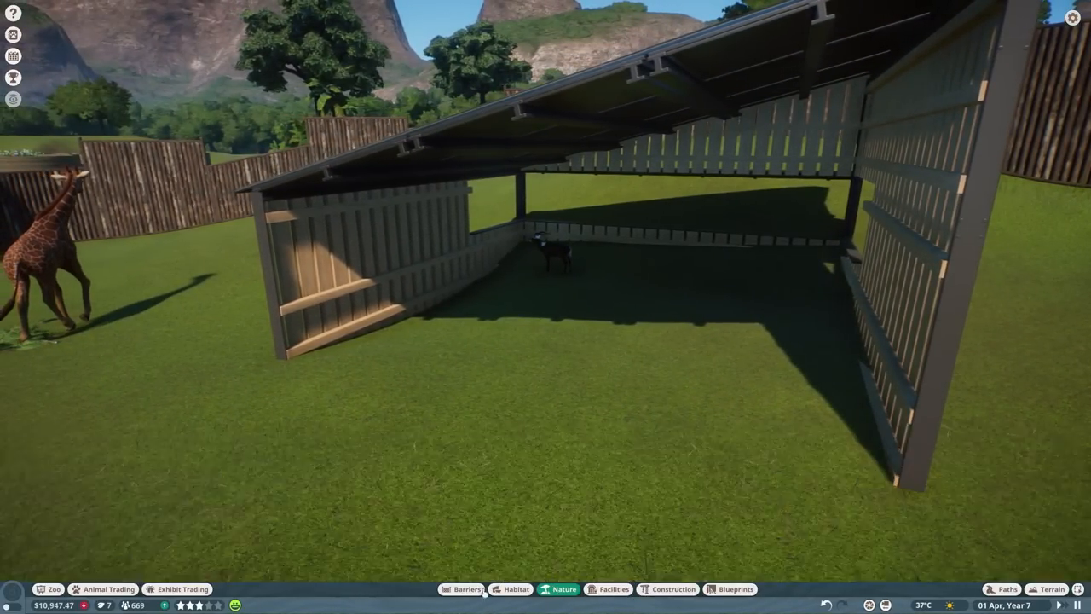
# Confirm more extra-large straw bedding under the shelter and add a grassy plant.
pyautogui.click(514, 589)
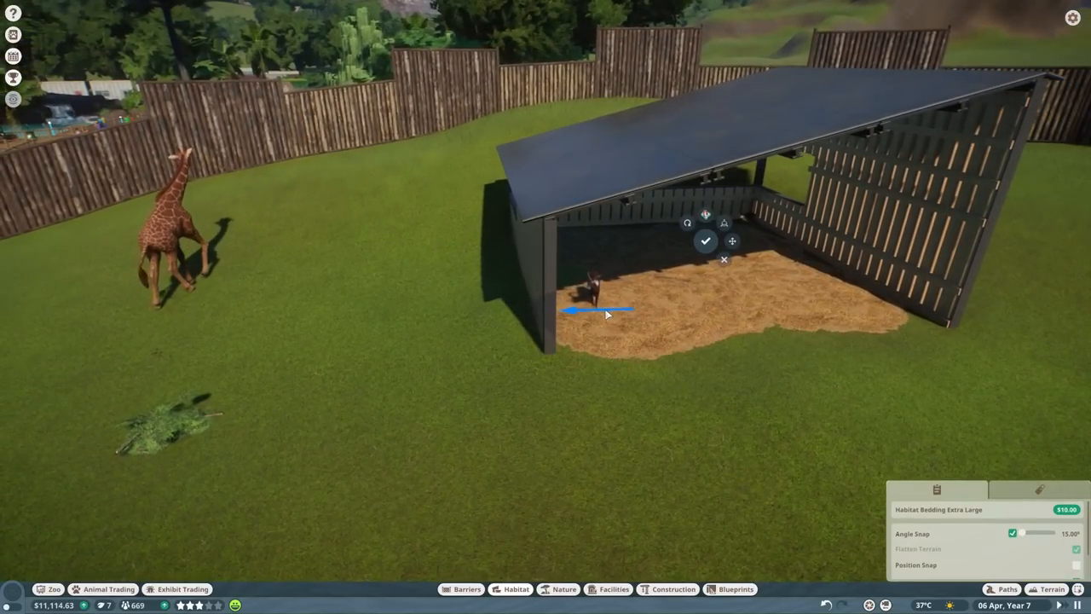
pyautogui.click(706, 241)
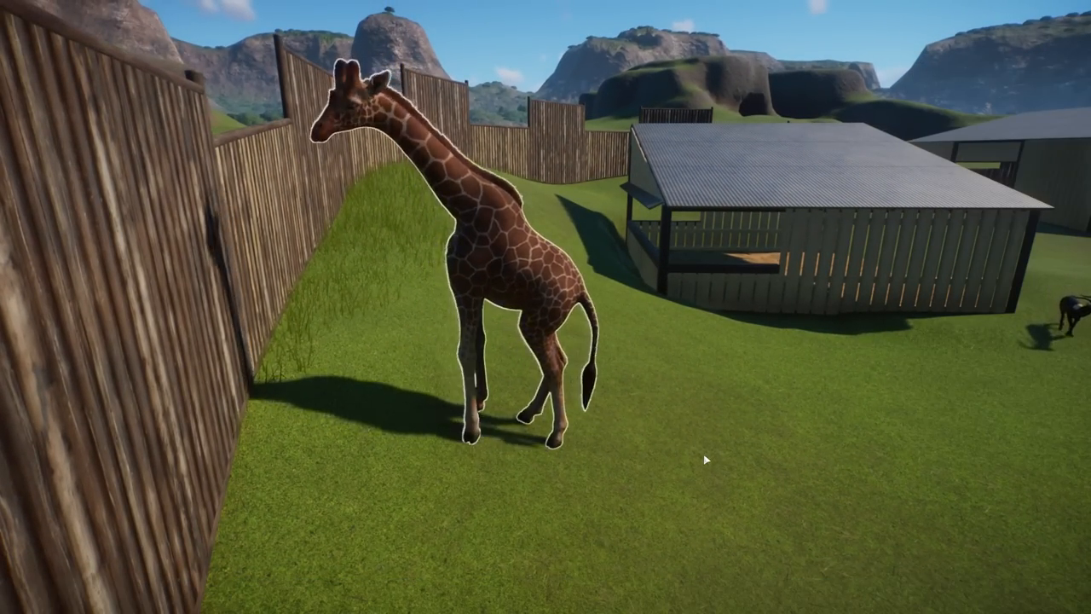
pyautogui.click(460, 298)
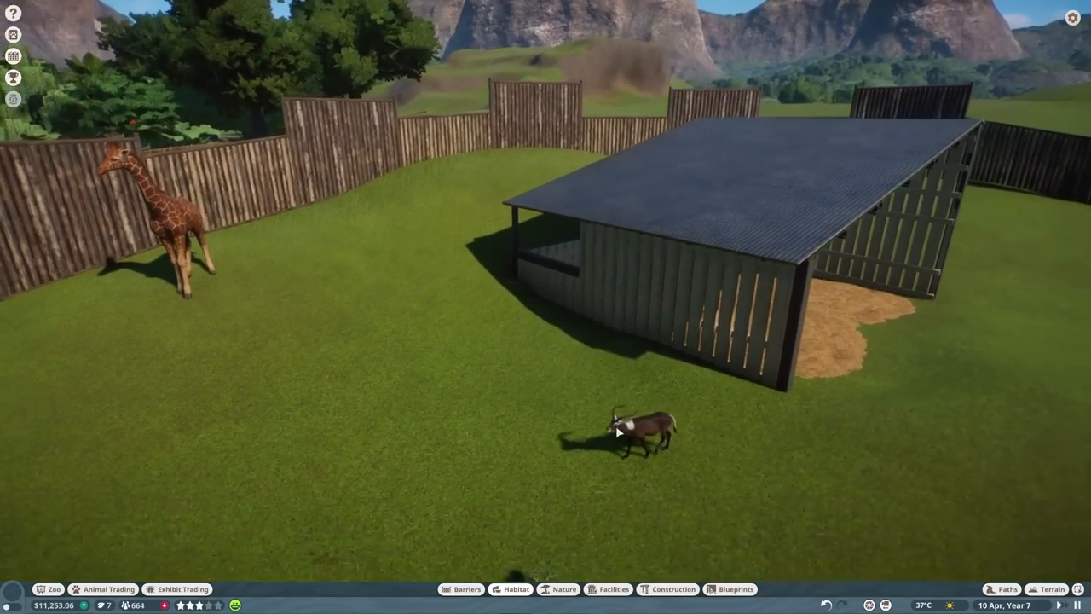
pyautogui.click(622, 430)
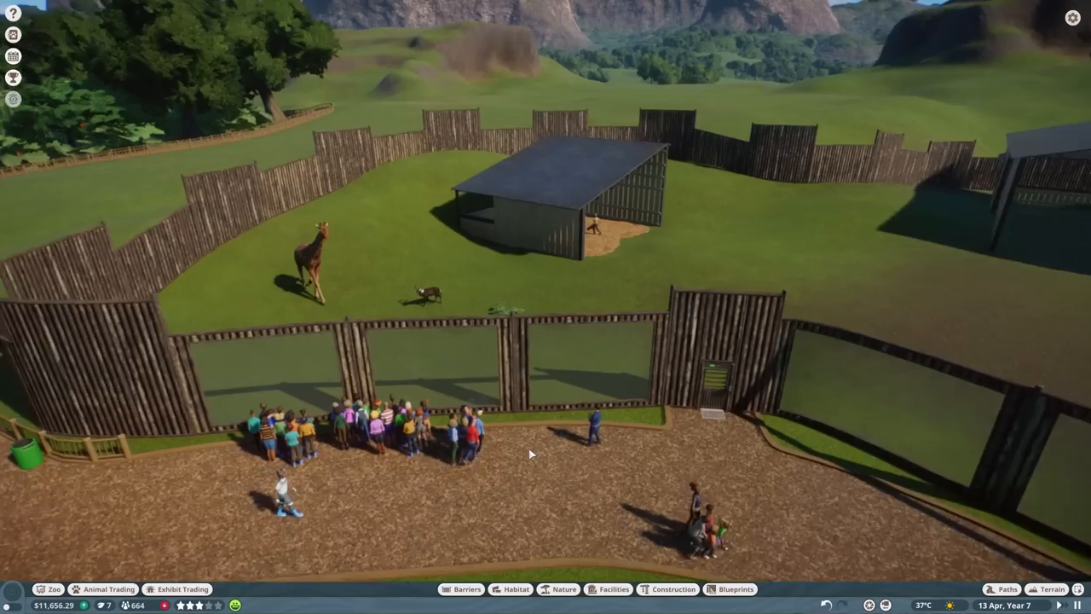
pyautogui.click(608, 589)
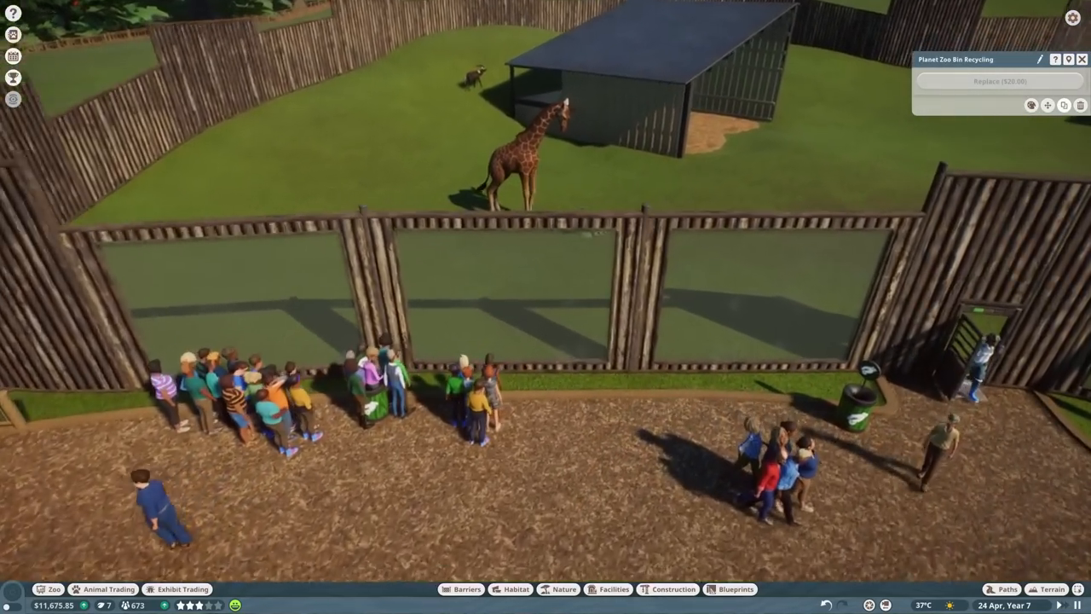
# Bring up the habitat item catalogue listing three items priced $50 to $160.
pyautogui.click(516, 589)
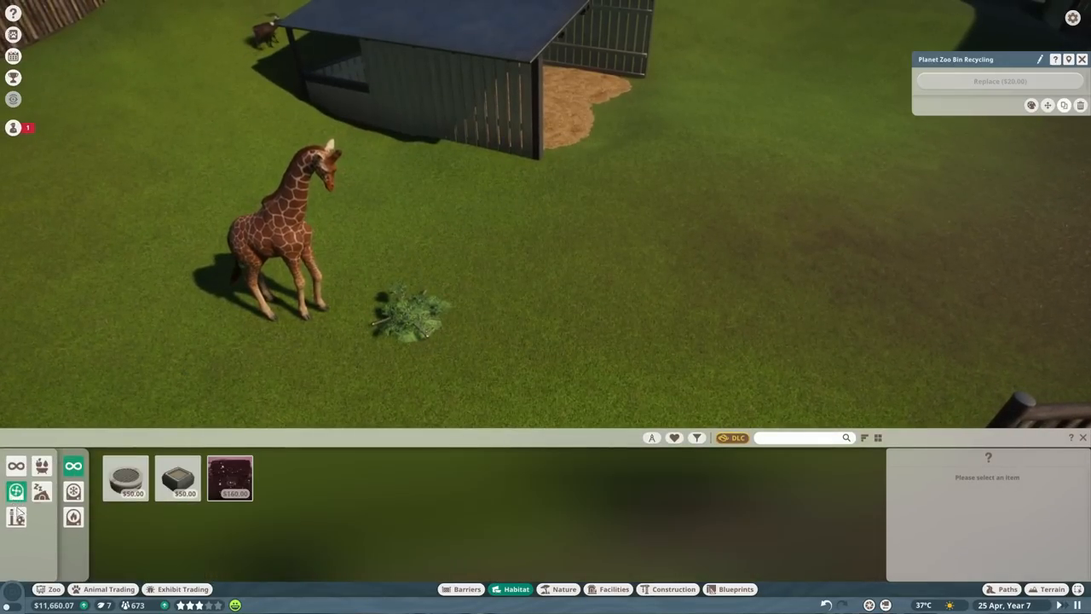
# Filter habitat items for Nile Lechwe and Reticulated Giraffe, then place the $500 food cage.
pyautogui.click(41, 465)
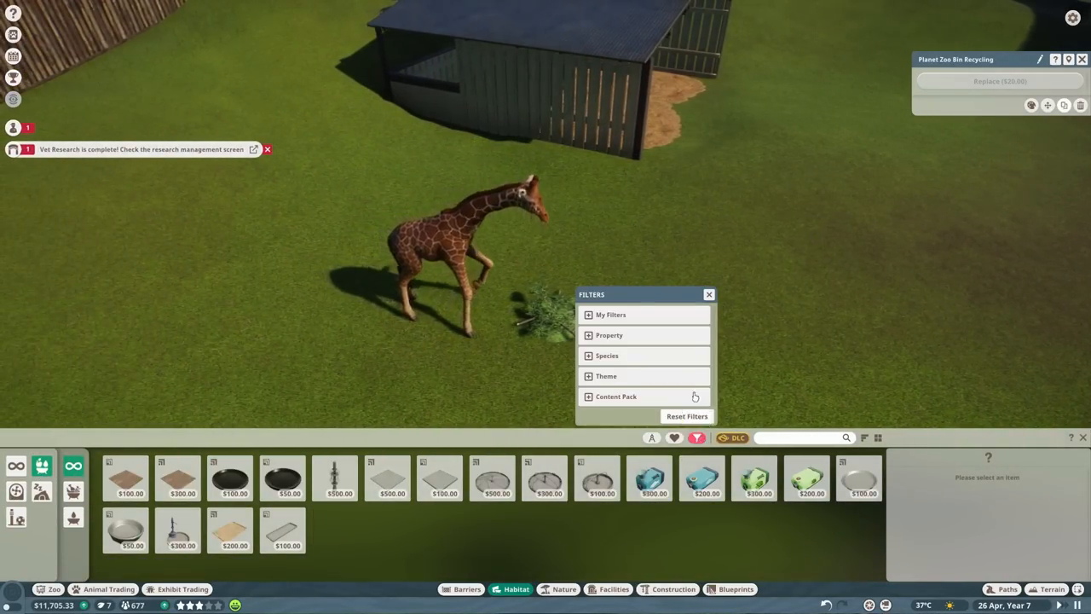
pyautogui.click(606, 355)
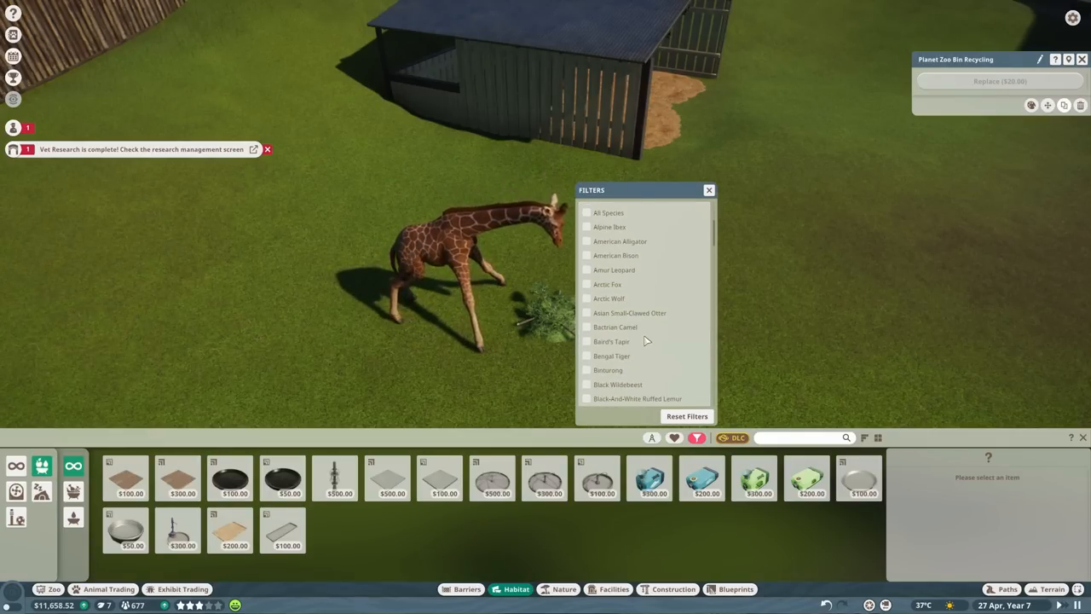
pyautogui.scroll(-3)
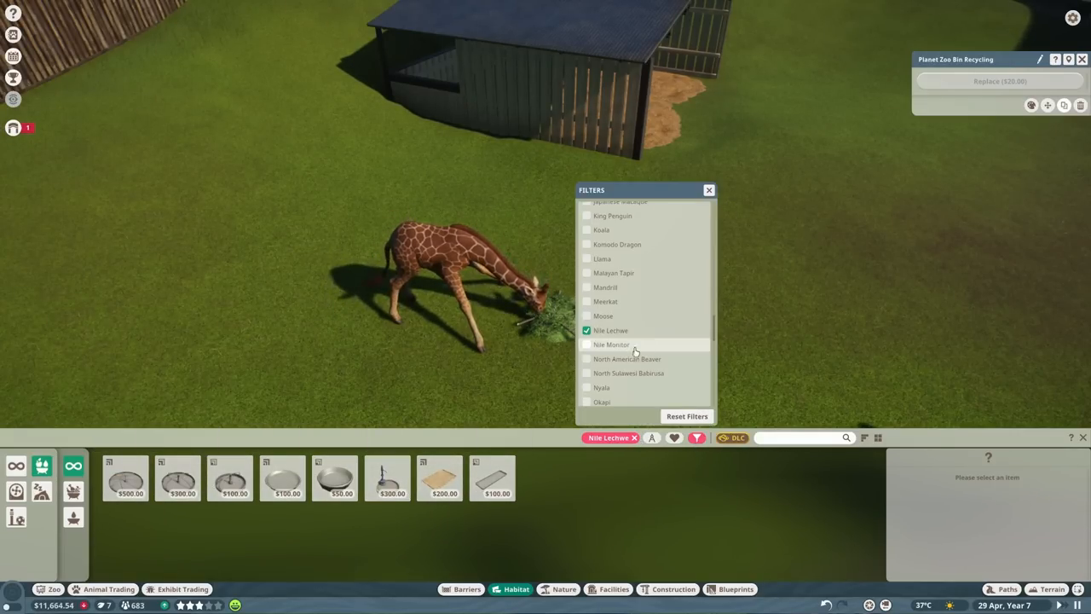
pyautogui.click(586, 382)
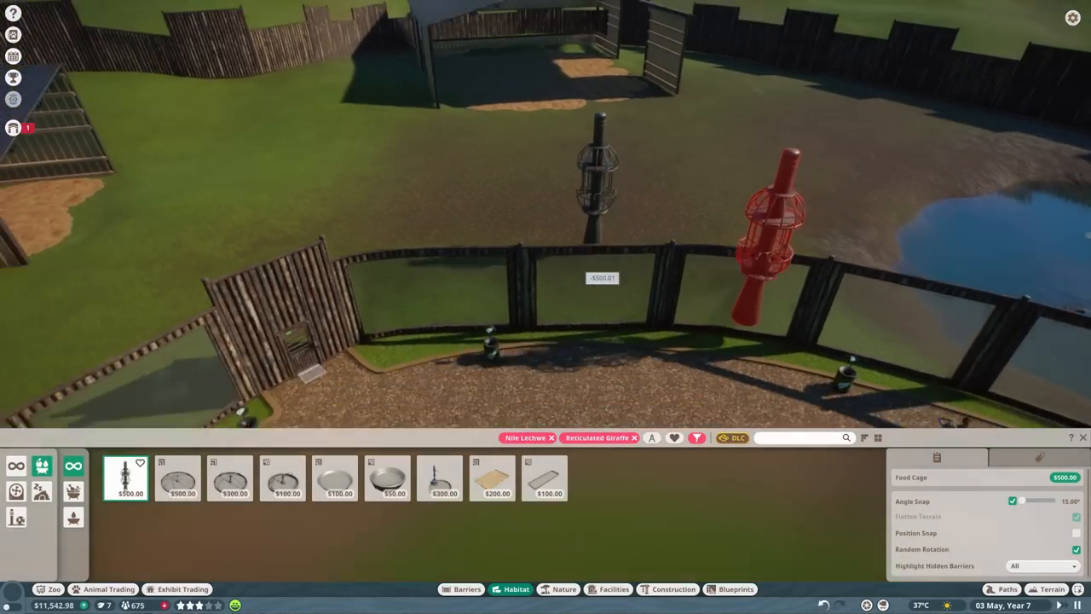
pyautogui.click(177, 477)
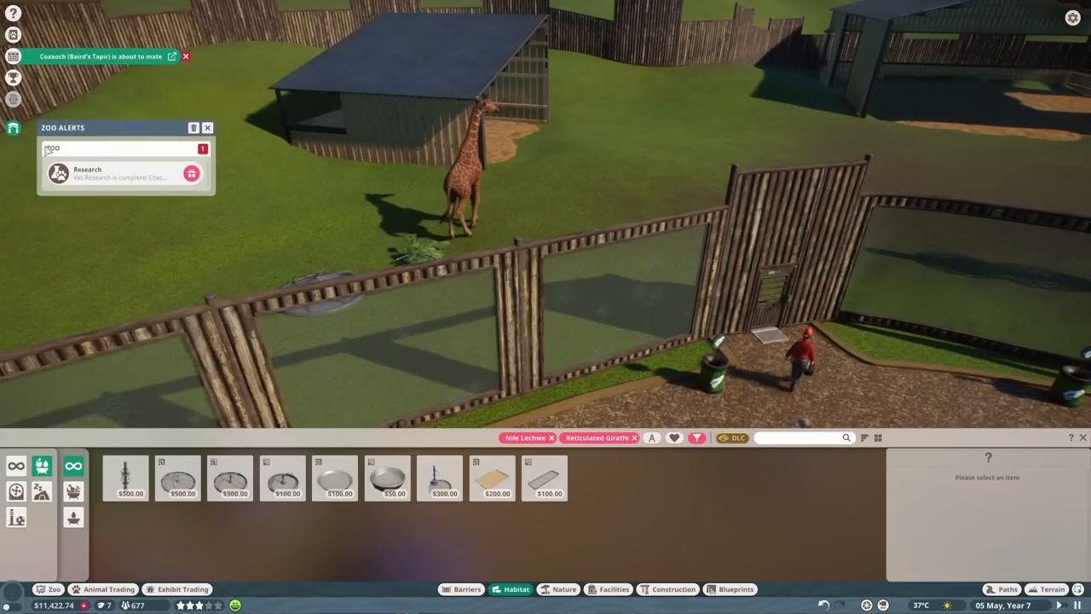
# Review the finished vet research, set the child ticket price to 5, and check guest thoughts.
pyautogui.click(191, 174)
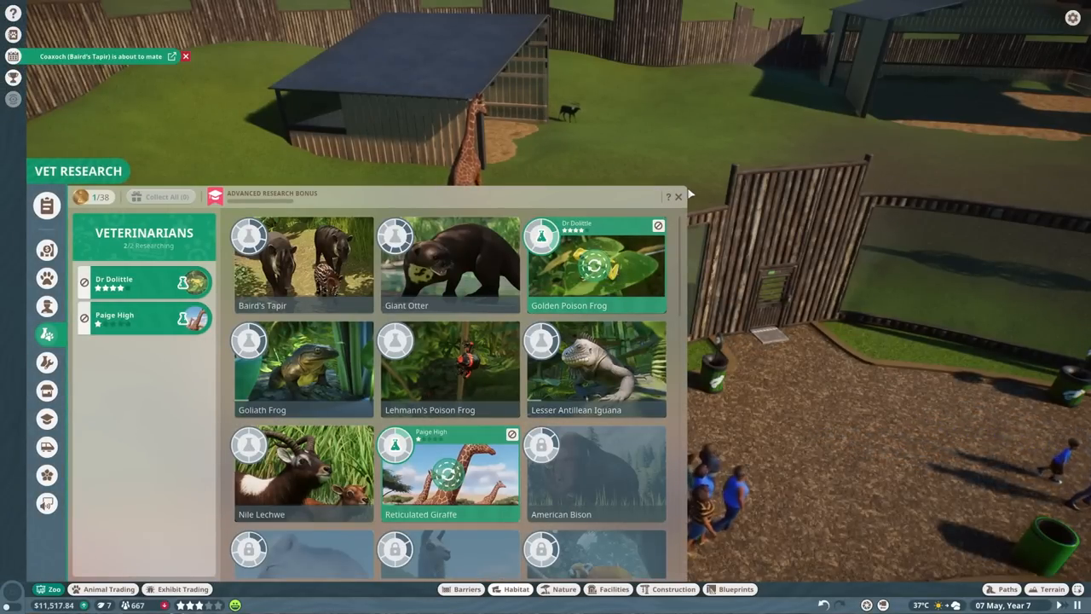
pyautogui.click(678, 196)
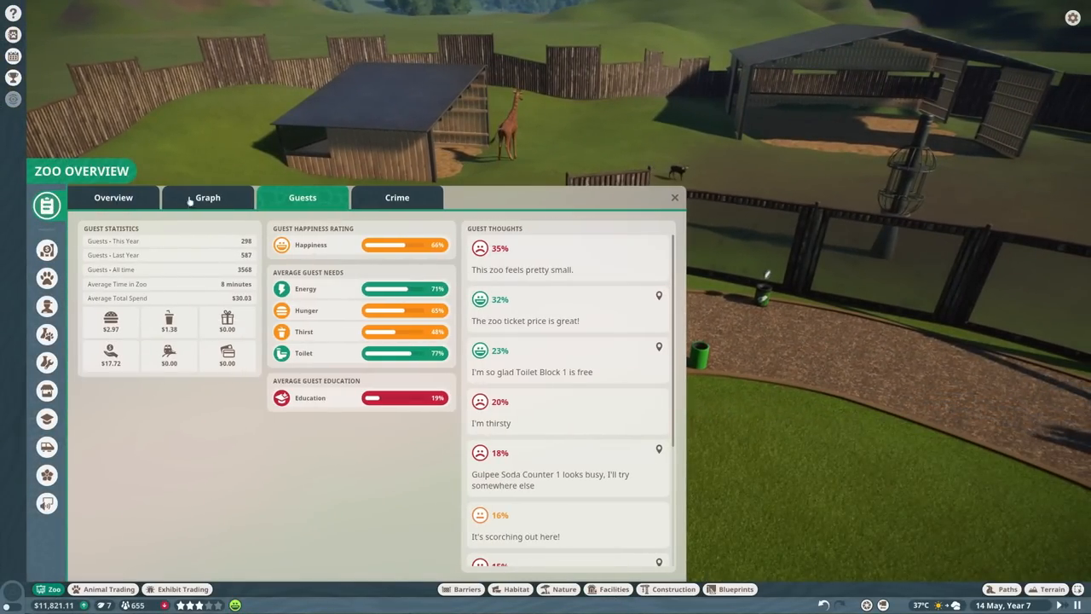
pyautogui.click(112, 196)
pyautogui.write('5')
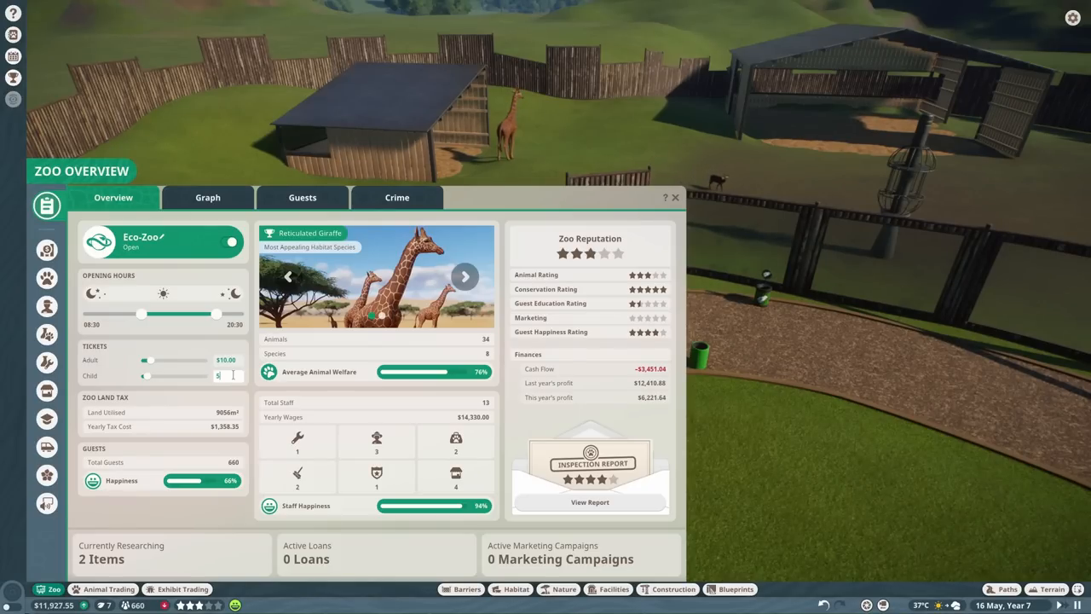
pyautogui.click(302, 196)
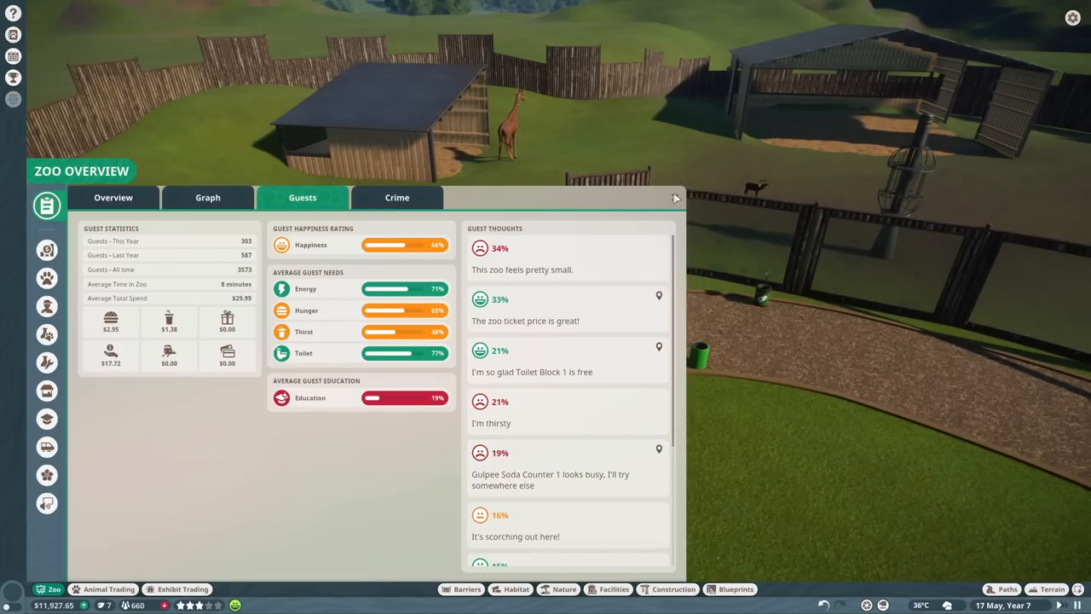
pyautogui.click(674, 198)
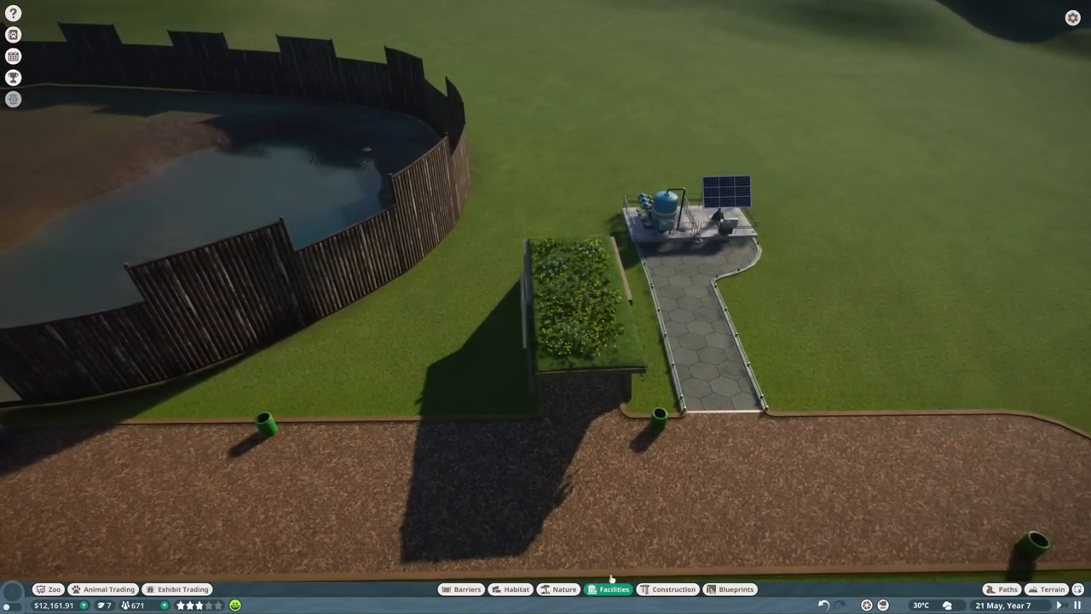
# Place a Conservation Keeper Hut Small beside the path using the Conservation theme filter.
pyautogui.click(613, 589)
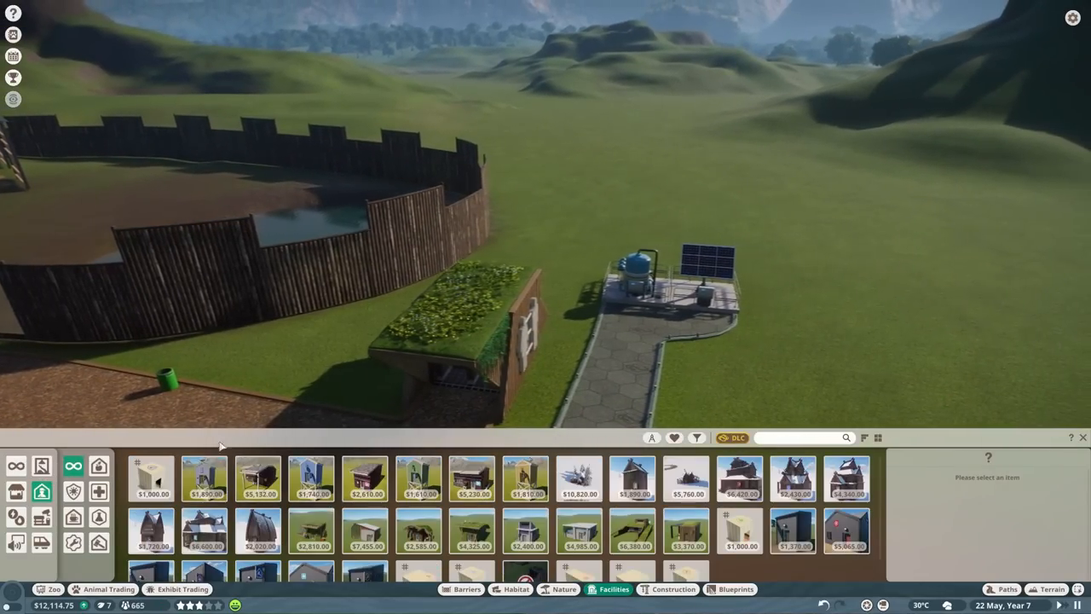
pyautogui.click(696, 437)
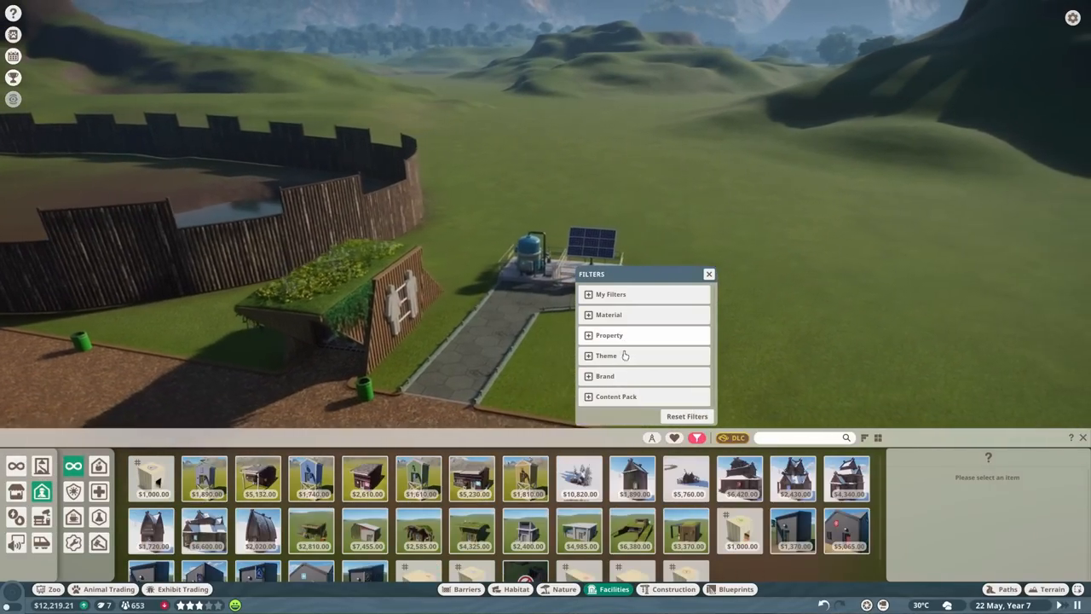
pyautogui.click(586, 362)
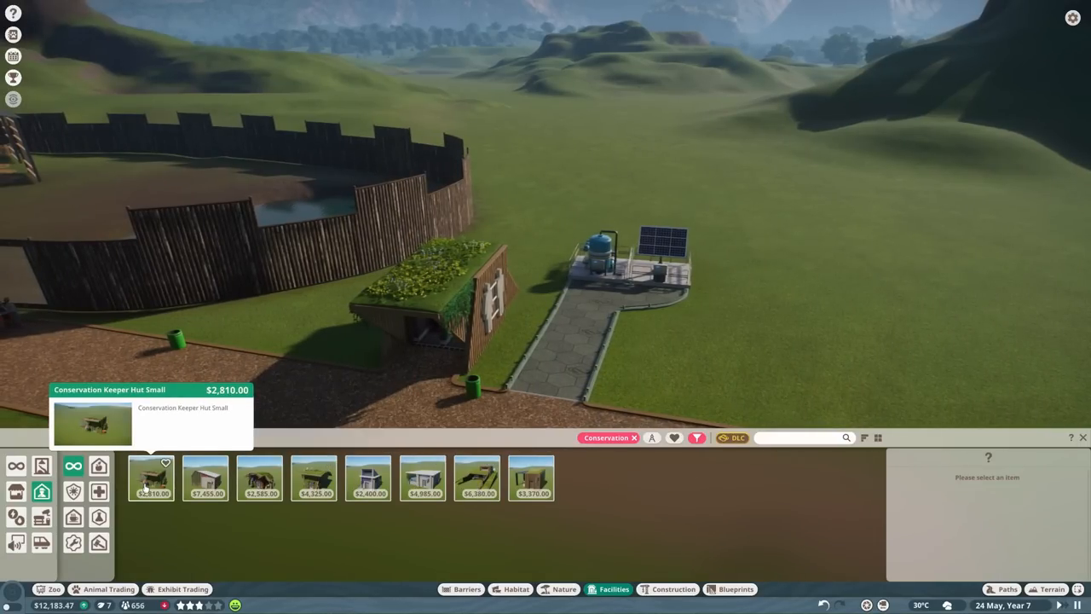
pyautogui.click(150, 477)
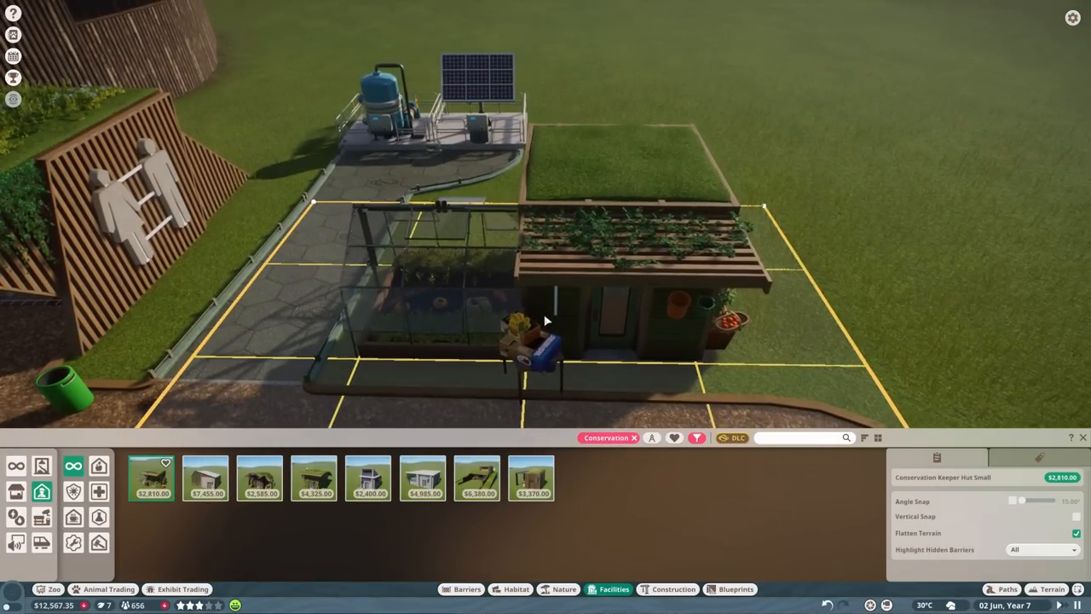
pyautogui.click(1006, 589)
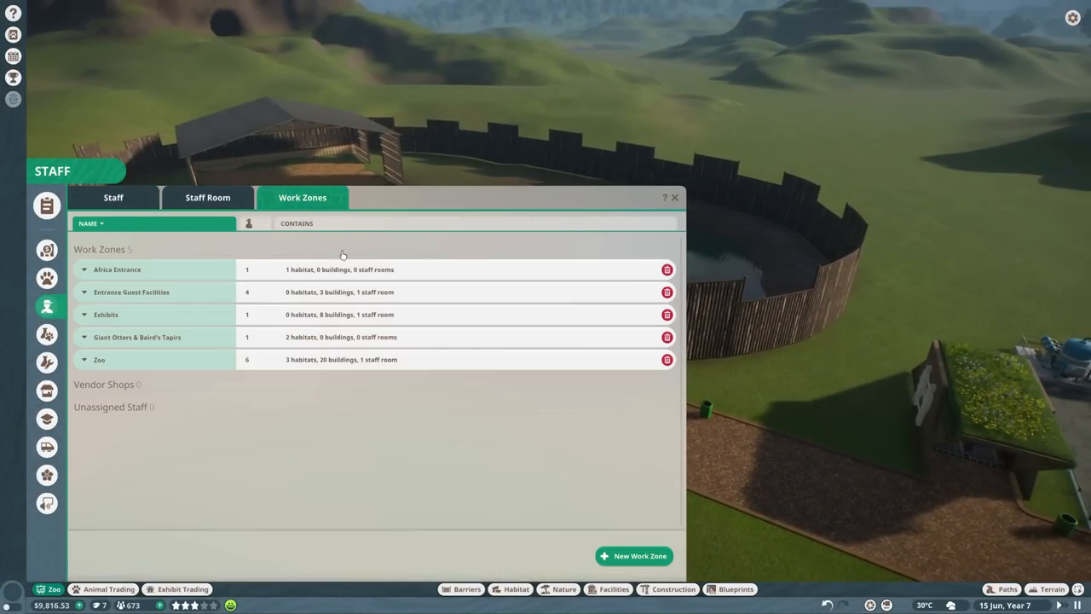
# Add Keeper Hut Small 2 to the Africa Entrance work zone, then bring up the staff roster.
pyautogui.click(118, 269)
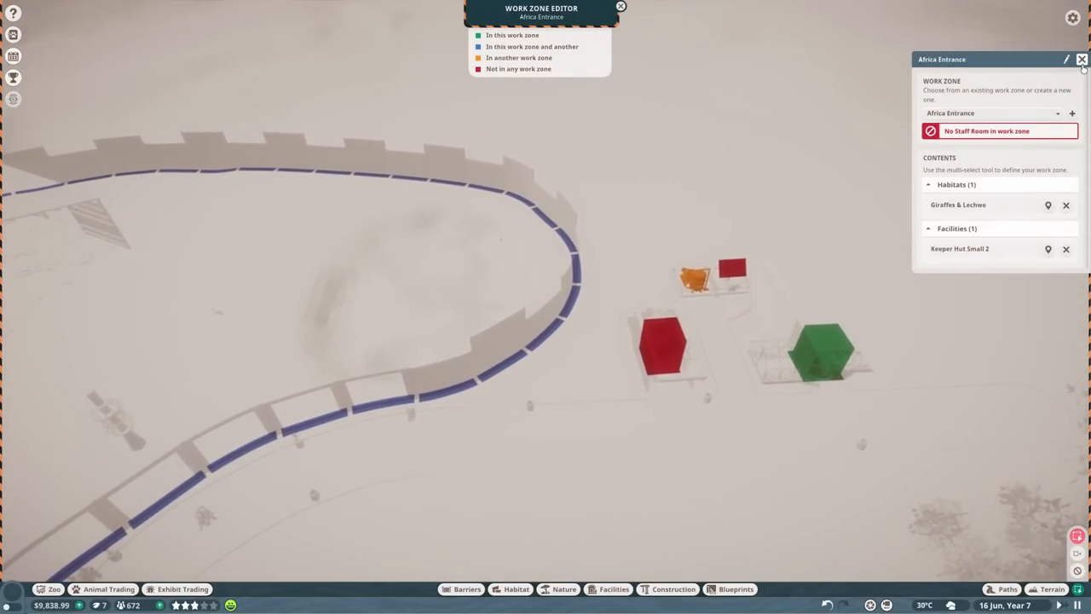
pyautogui.click(991, 112)
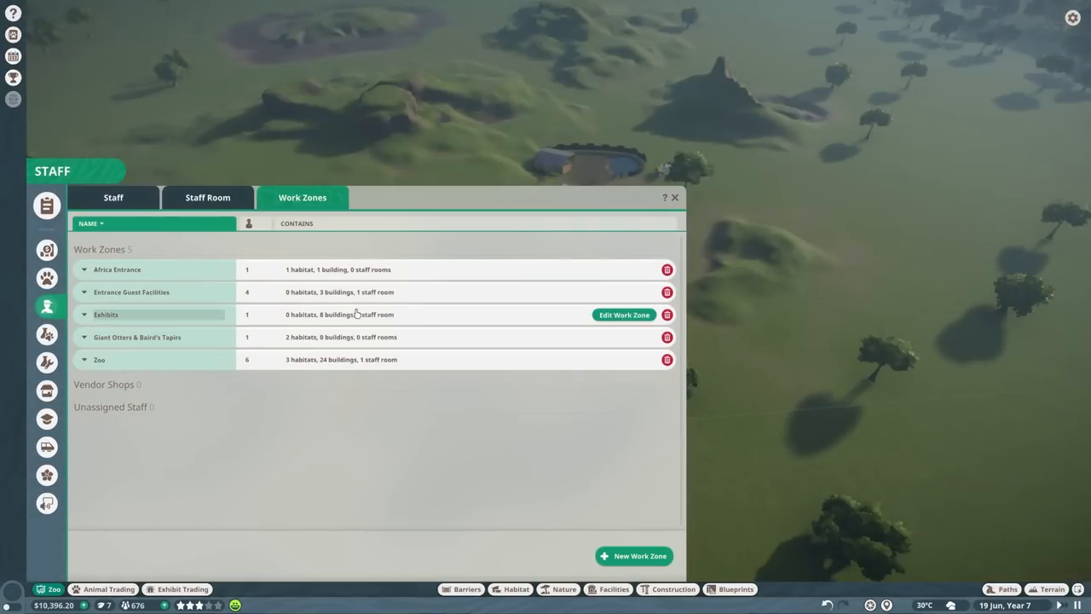
pyautogui.click(624, 314)
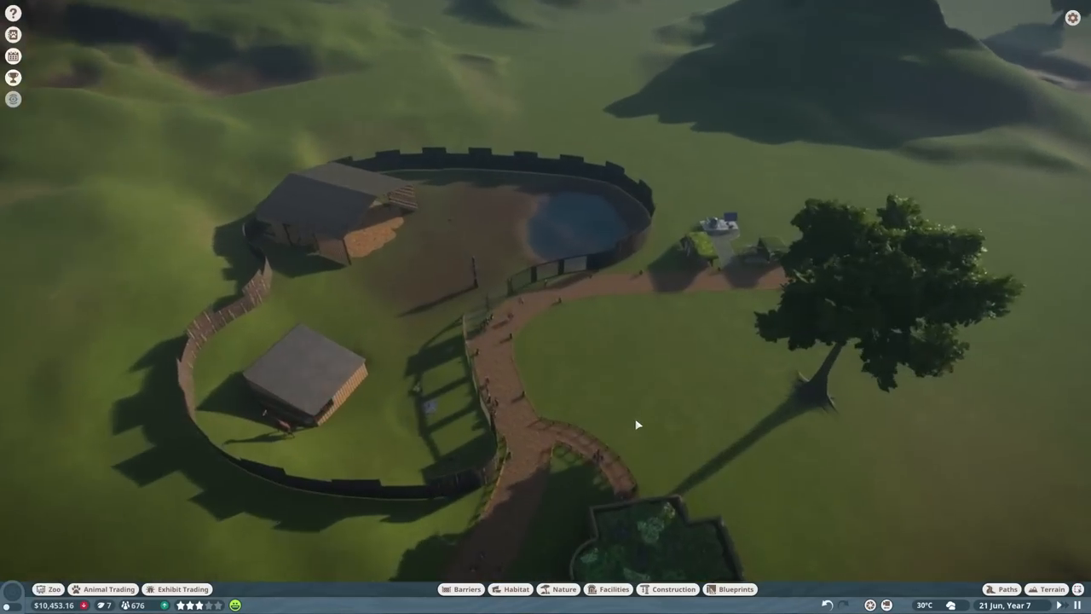
pyautogui.click(613, 589)
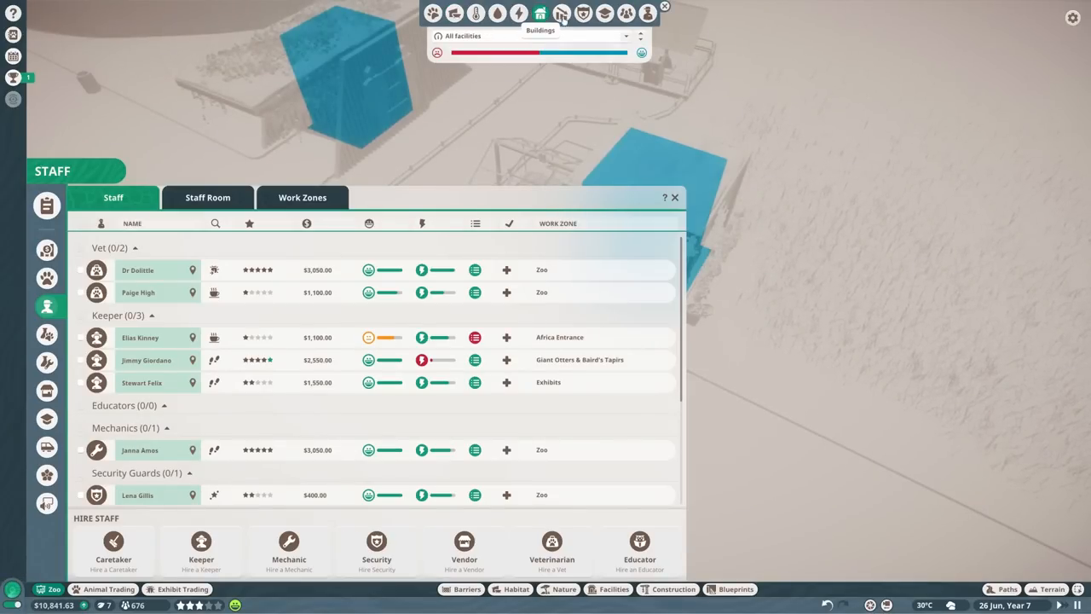
# Dismiss the guest-impact overlay and place a $4,325 Conservation Staff Room Small beside the keeper hut.
pyautogui.click(674, 197)
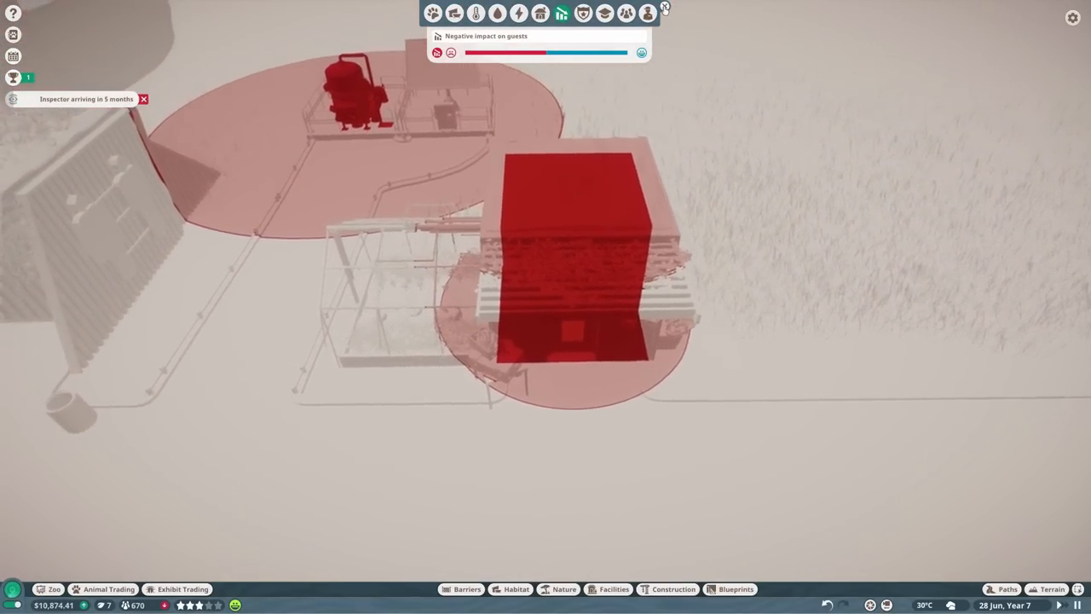
pyautogui.click(571, 255)
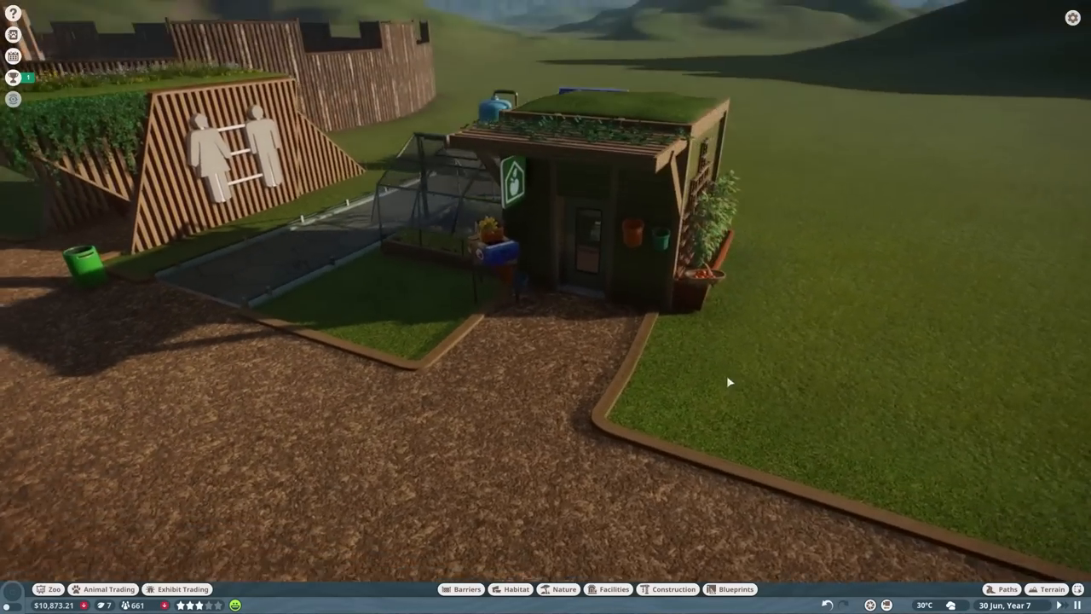
pyautogui.click(614, 589)
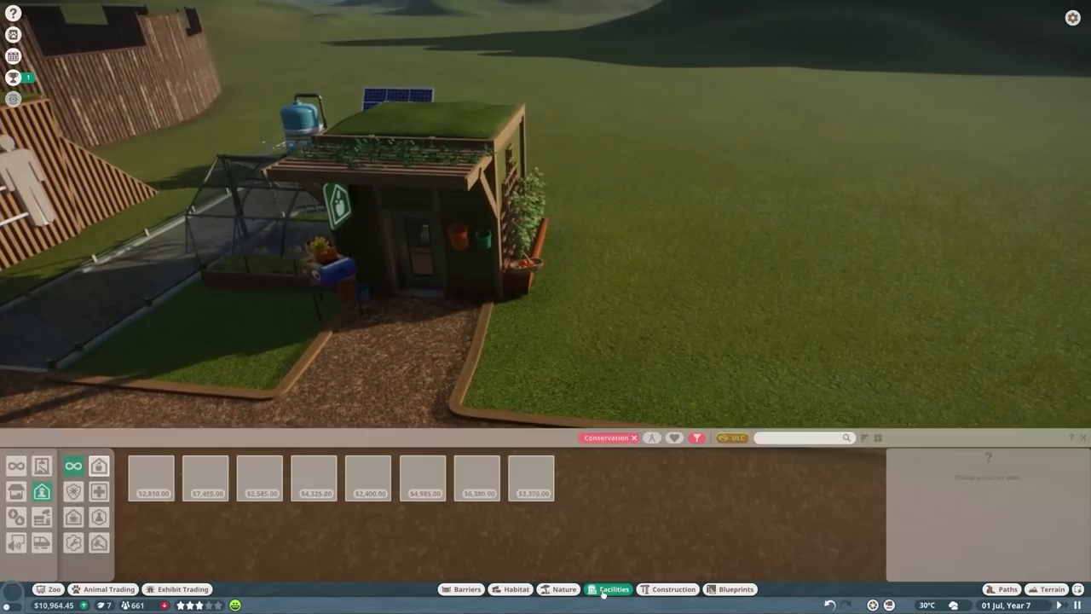
pyautogui.click(314, 477)
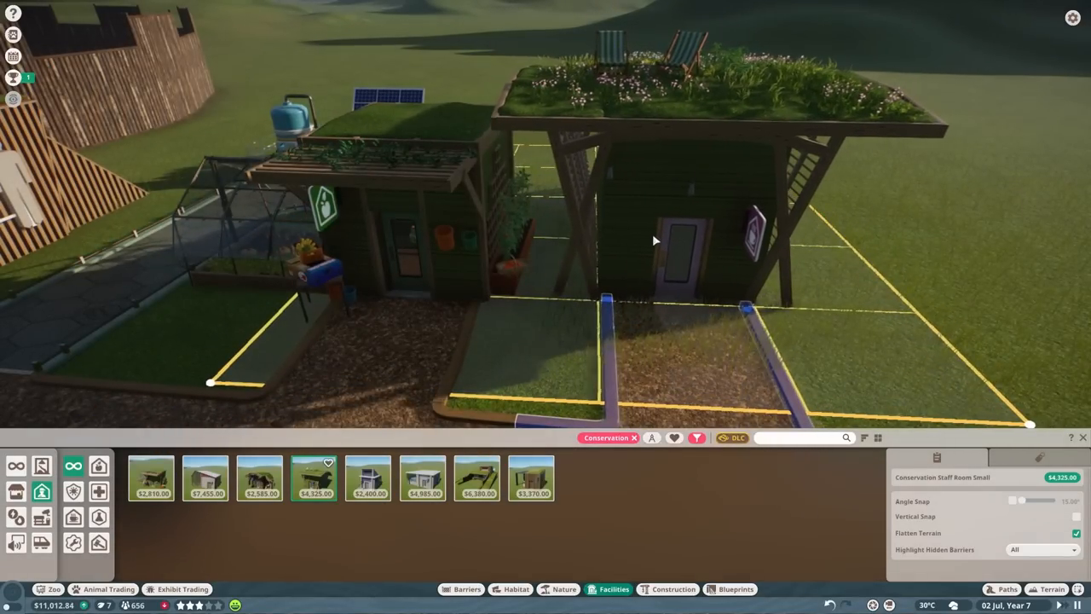
pyautogui.click(654, 241)
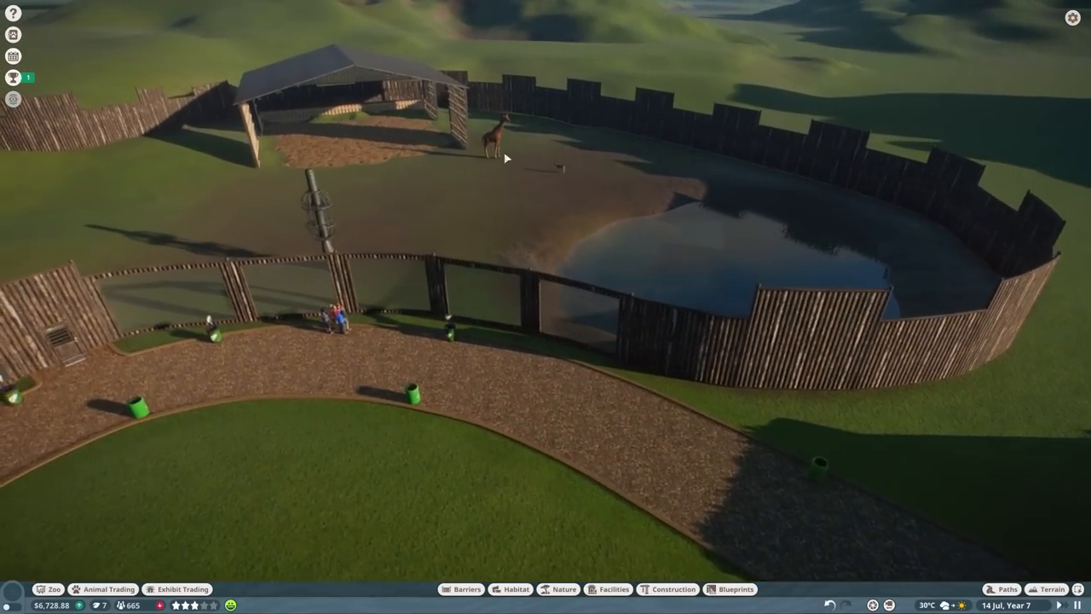
# Plant Aleppo pines and baobabs for the giraffe's biome, then leave the lechwe close-up.
pyautogui.click(509, 145)
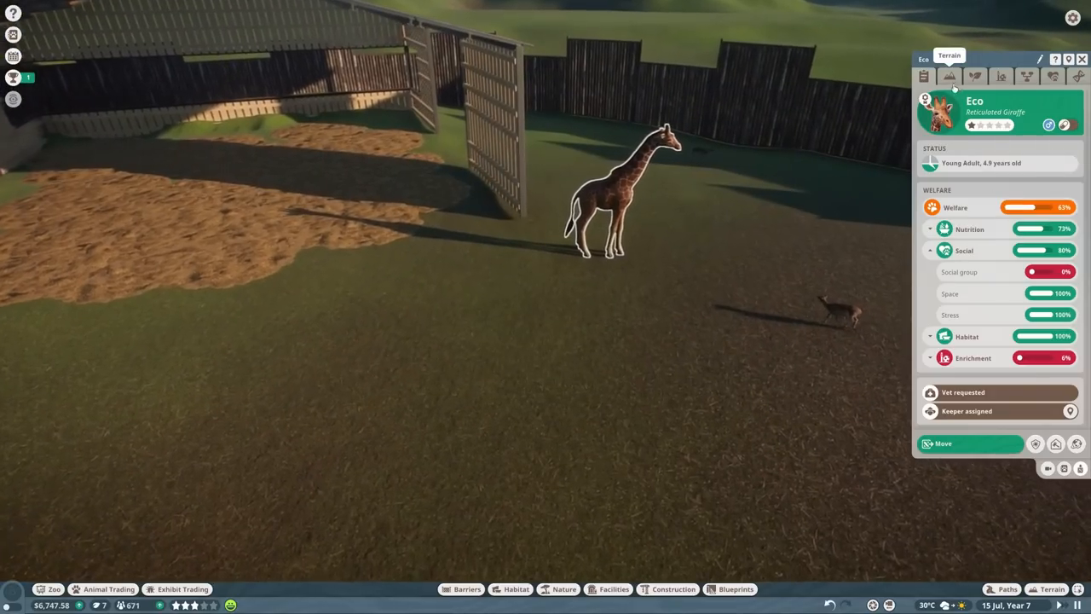
pyautogui.click(950, 77)
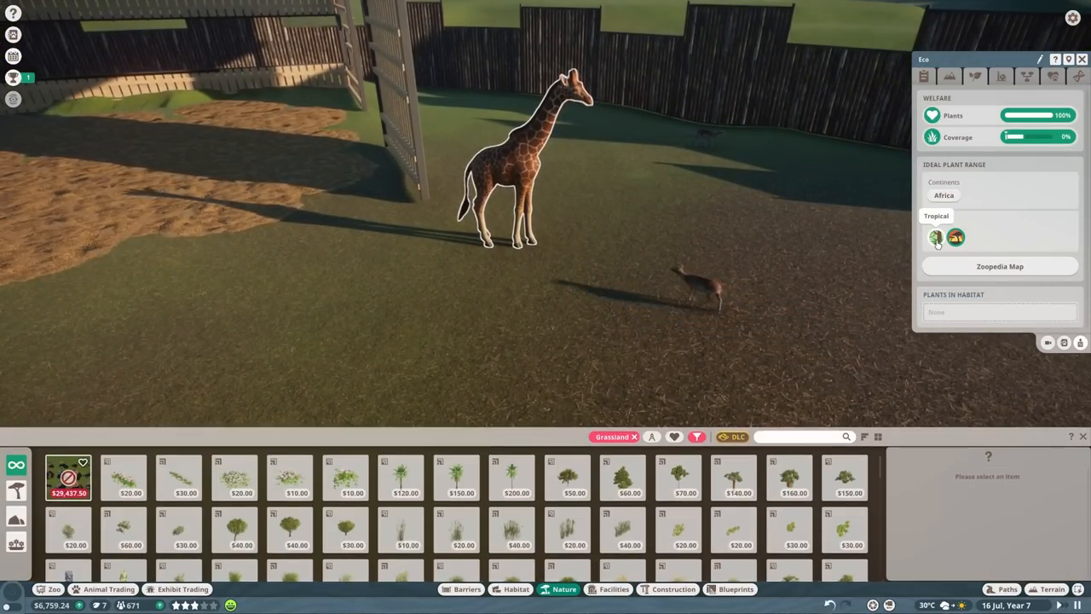
pyautogui.click(566, 477)
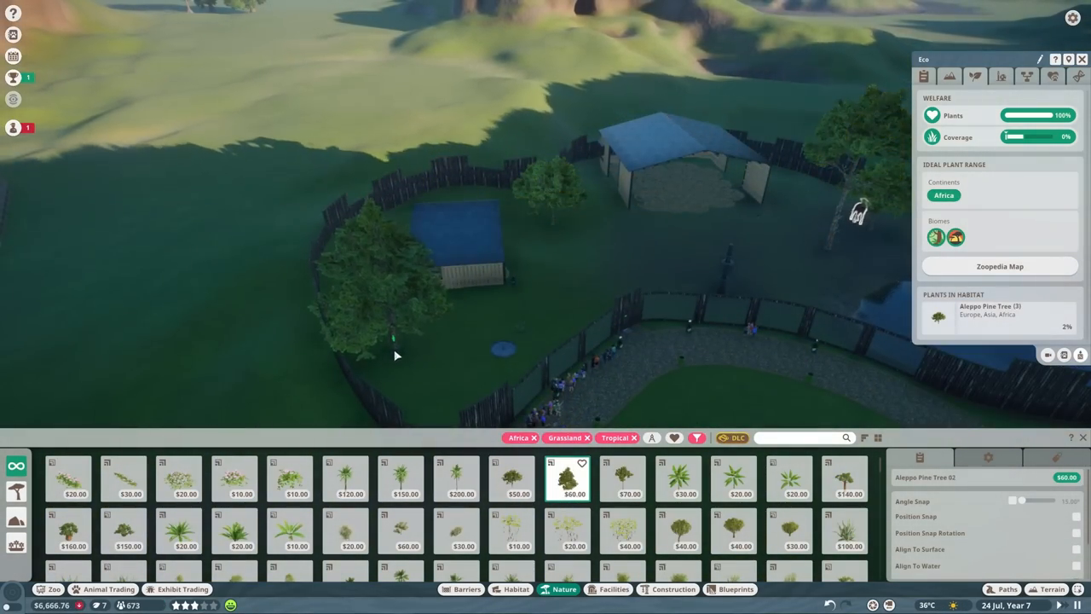
pyautogui.click(511, 528)
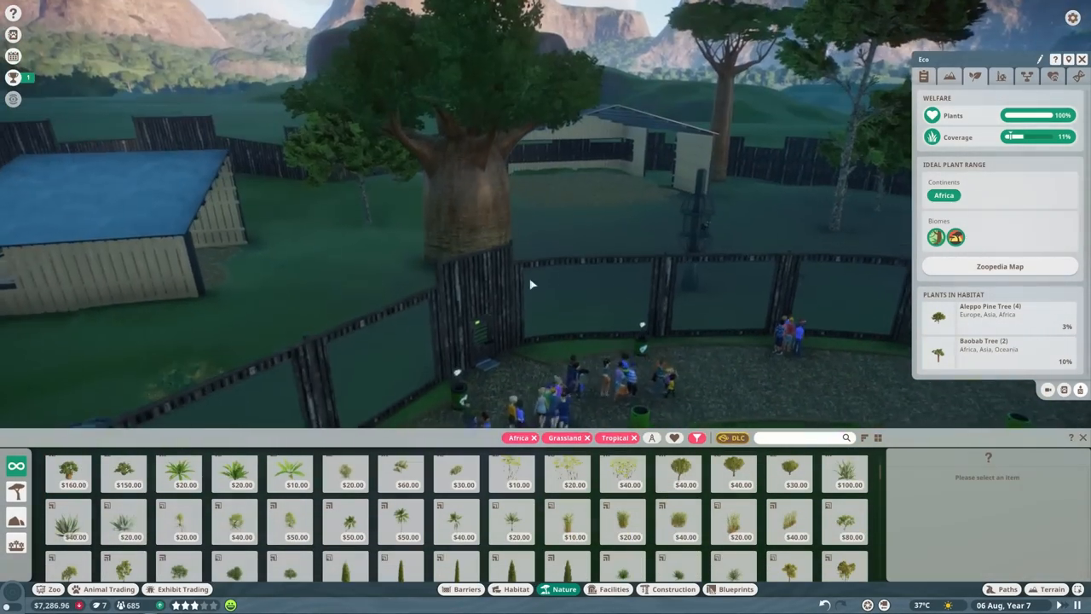
pyautogui.click(686, 523)
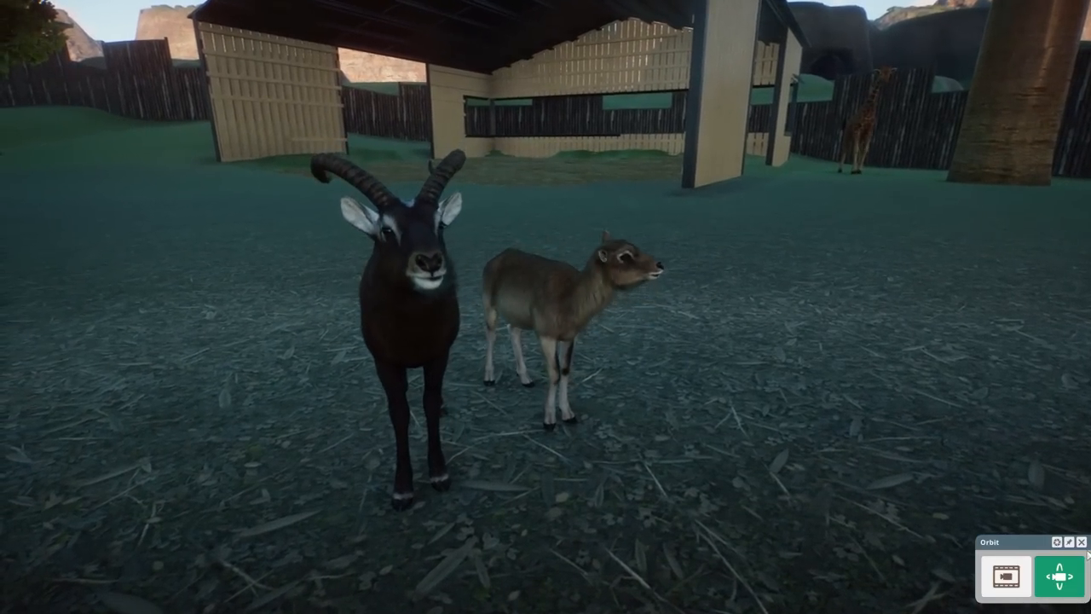
pyautogui.click(563, 323)
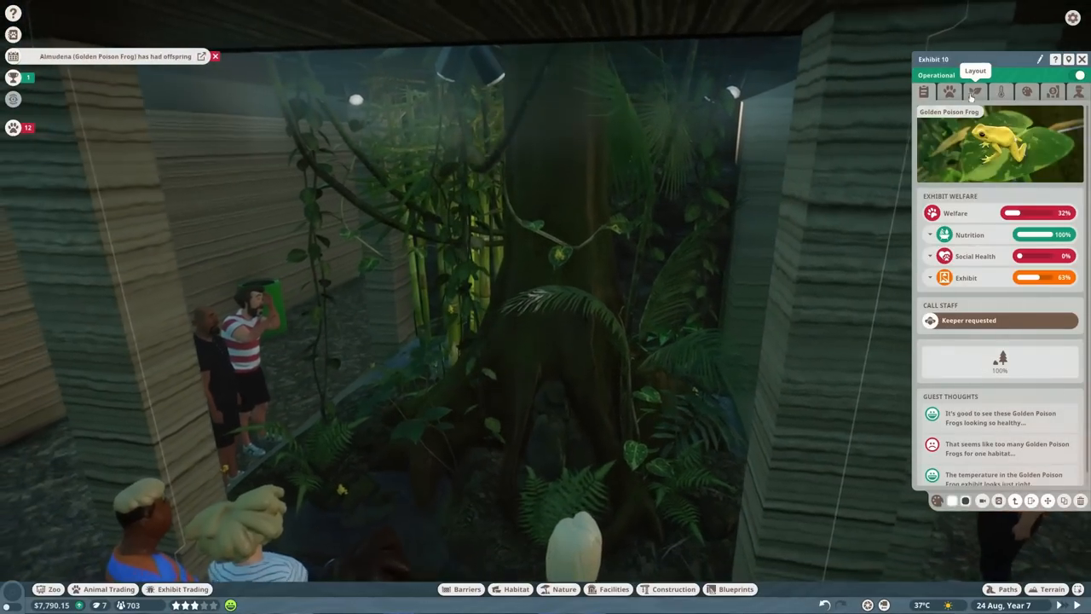
# Select surplus frogs in the Golden and Lehmann's Poison Frog exhibits and send them to storage.
pyautogui.click(947, 91)
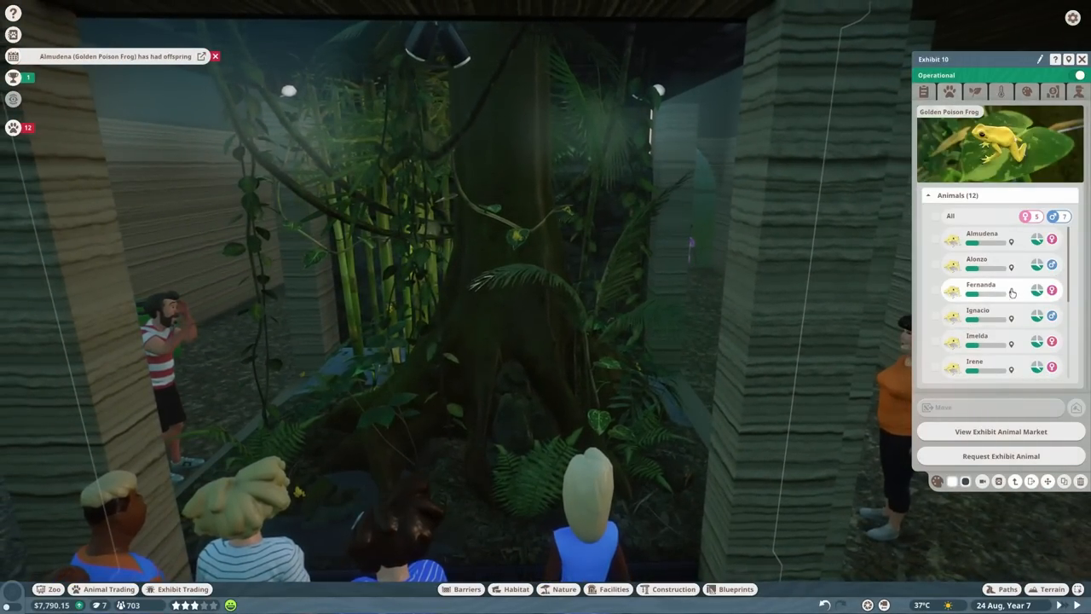
pyautogui.moveTo(1002, 314)
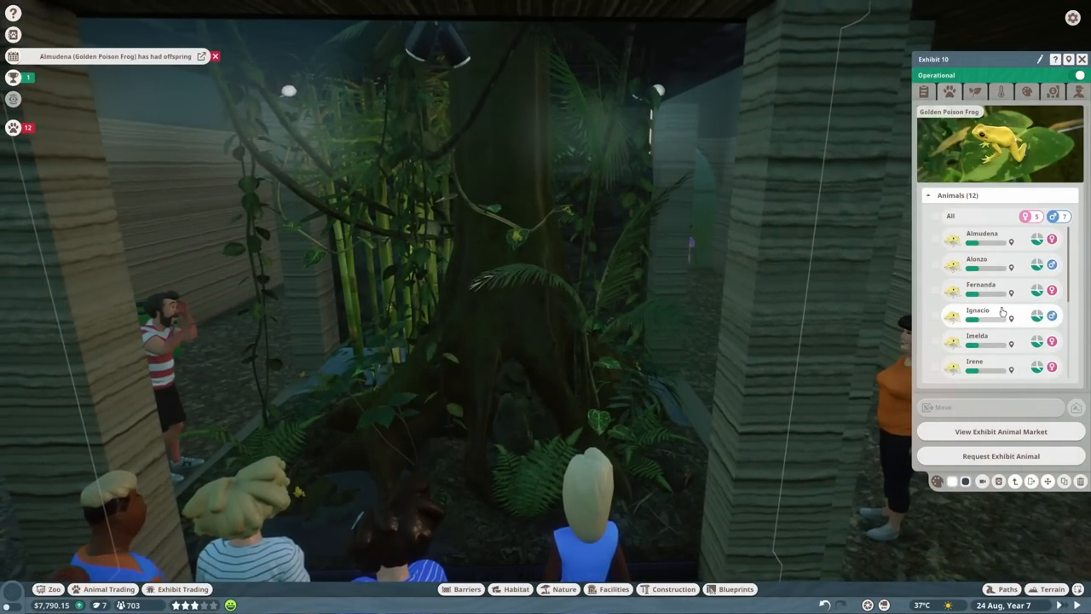
pyautogui.scroll(-3)
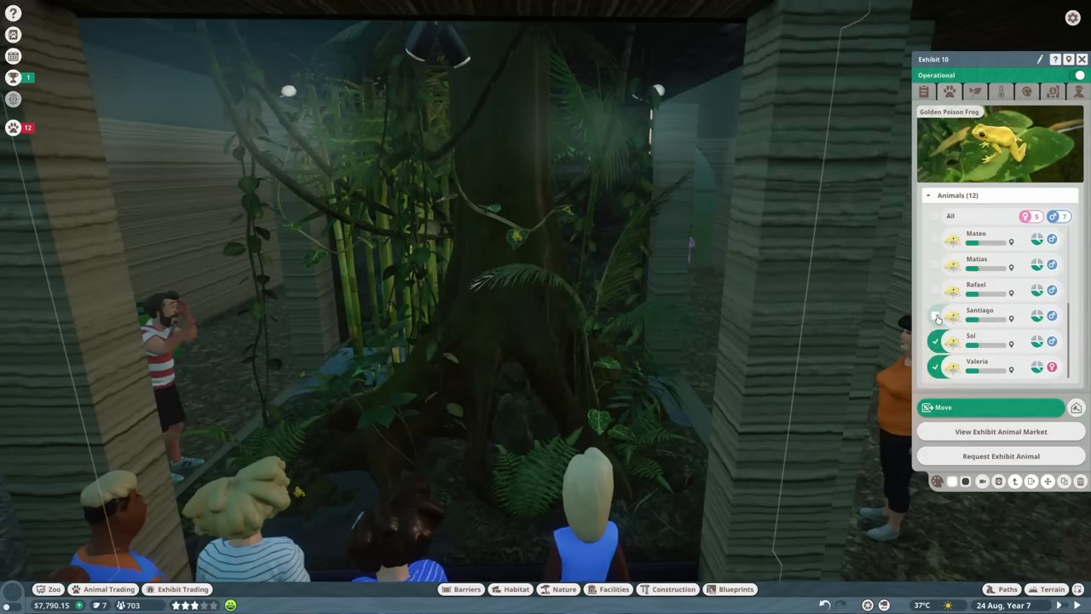
pyautogui.click(938, 216)
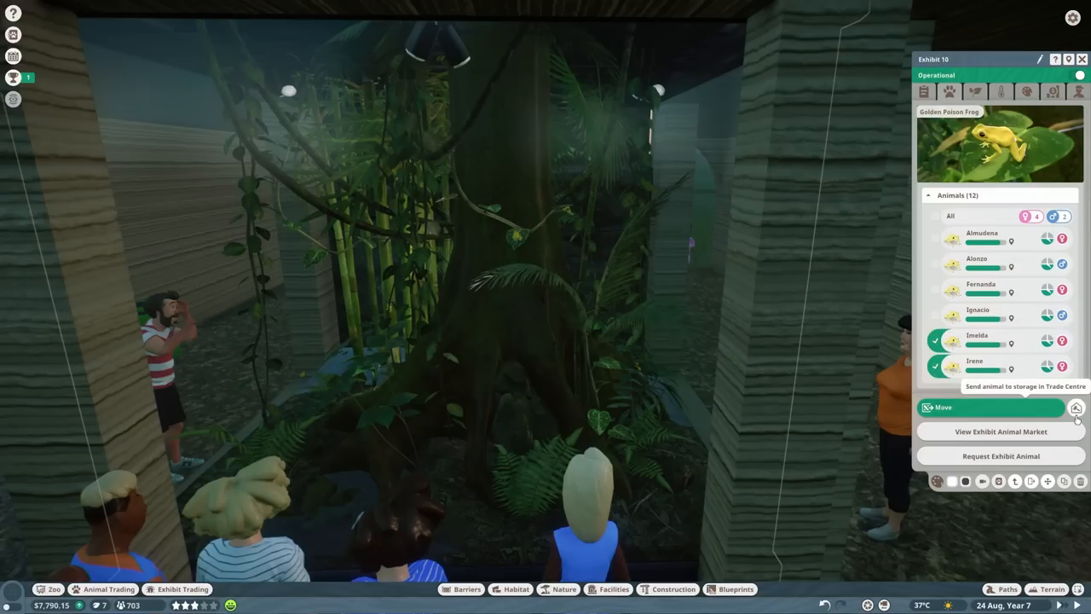
pyautogui.click(1077, 410)
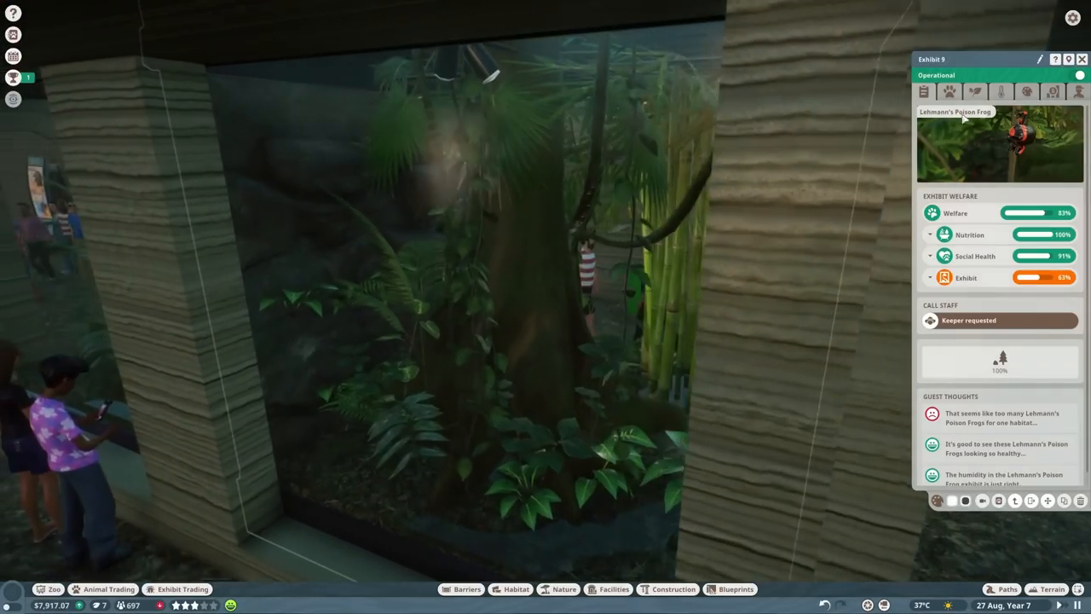
pyautogui.click(947, 91)
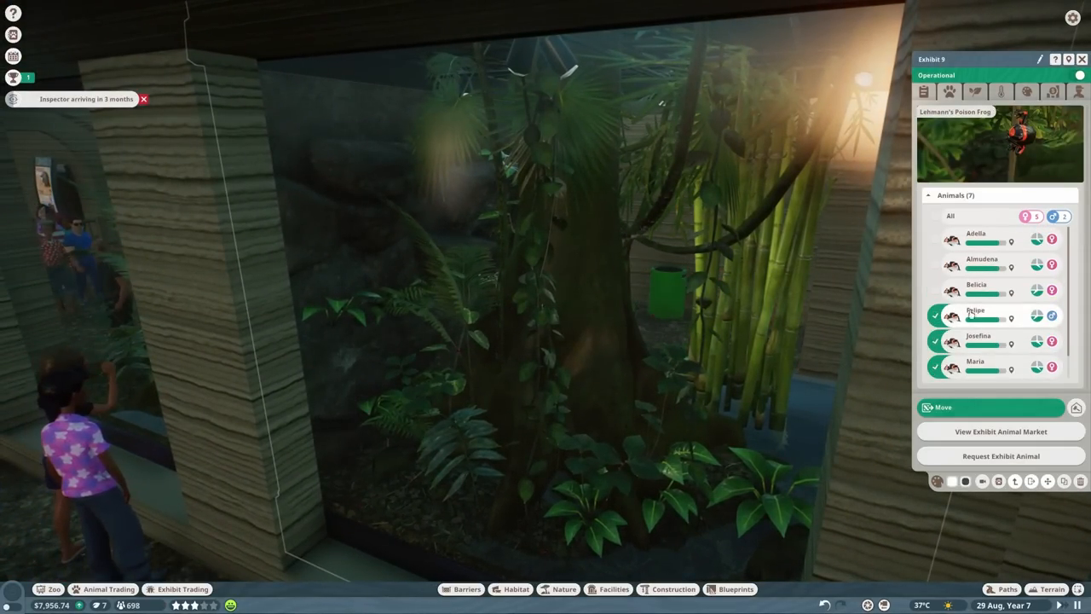
pyautogui.click(977, 290)
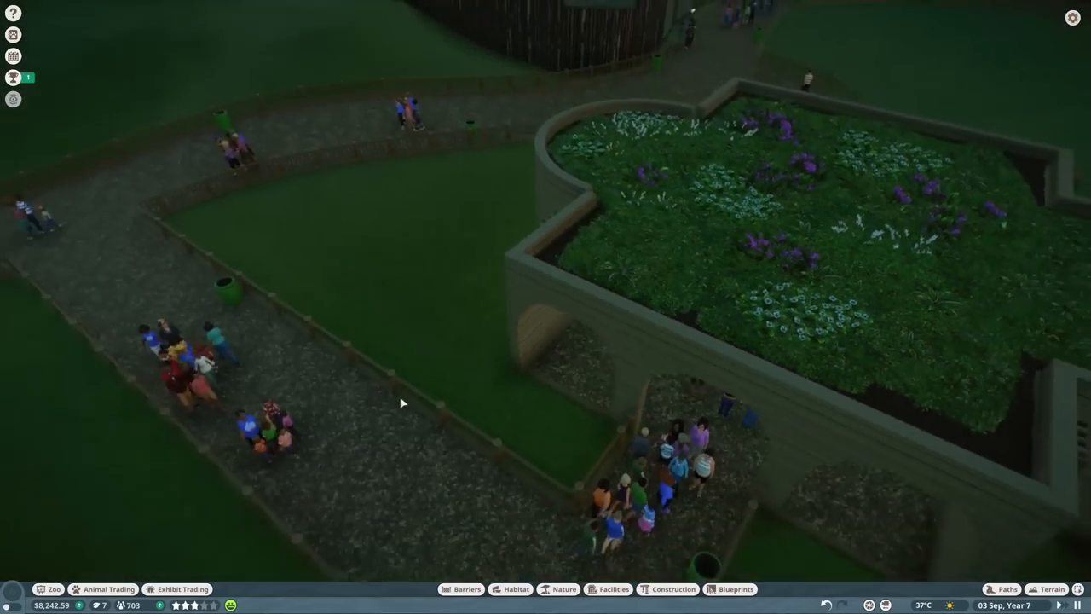
# Open exhibit animal storage and inspect stored frogs Irene, Belicia and Felipe.
pyautogui.click(103, 588)
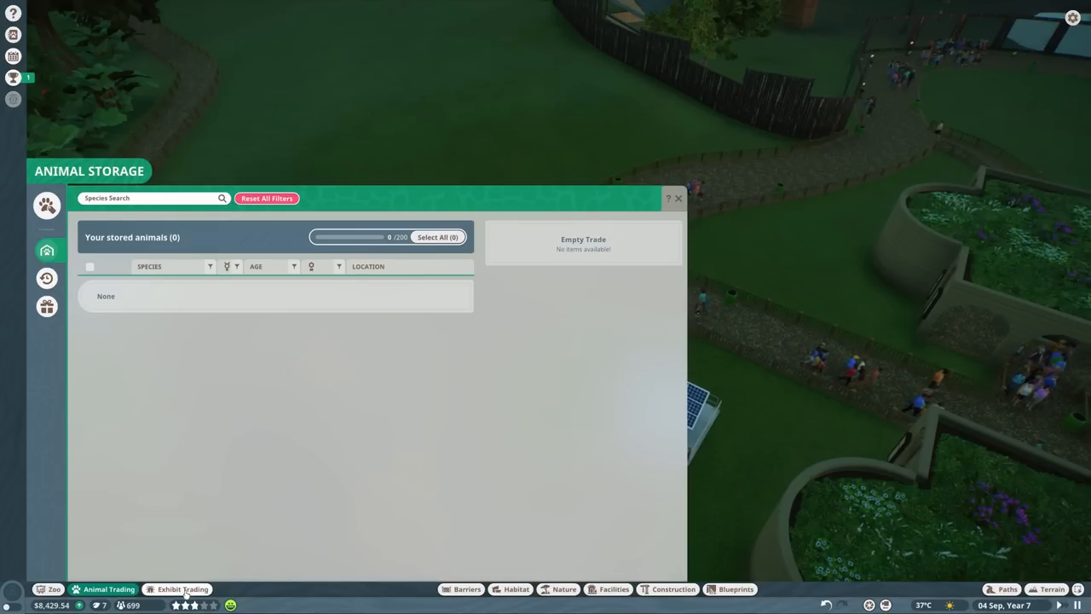
pyautogui.click(182, 589)
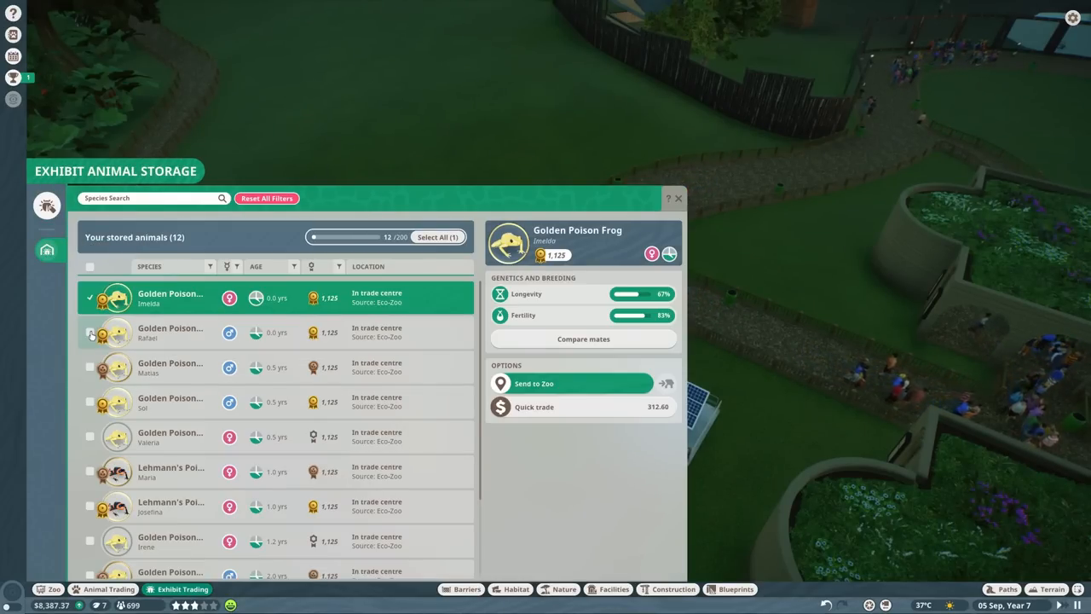
pyautogui.click(90, 332)
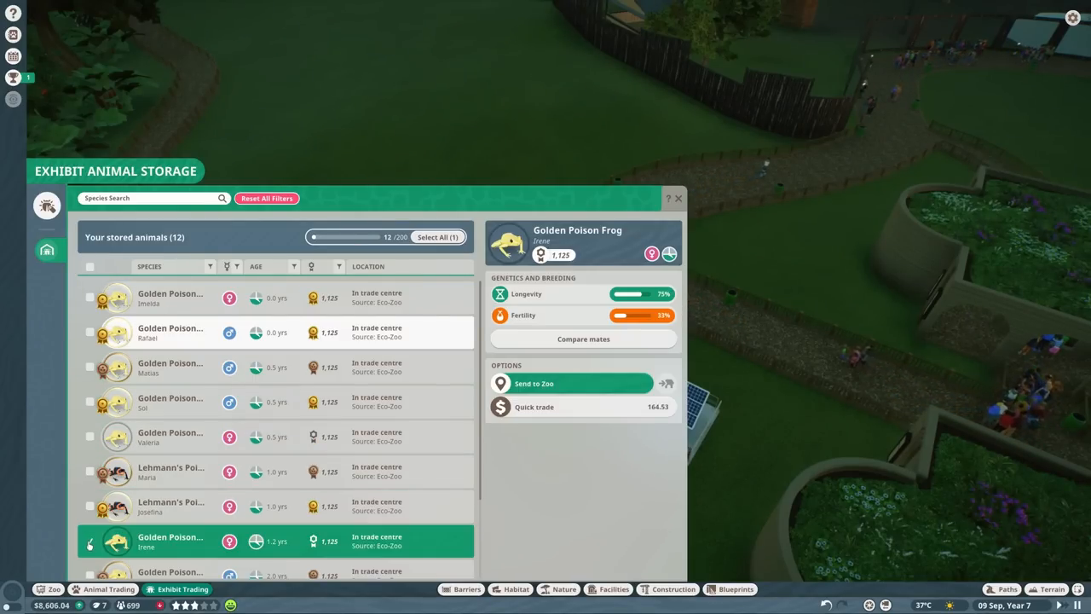
pyautogui.scroll(-3)
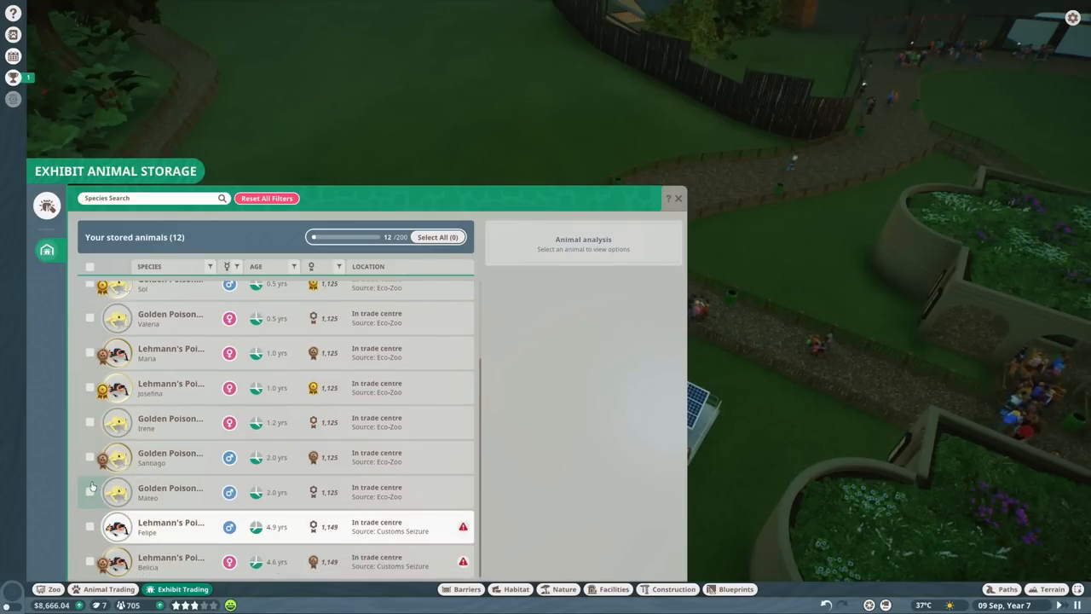
pyautogui.click(90, 492)
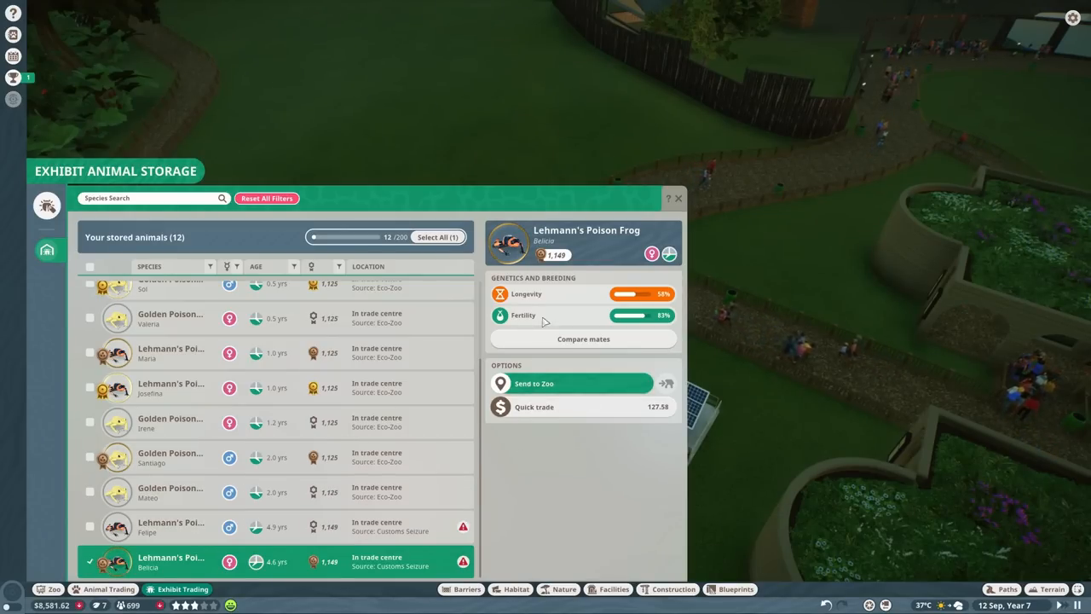
pyautogui.click(171, 526)
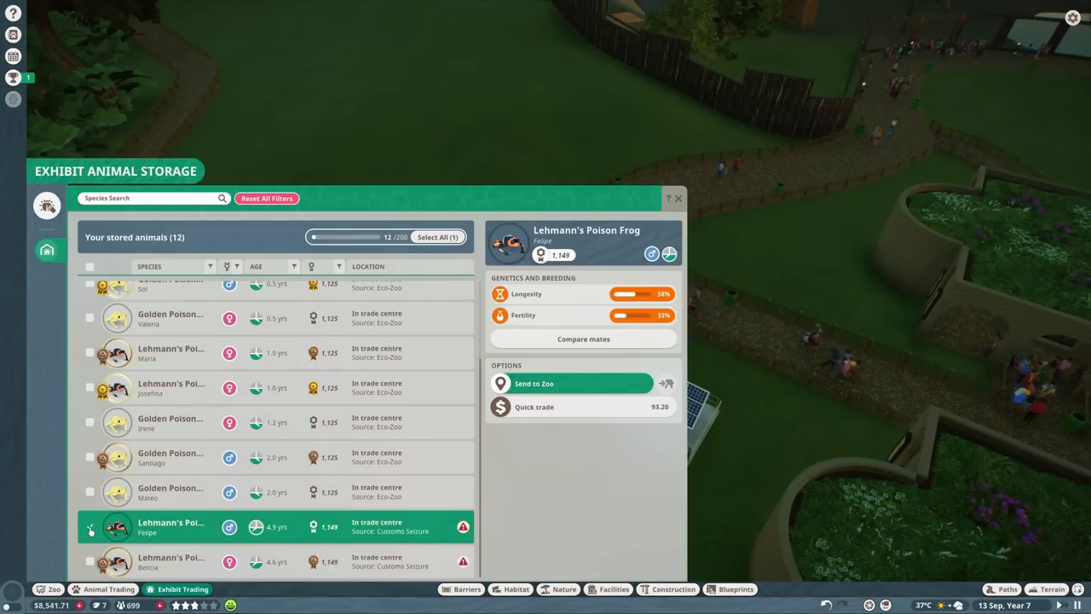
pyautogui.click(91, 526)
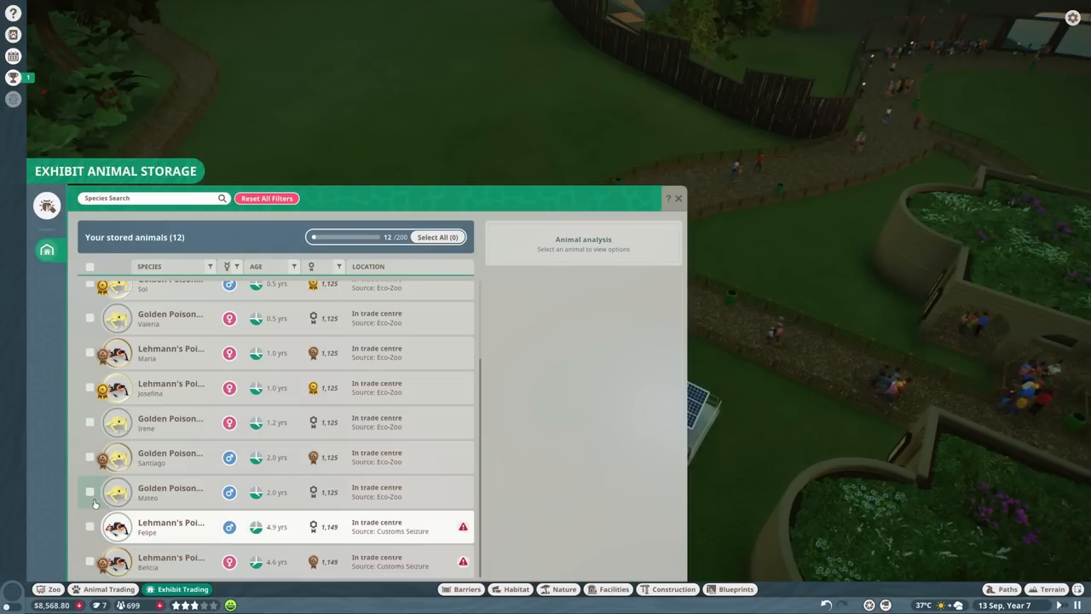
# Select all twelve stored frogs, quick-trade them for 2,554.26, and close storage.
pyautogui.scroll(3)
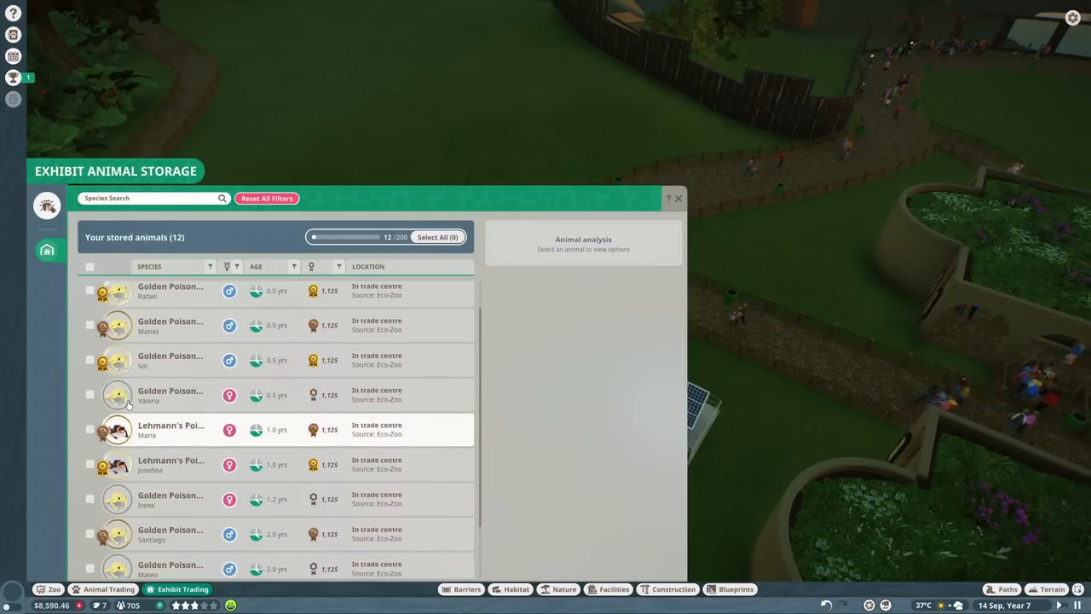
pyautogui.click(438, 237)
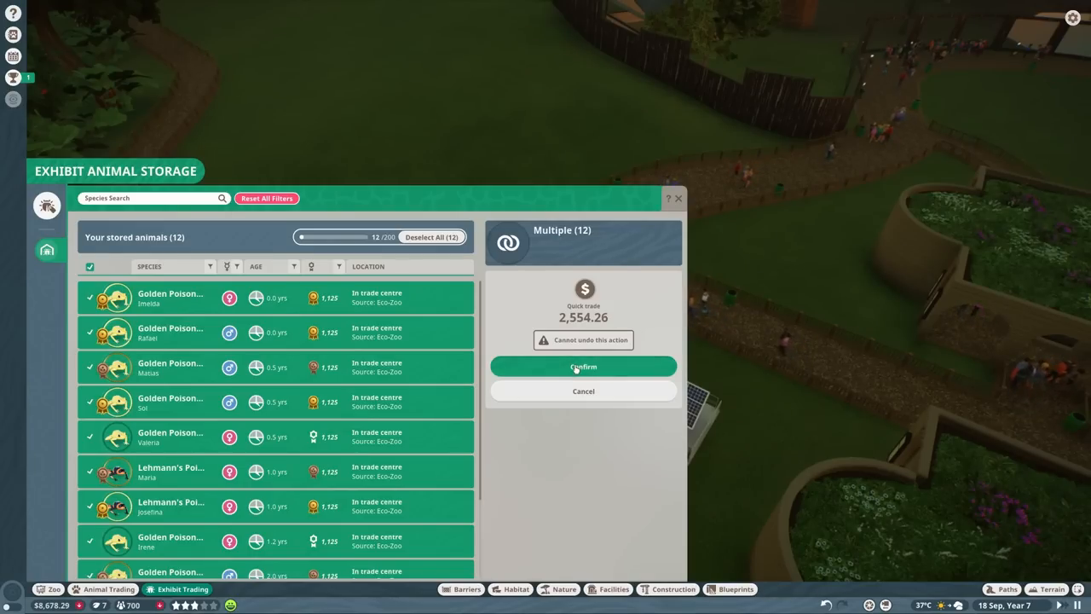
pyautogui.click(583, 365)
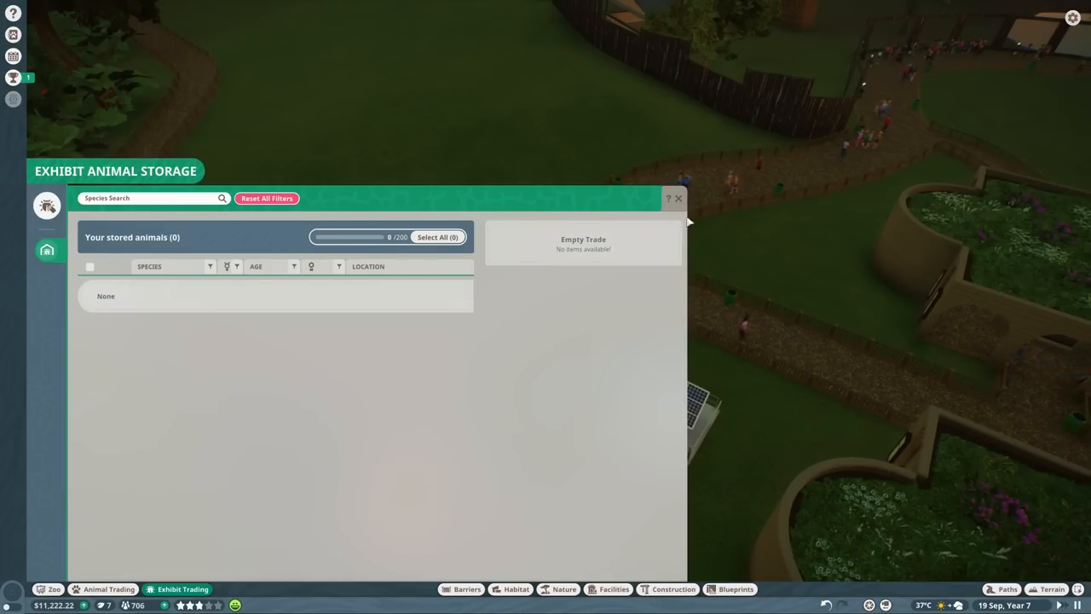
pyautogui.click(677, 198)
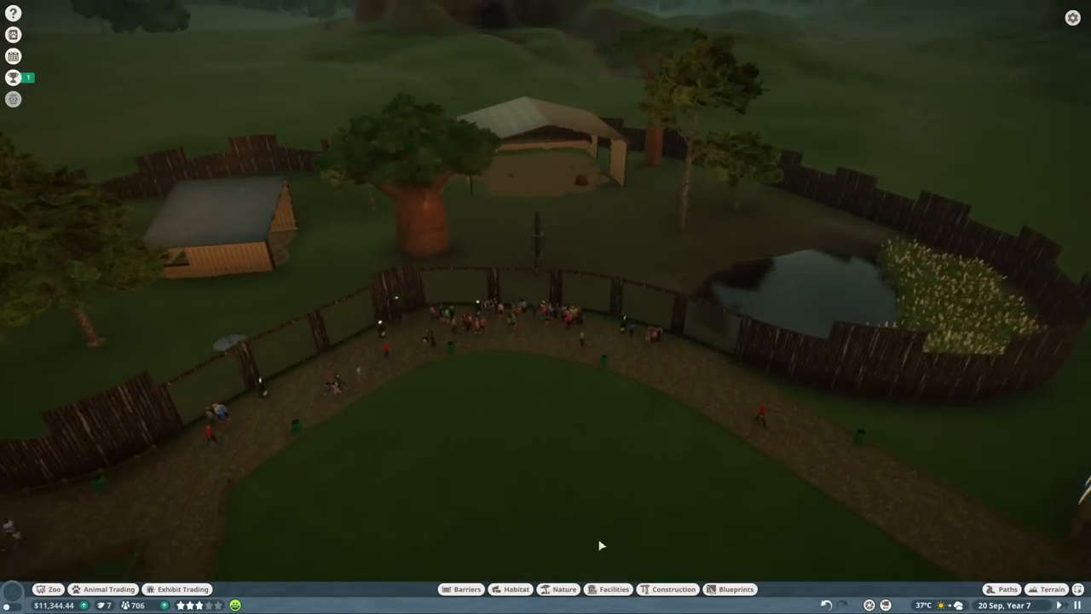
pyautogui.click(563, 589)
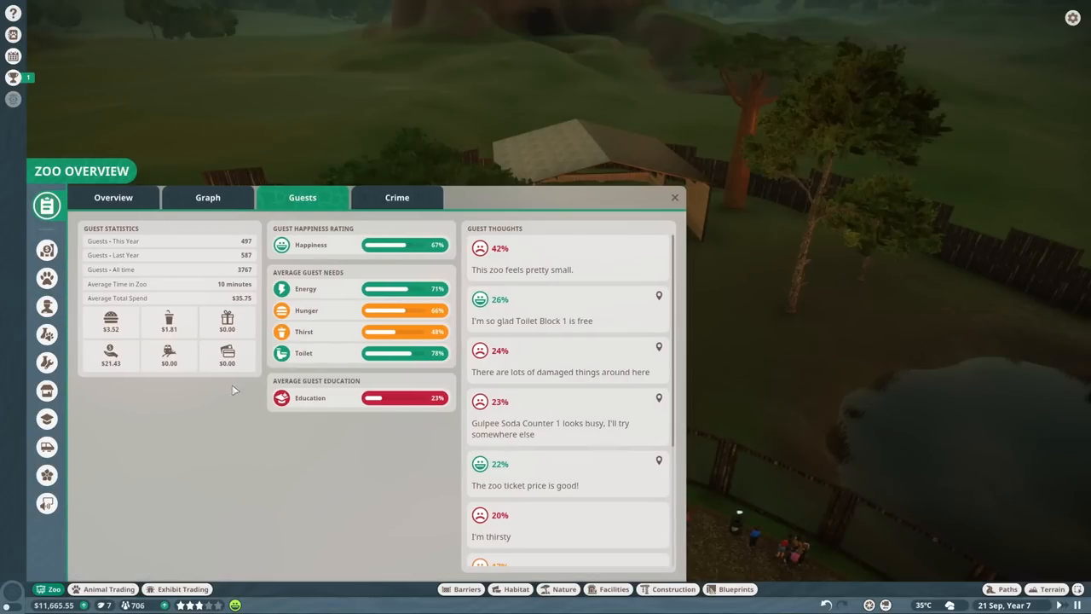
pyautogui.click(113, 196)
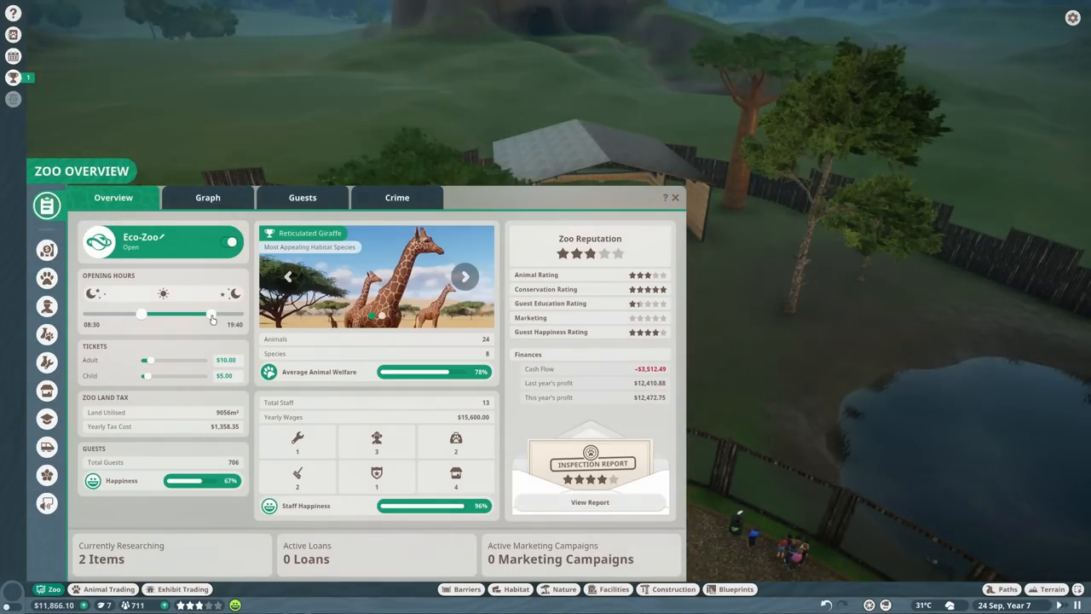
pyautogui.click(674, 197)
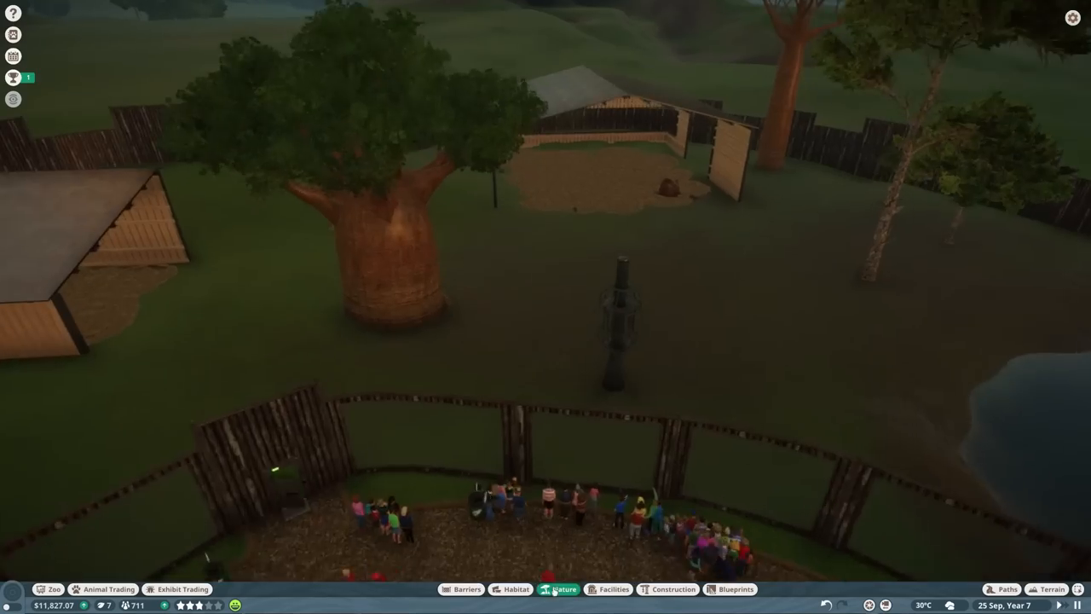
# Browse Africa, Grassland and Tropical plants, then open the completed vet research alert.
pyautogui.click(563, 588)
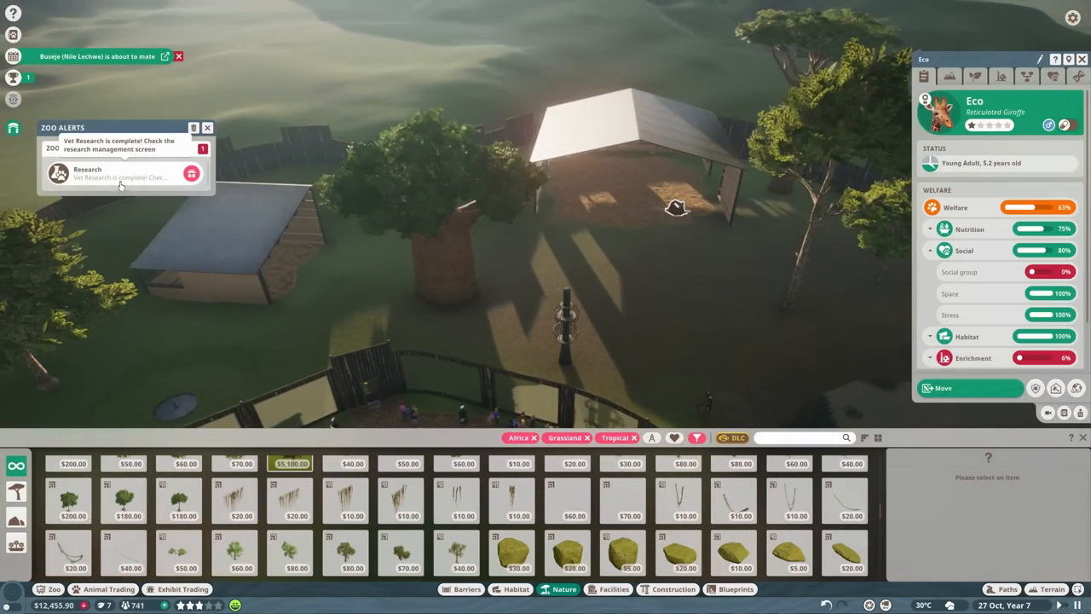
pyautogui.click(190, 173)
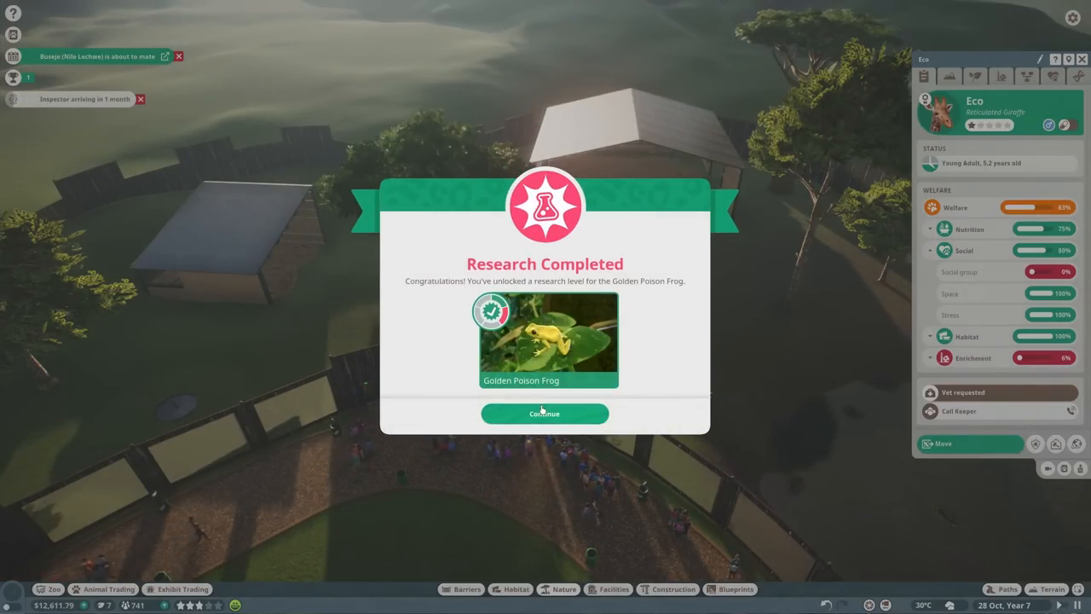
# Acknowledge the completed Golden Poison Frog research and assign Dr Dolittle to Lehmann's Poison Frog.
pyautogui.click(544, 413)
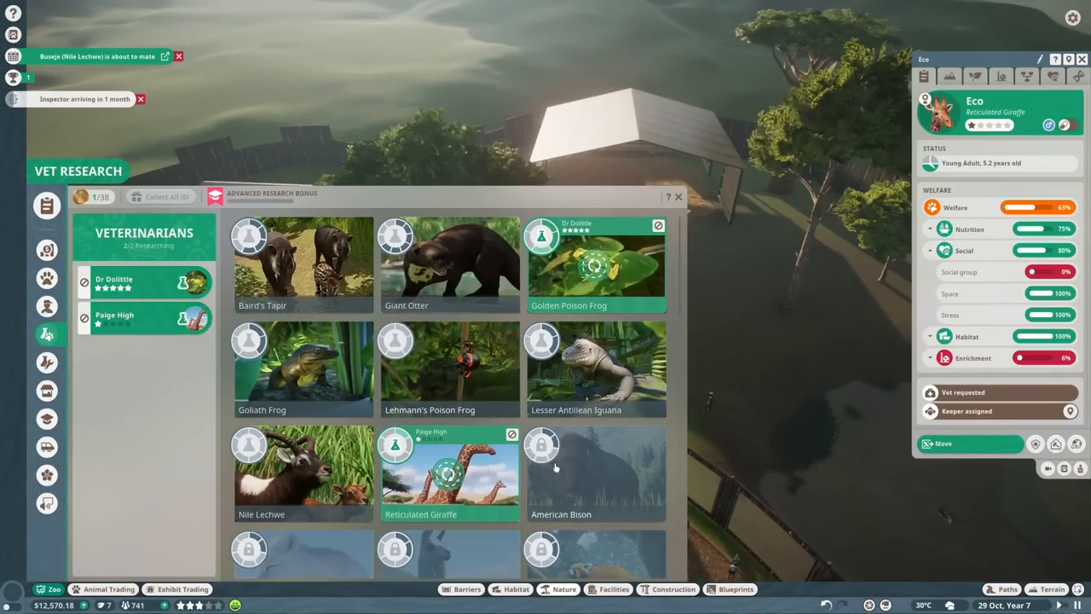
pyautogui.click(449, 369)
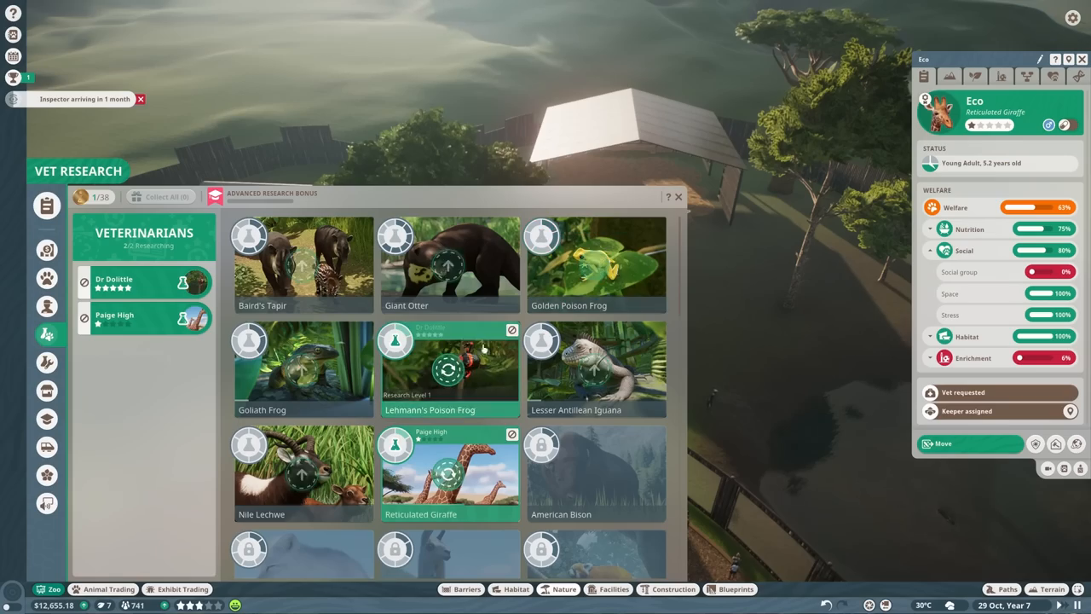
pyautogui.click(678, 196)
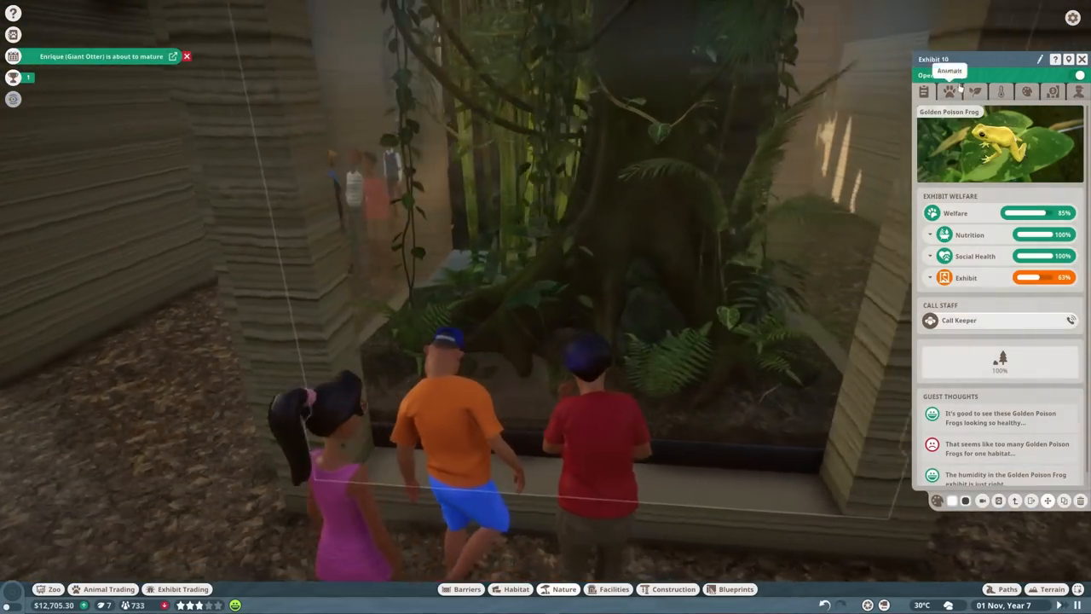
# Turn on Leaf Litter C from Exhibit 10's enrichment options.
pyautogui.click(974, 92)
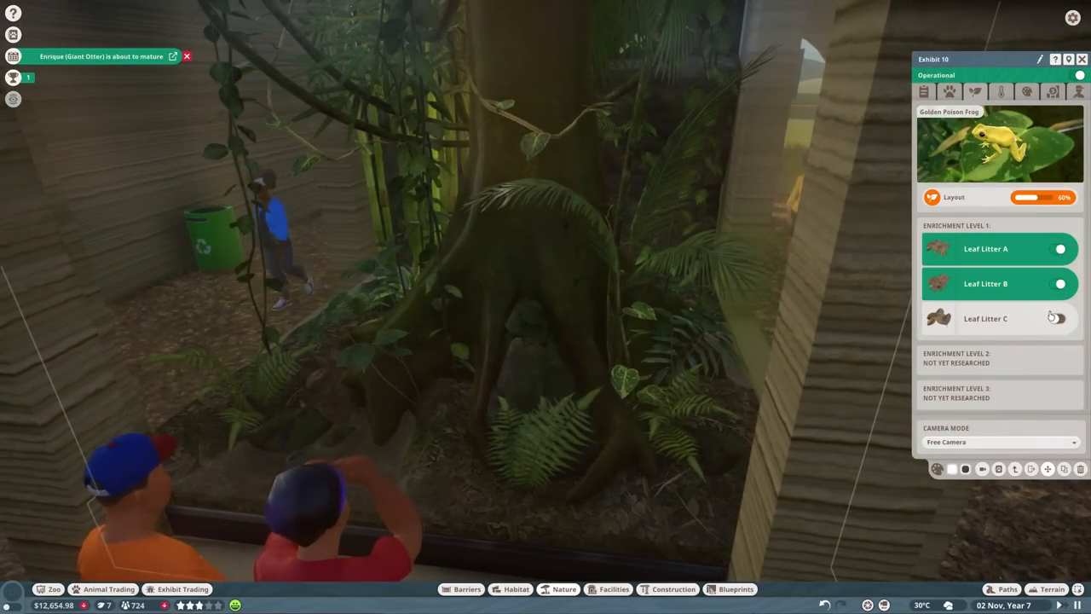
pyautogui.click(1060, 317)
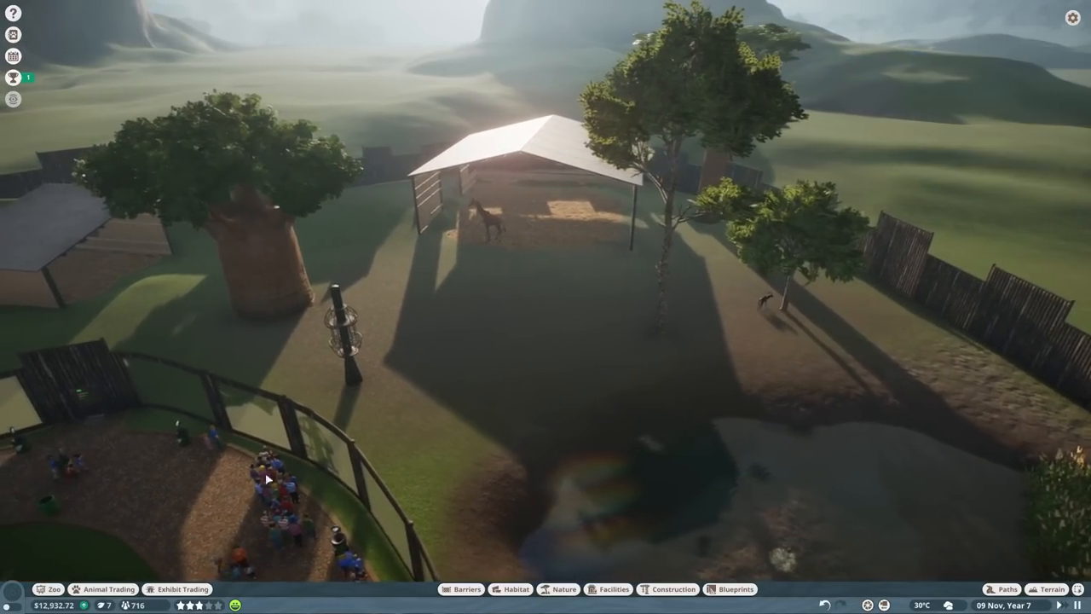
# Browse the reticulated giraffe market listings and inspect the cheapest giraffe's genetics.
pyautogui.click(102, 588)
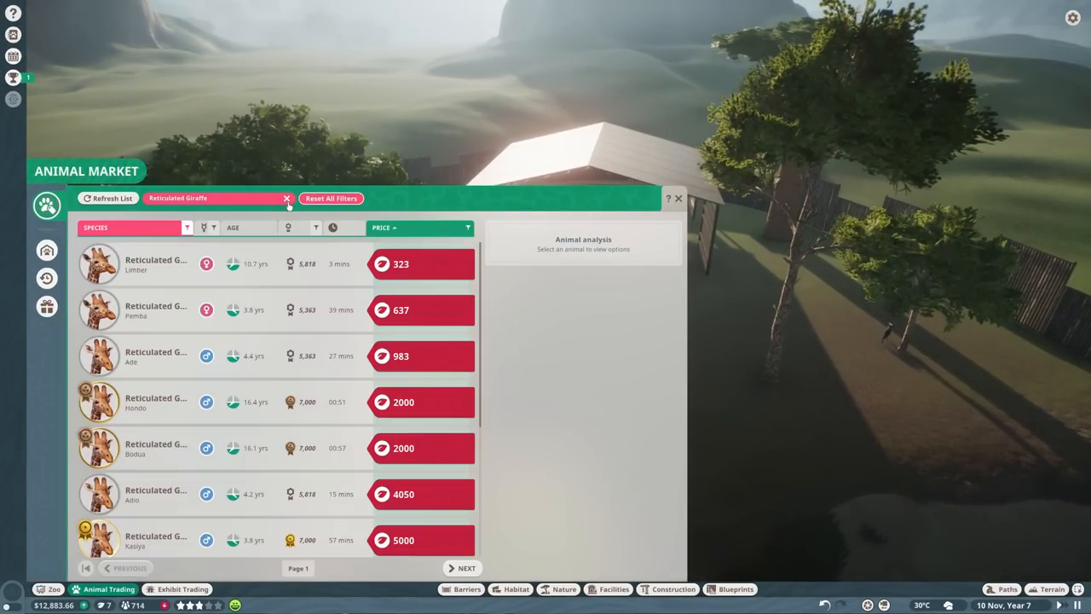
pyautogui.scroll(-3)
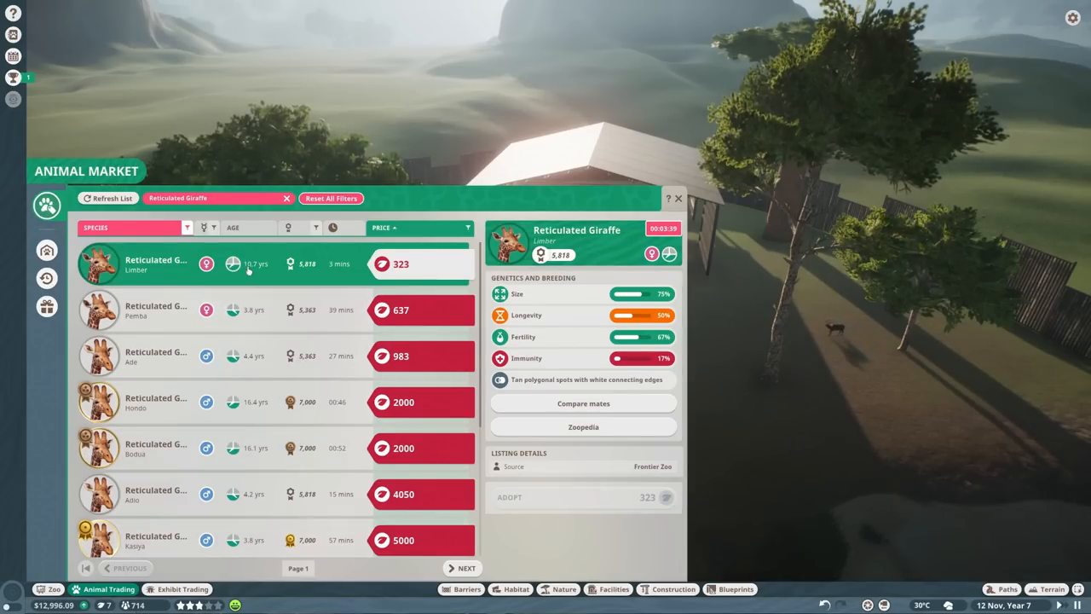
pyautogui.click(677, 197)
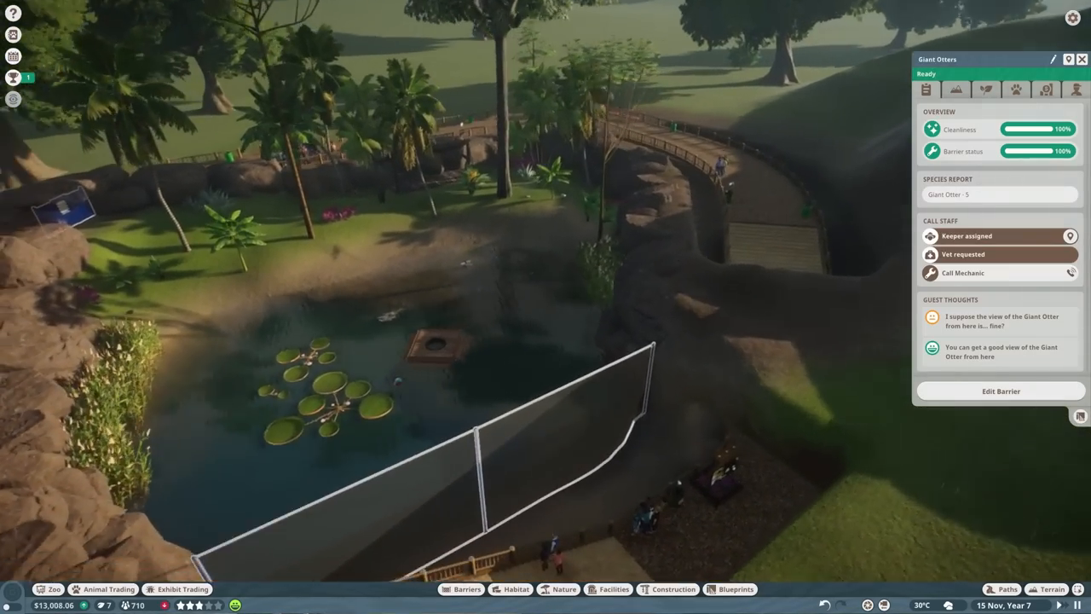
# Dismiss the Giant Otter panel to view Exhibit 10's frog welfare at 90%.
pyautogui.click(1045, 90)
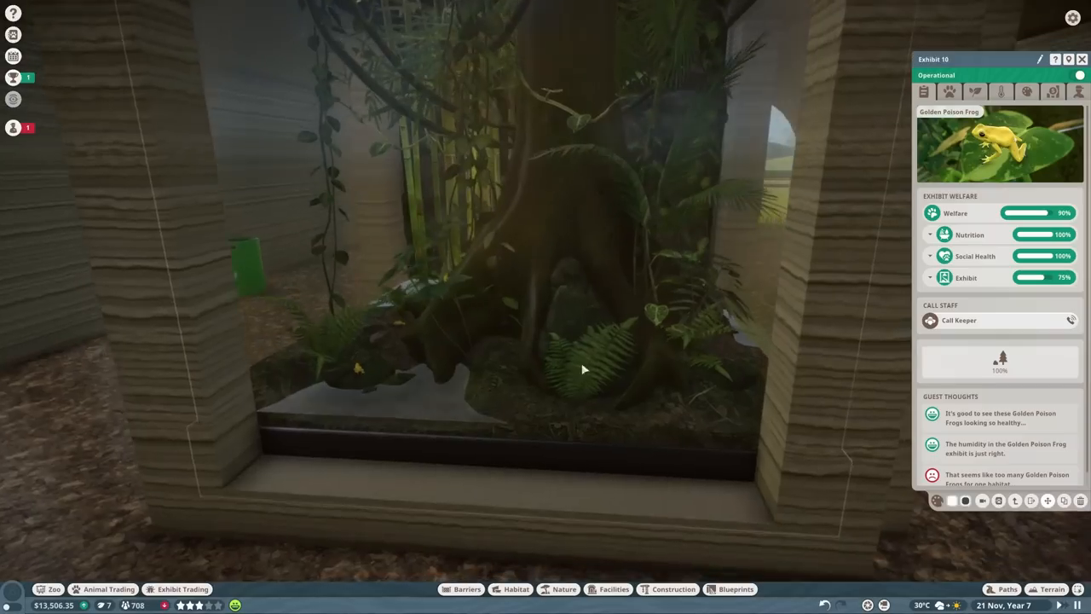
# Move three surplus Golden Poison Frogs to storage and quick-trade them all.
pyautogui.click(948, 91)
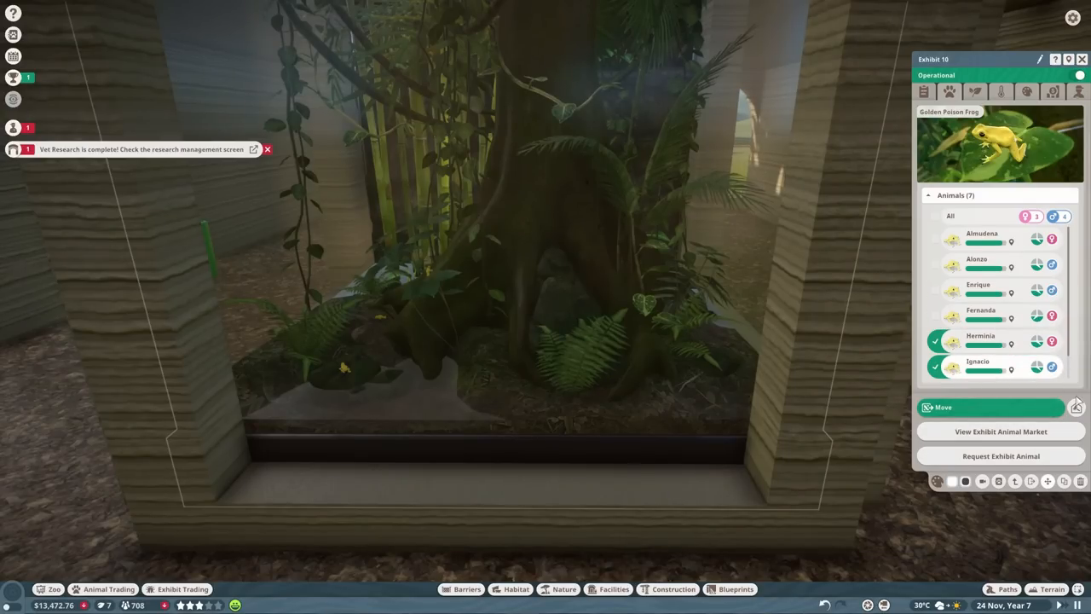
pyautogui.click(183, 589)
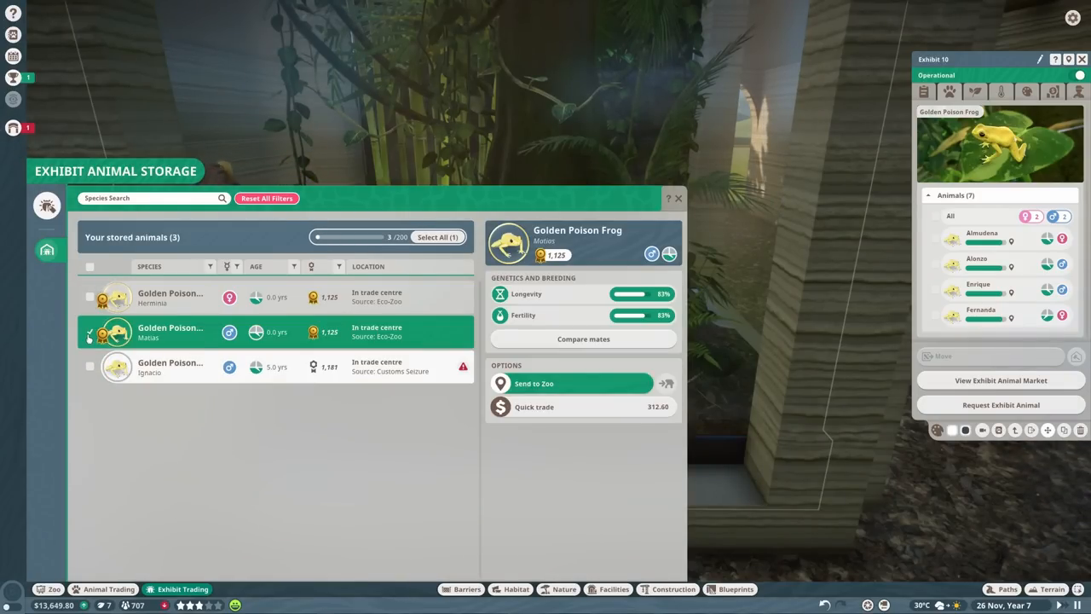
pyautogui.click(118, 331)
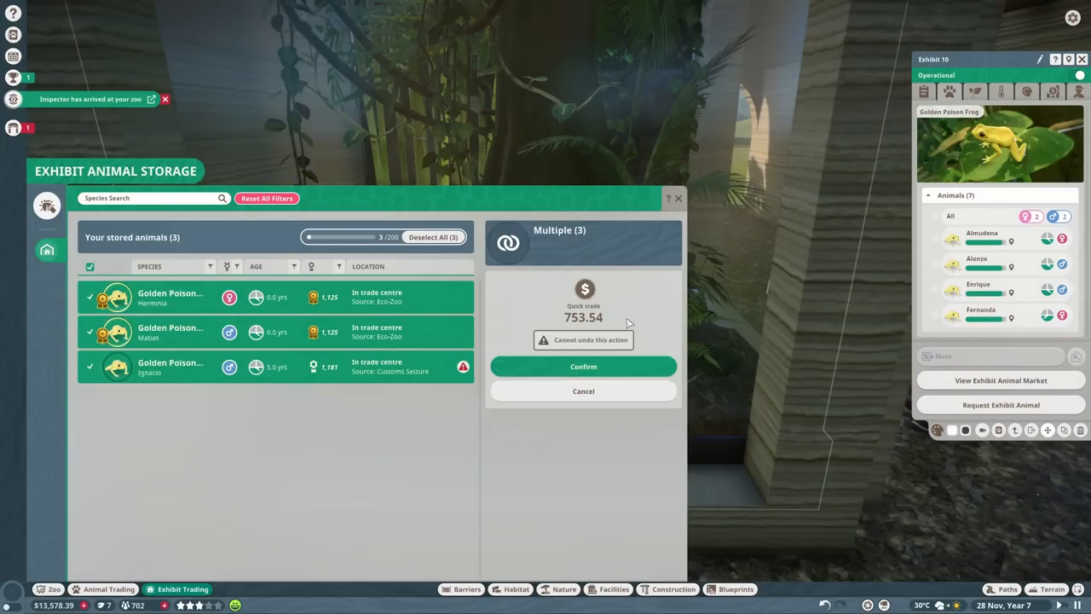
pyautogui.click(583, 366)
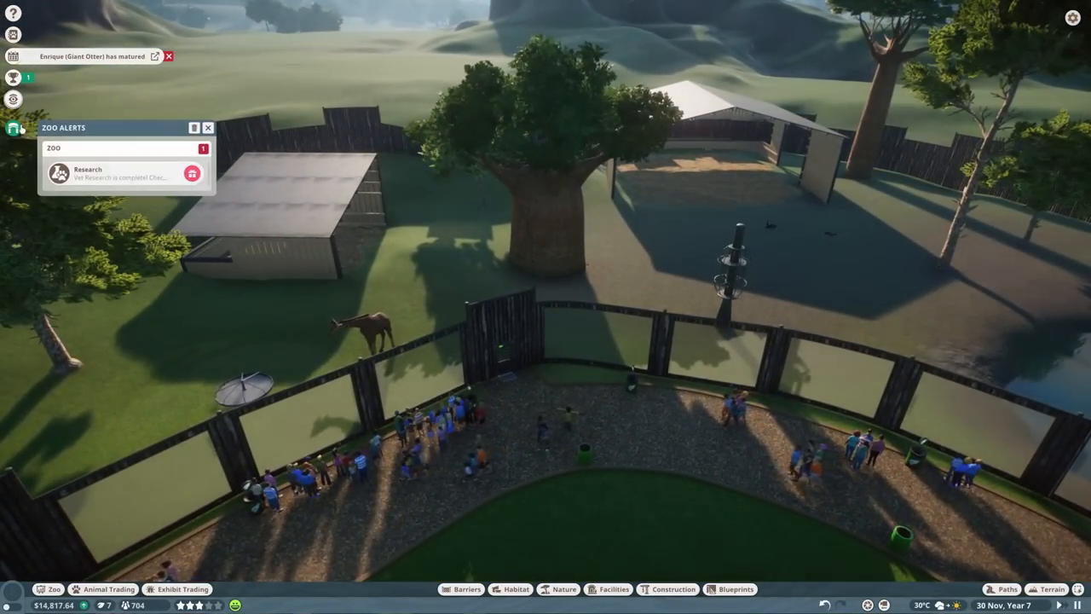
# Review Reticulated Giraffe vet research levels, then bring up the zoo's animal management overview.
pyautogui.click(192, 174)
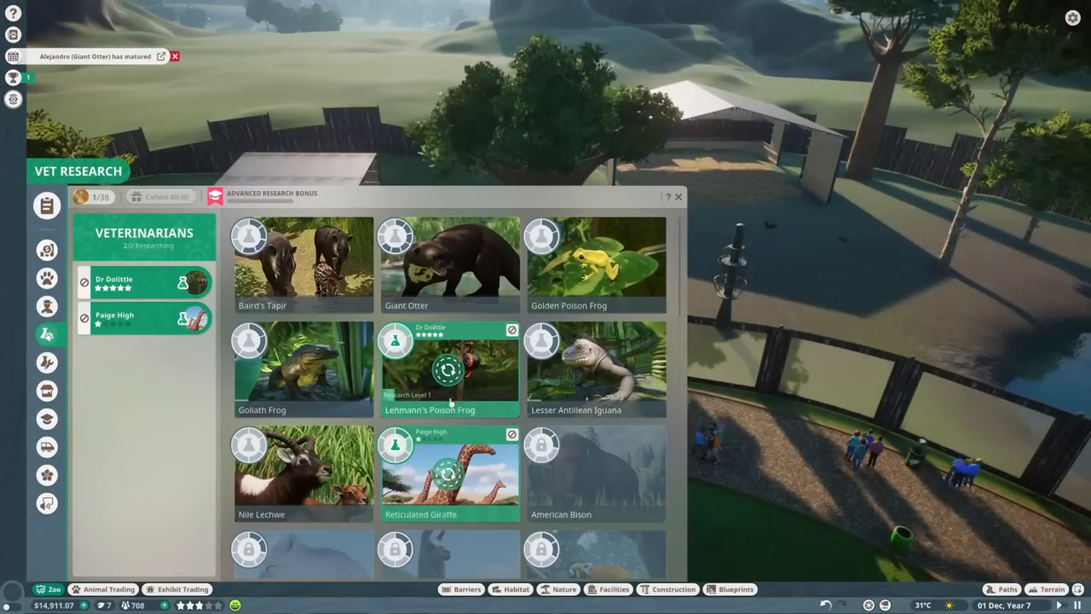
pyautogui.click(449, 473)
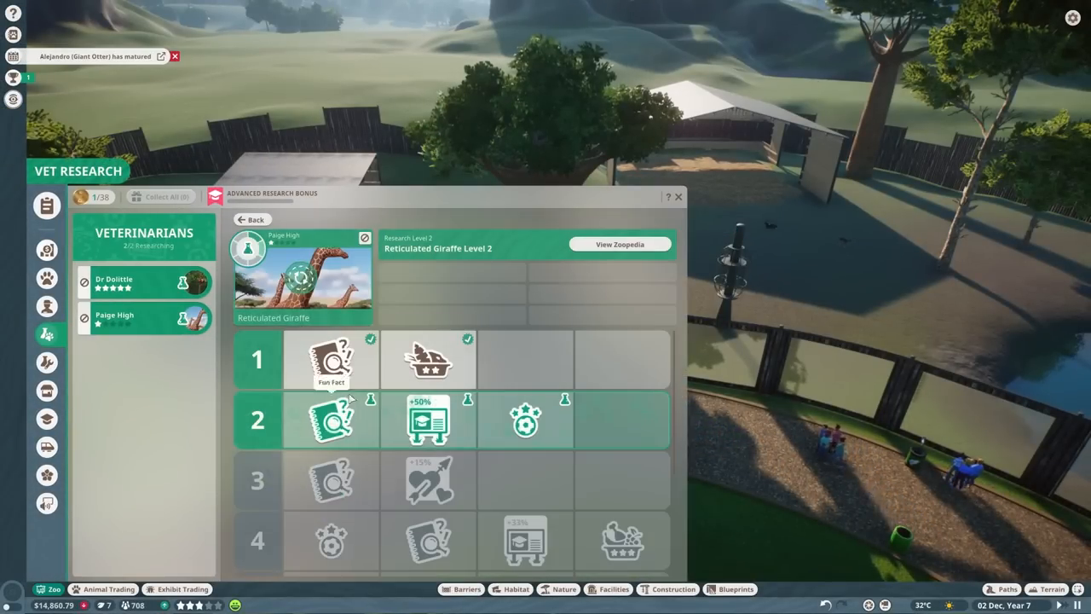
pyautogui.click(677, 197)
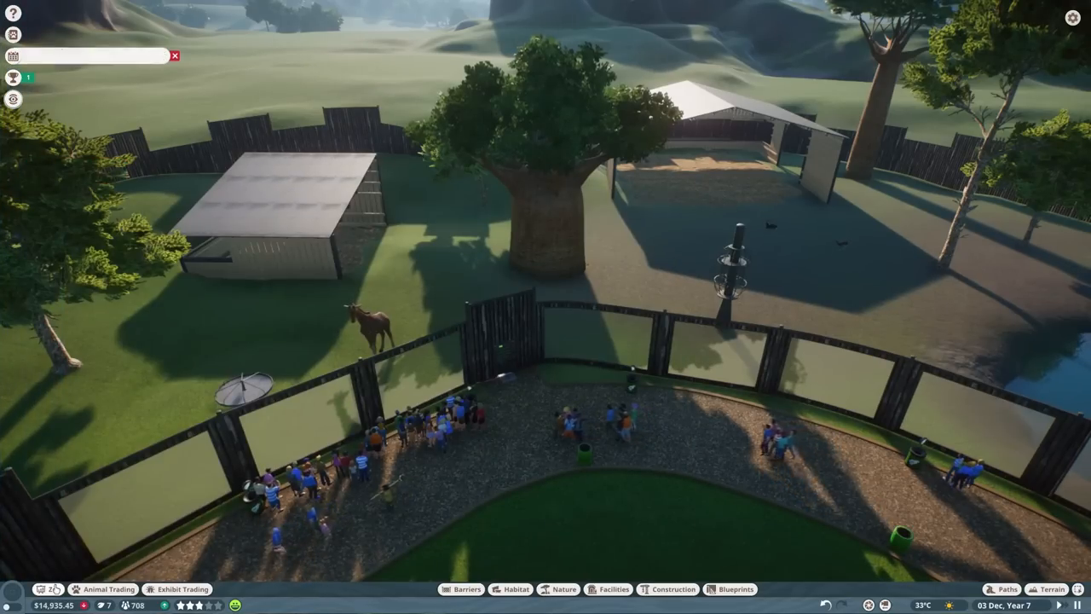
pyautogui.click(13, 34)
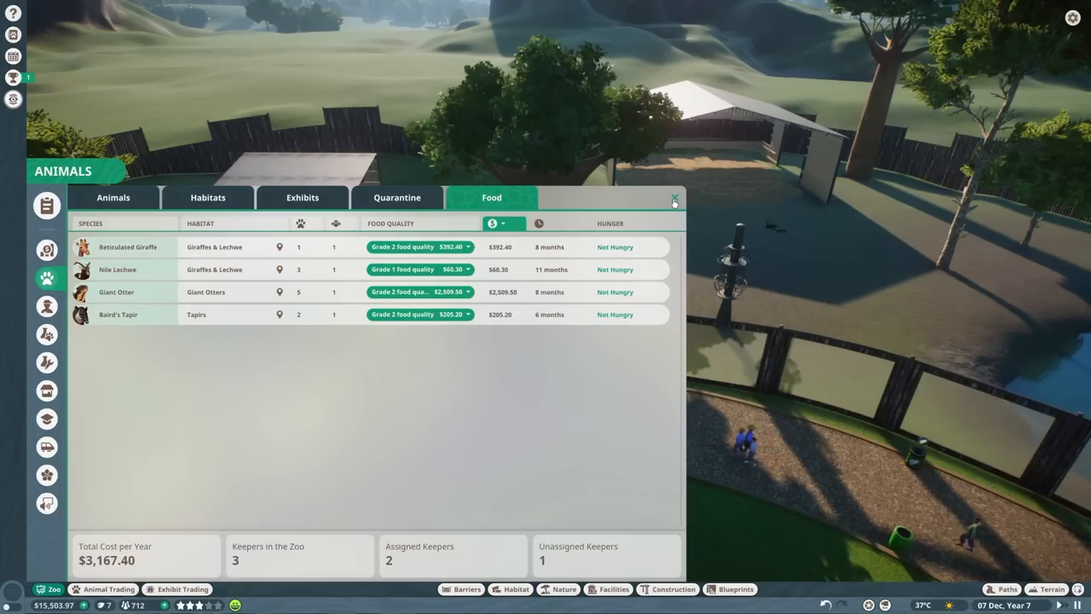
# Browse the Exhibits, Quarantine and 24-animal roster lists, inspecting the reticulated giraffe.
pyautogui.click(303, 197)
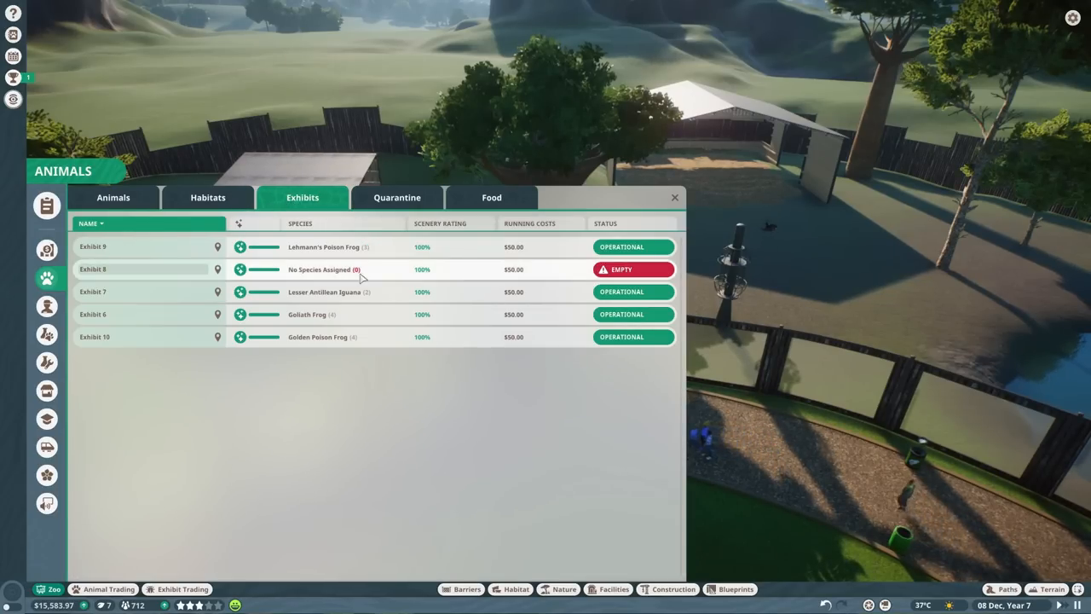
pyautogui.moveTo(496, 268)
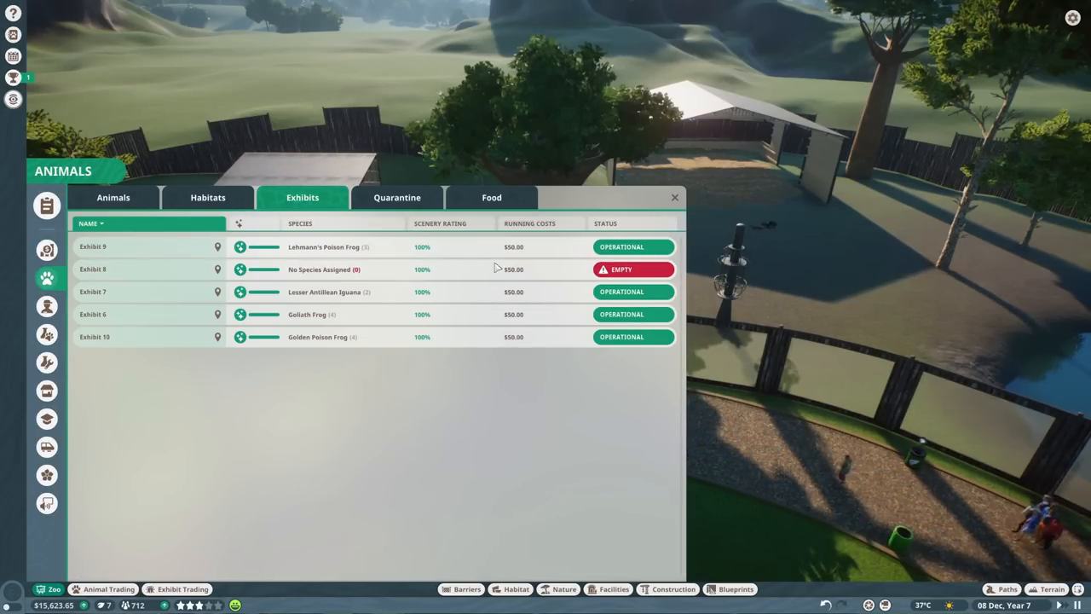
pyautogui.click(397, 196)
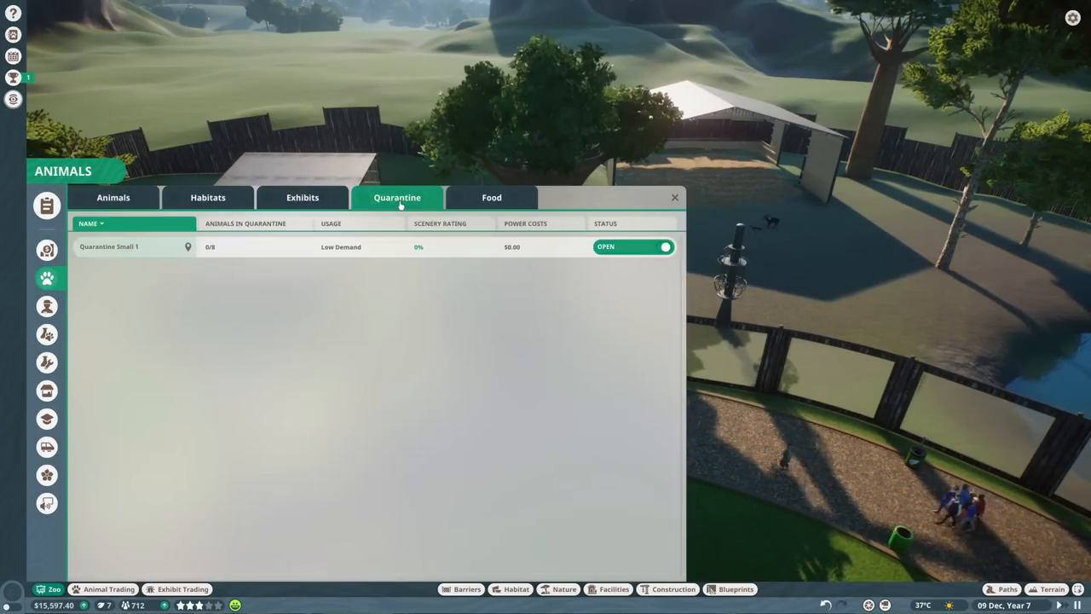
pyautogui.click(113, 197)
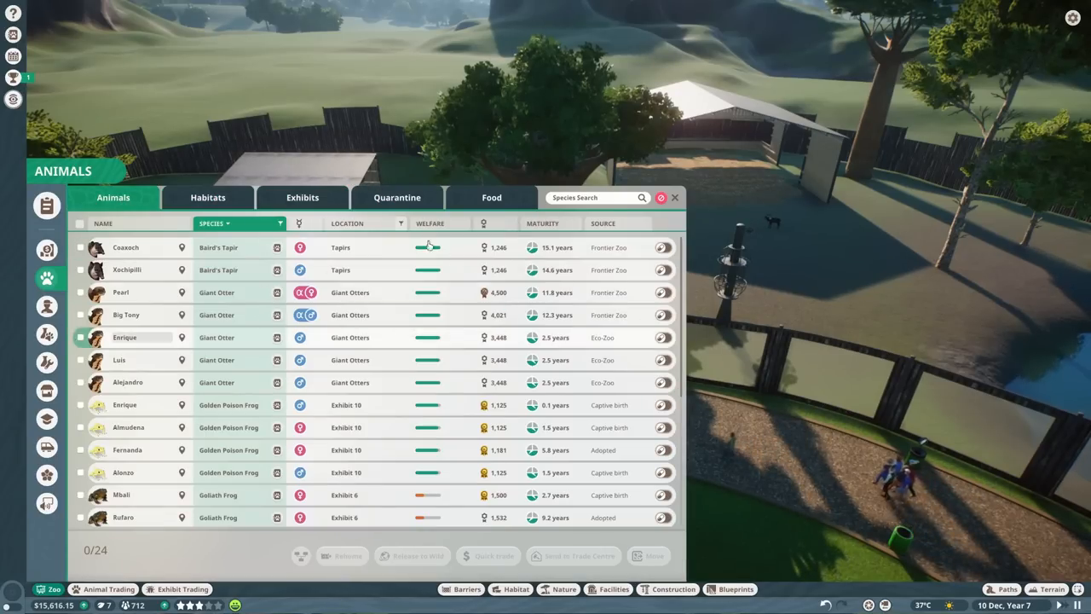
pyautogui.scroll(-3)
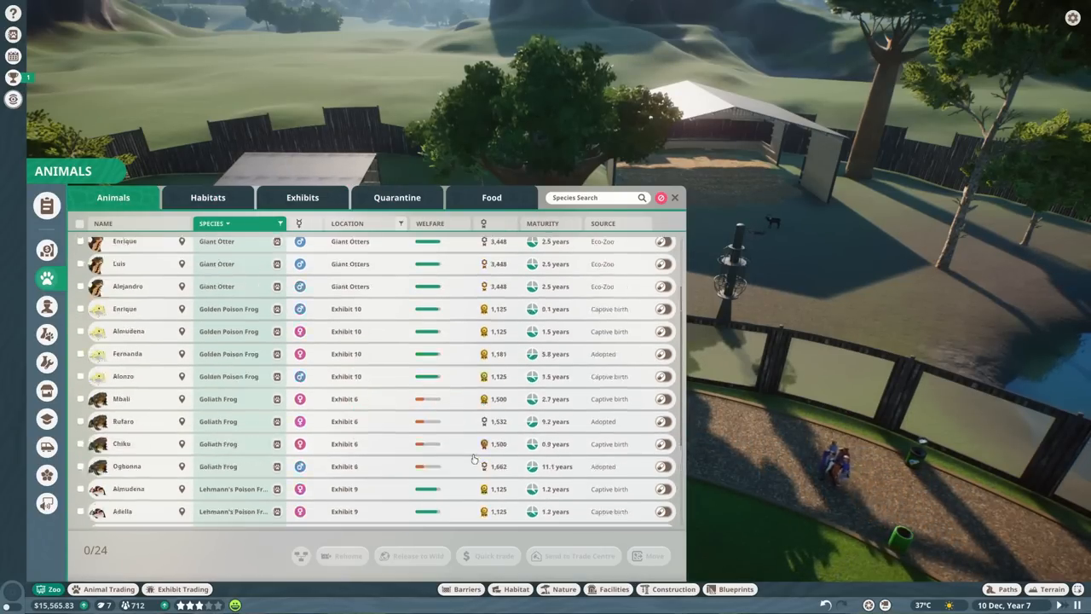
pyautogui.scroll(-3)
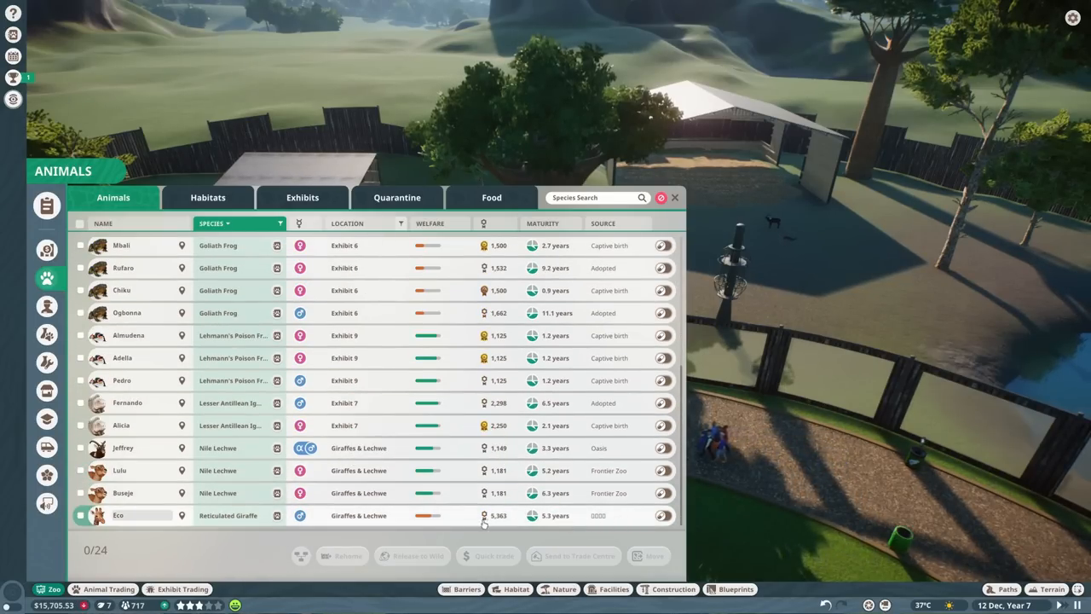
pyautogui.click(47, 249)
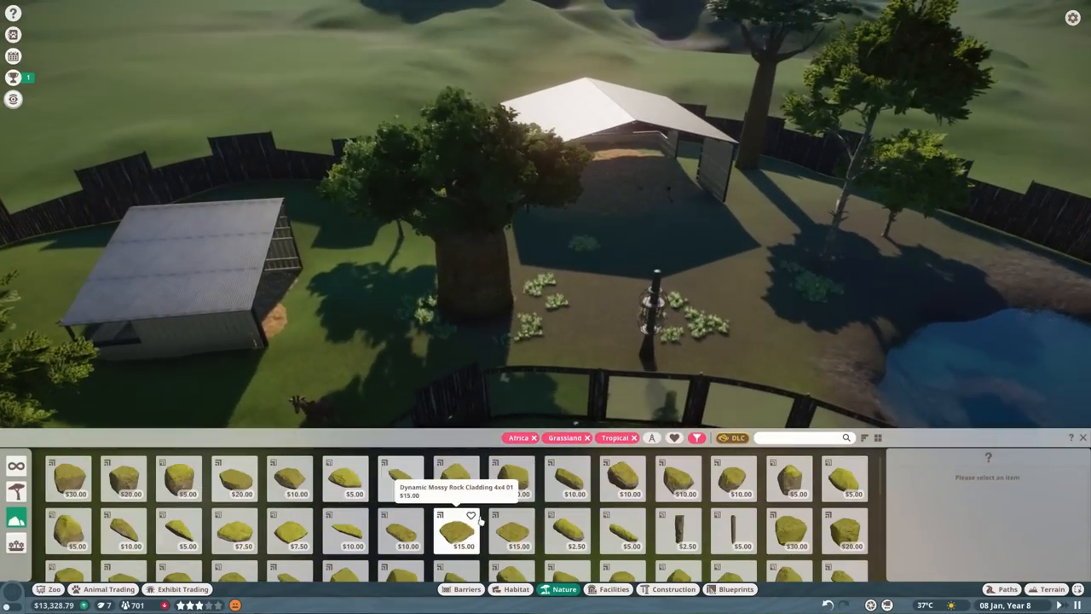
# Pick a savannah rock from the Africa/Grassland rock catalogue.
pyautogui.click(678, 485)
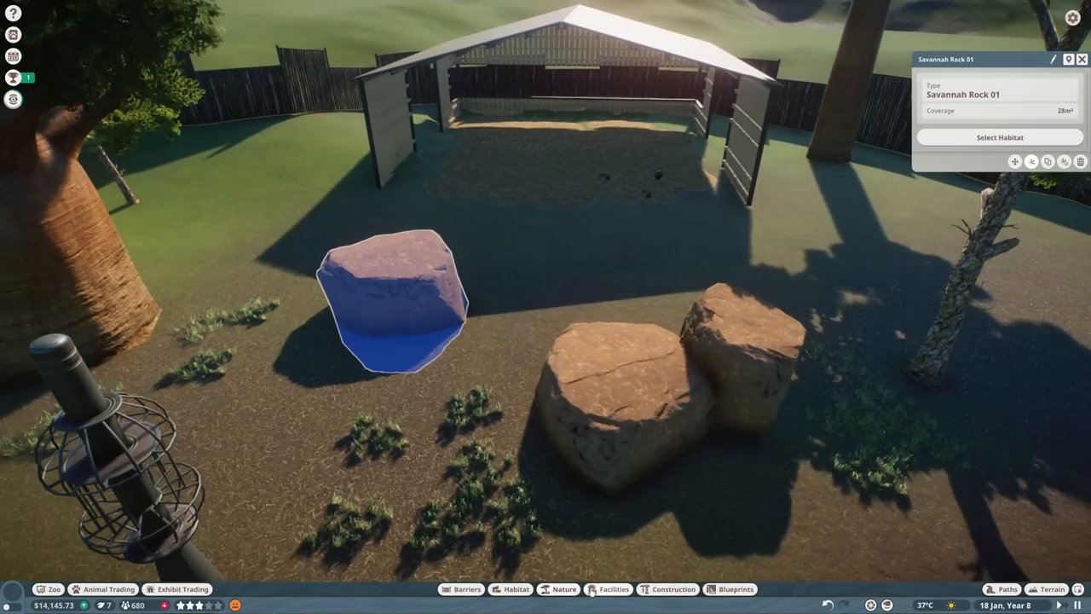
# Stack two savannah rocks into a cluster near the shelter.
pyautogui.click(563, 589)
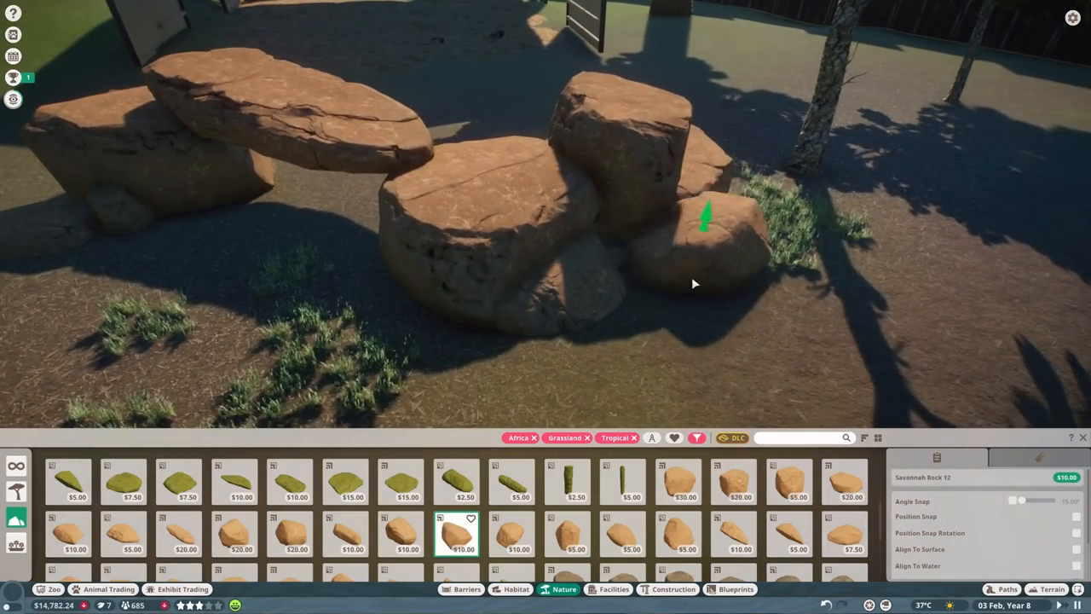
pyautogui.click(733, 482)
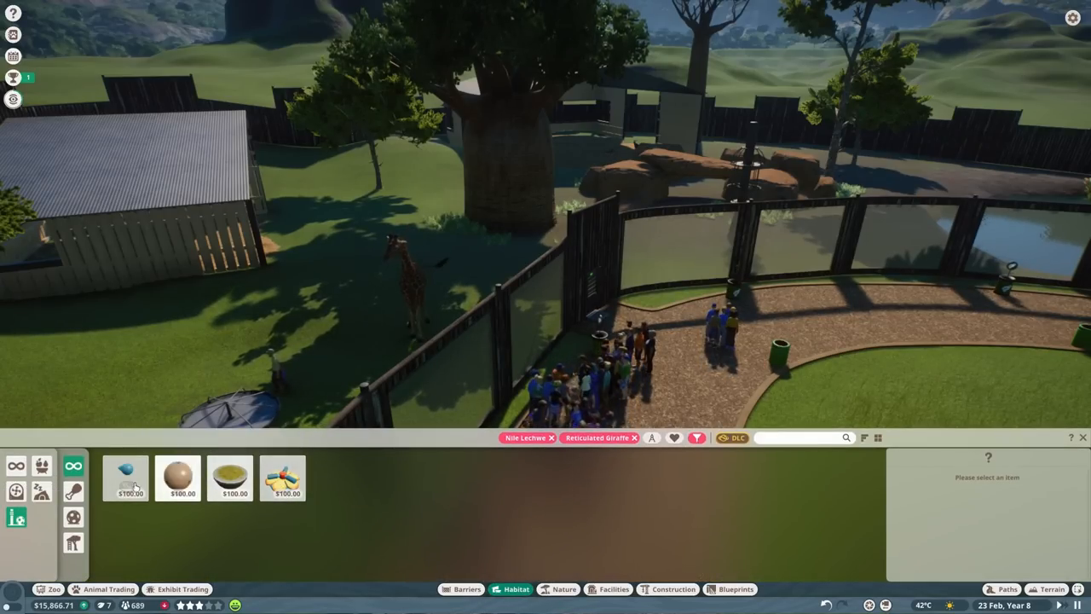
# Place the sprinkler and herb scent marker, then start positioning a grazing ball feeder.
pyautogui.click(282, 477)
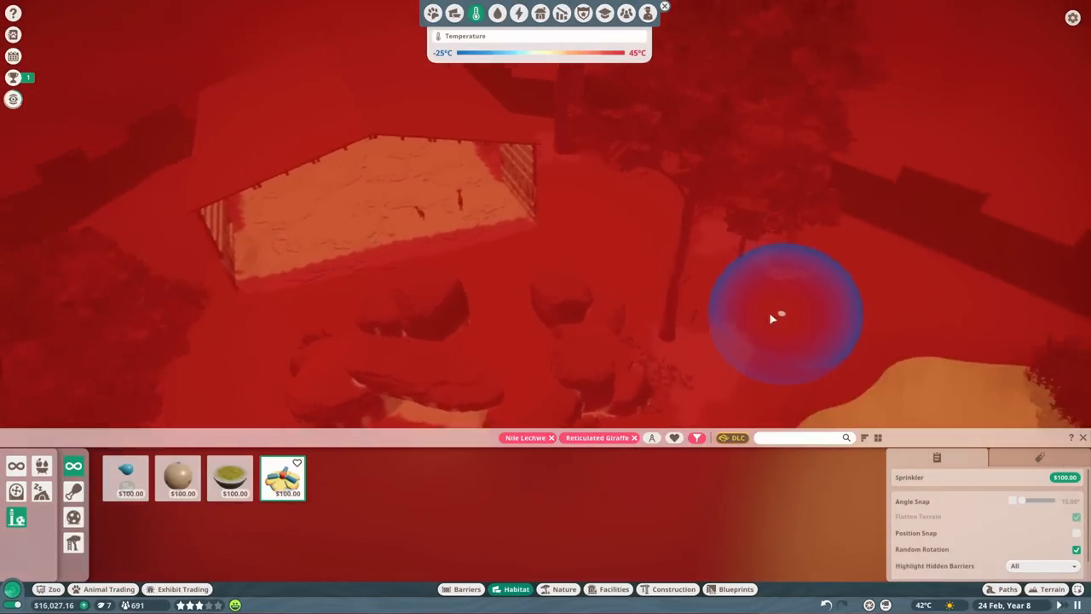
pyautogui.click(230, 478)
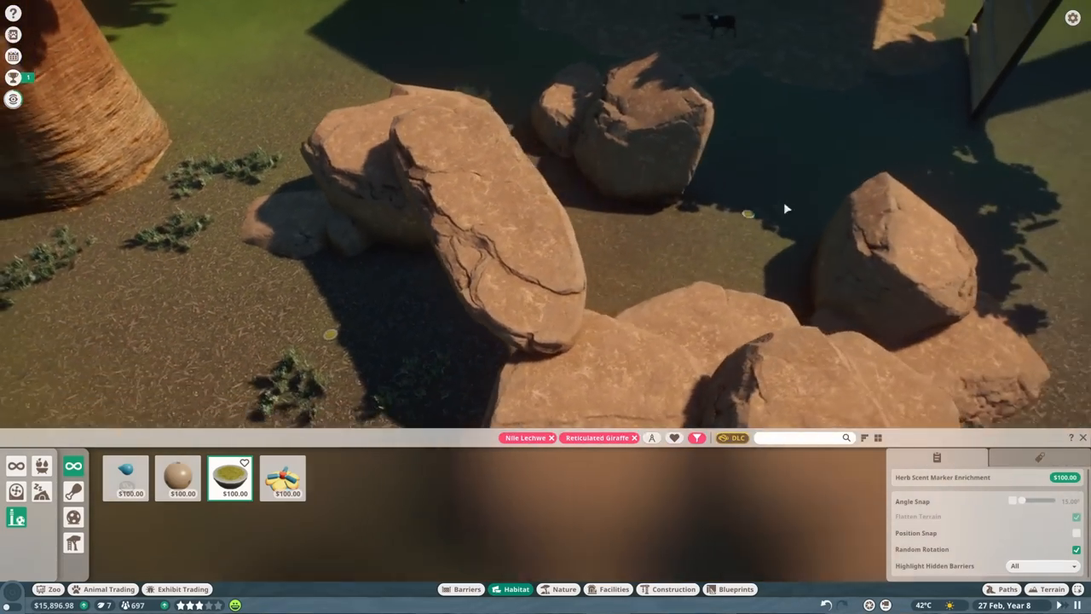
pyautogui.click(177, 477)
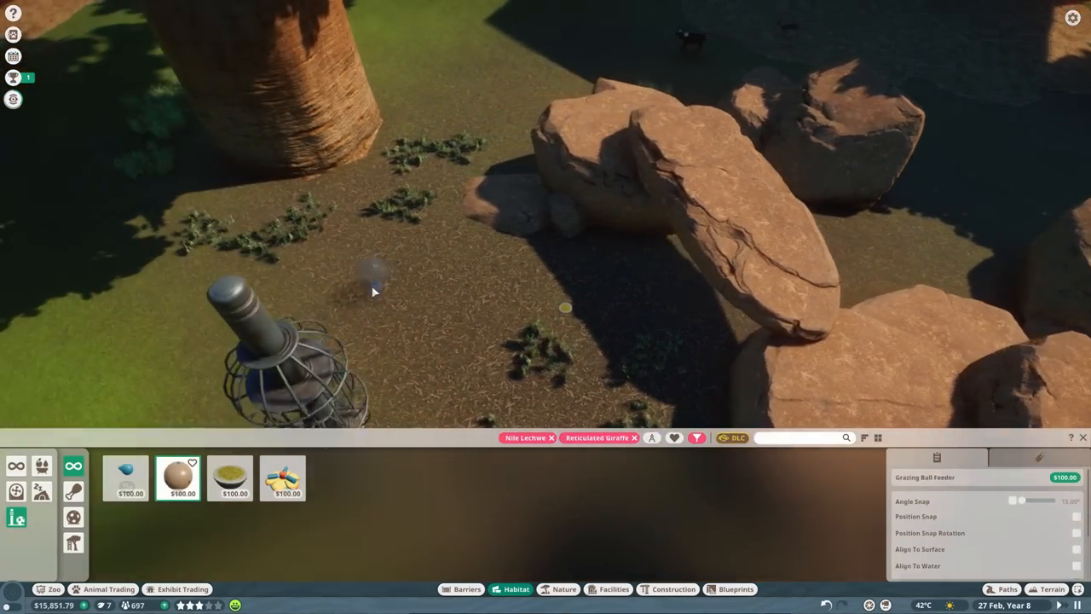